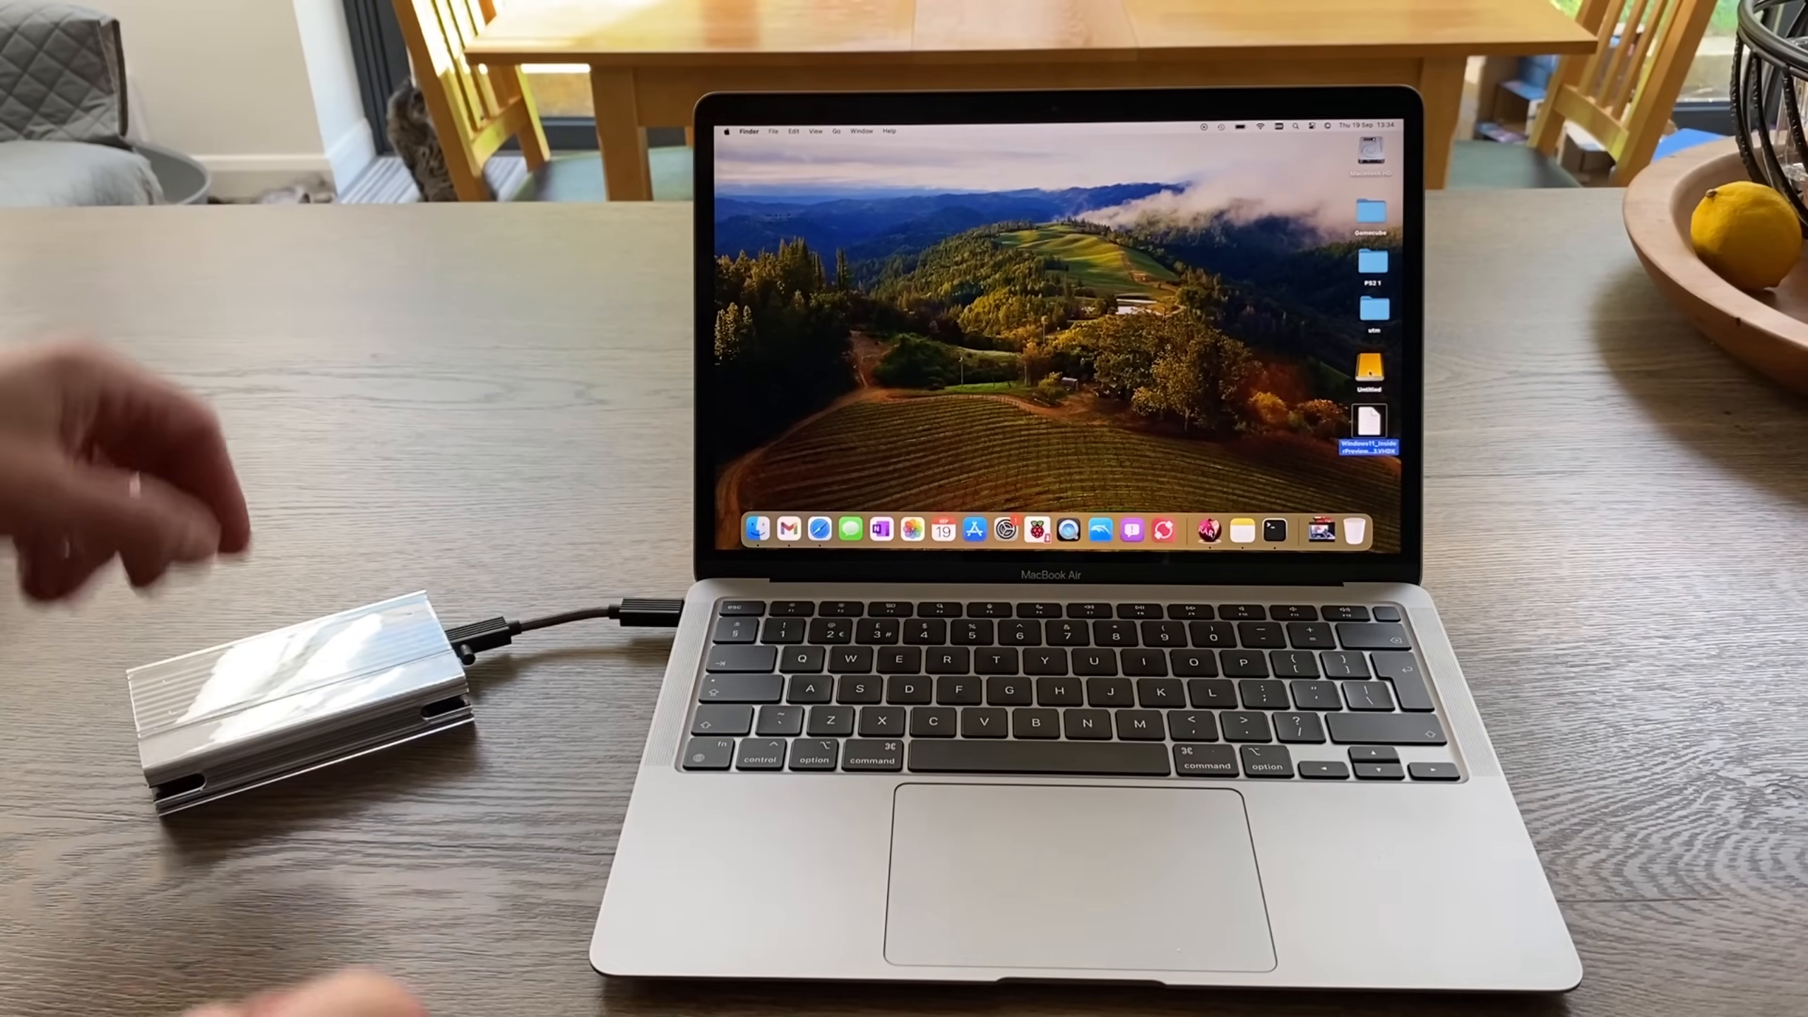
# Show the Finder Bin folder listing the Windows 11 Insider Preview VHDX file
pyautogui.rightClick(1373, 371)
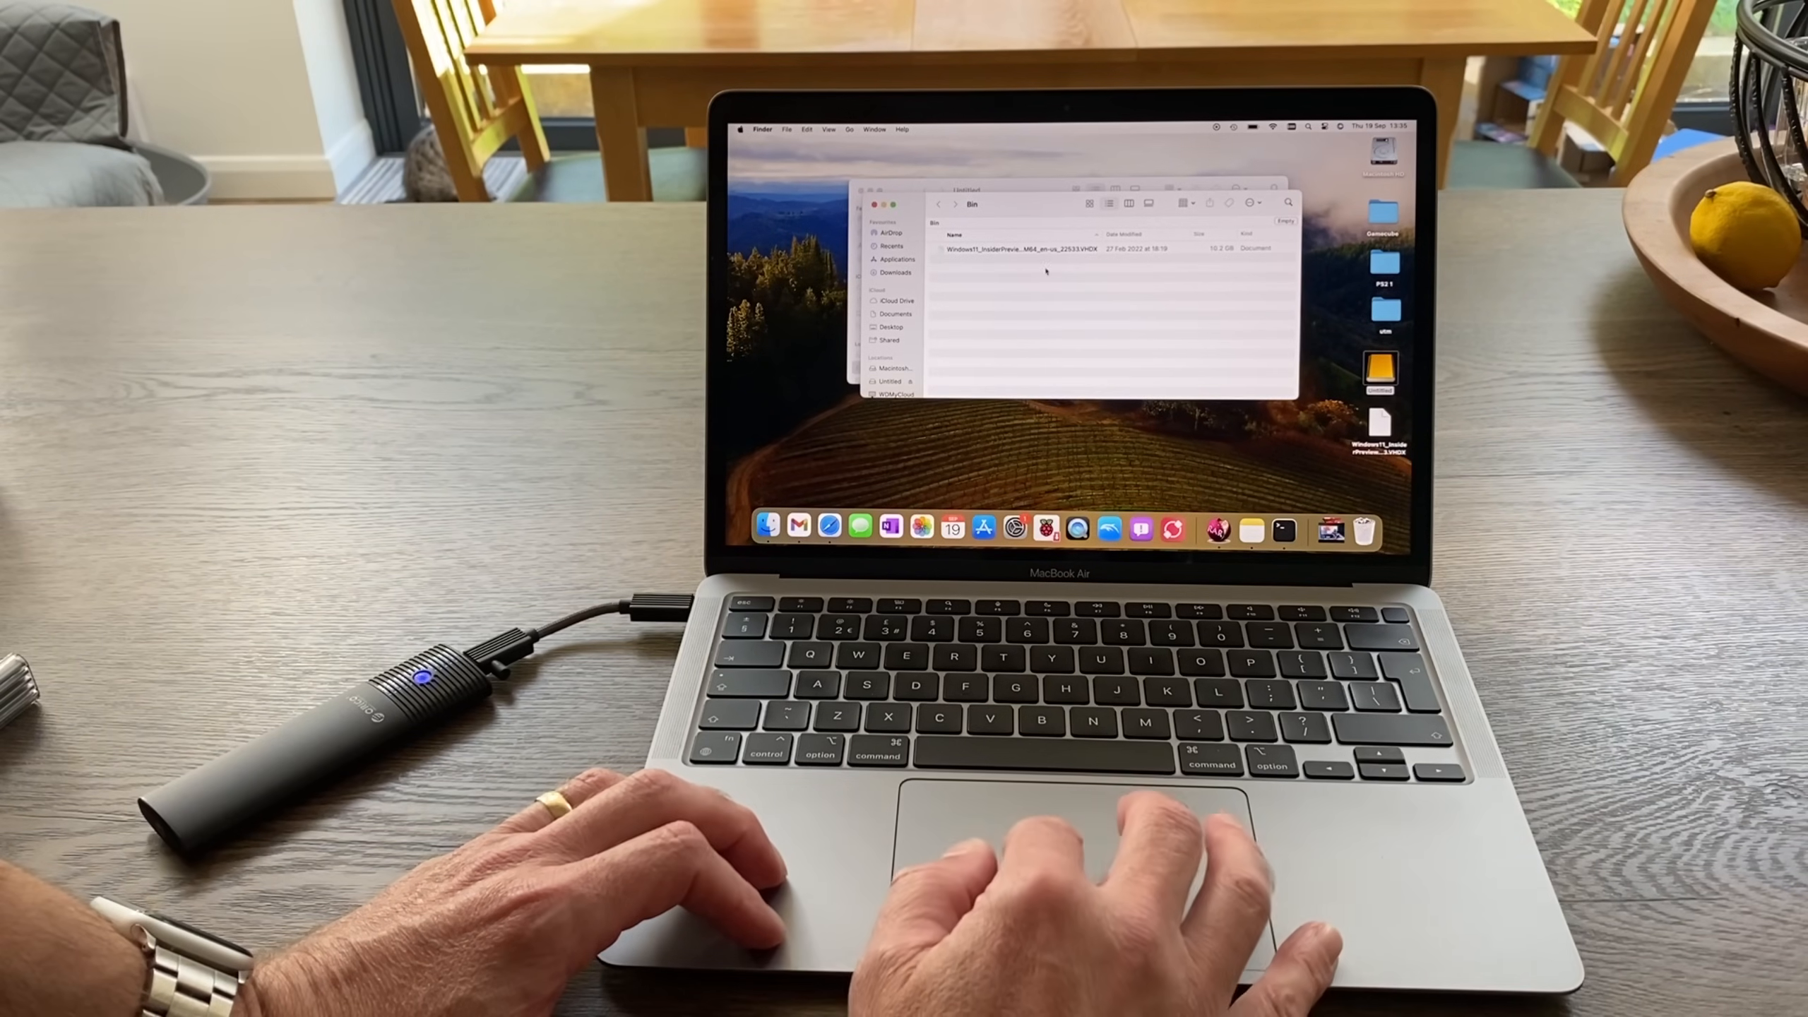
pyautogui.rightClick(1018, 249)
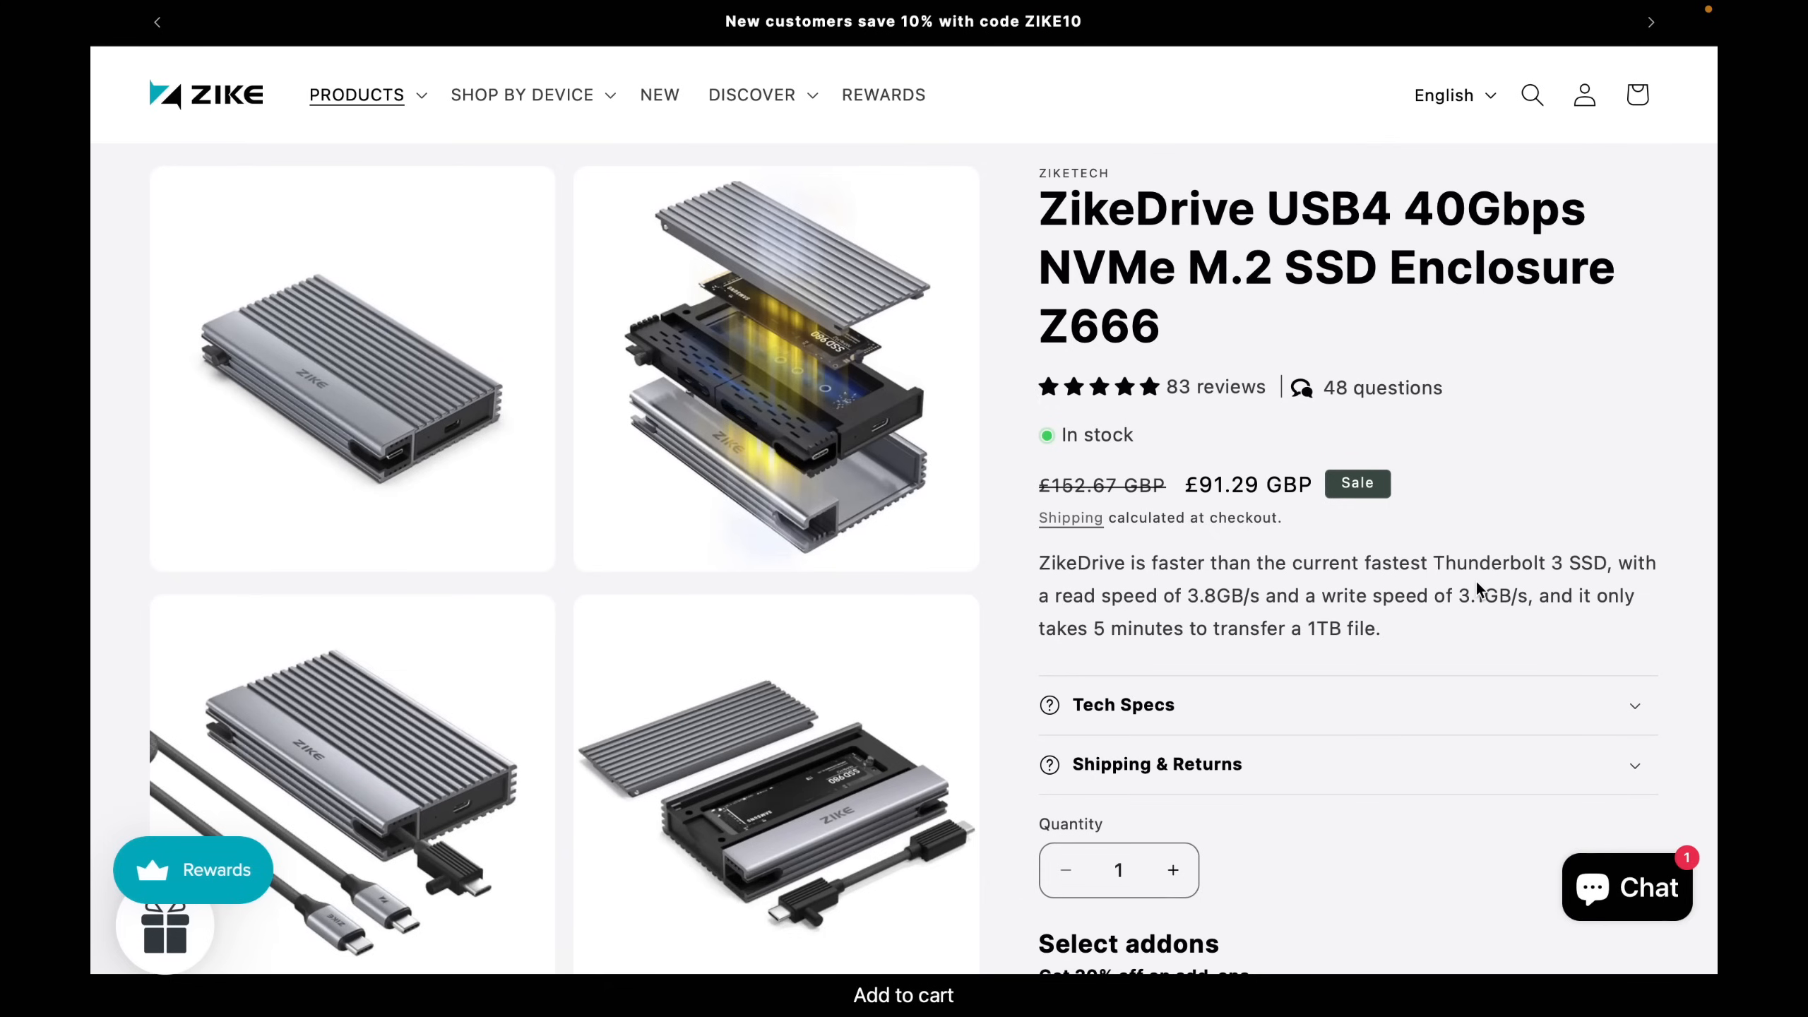
pyautogui.moveTo(1362, 675)
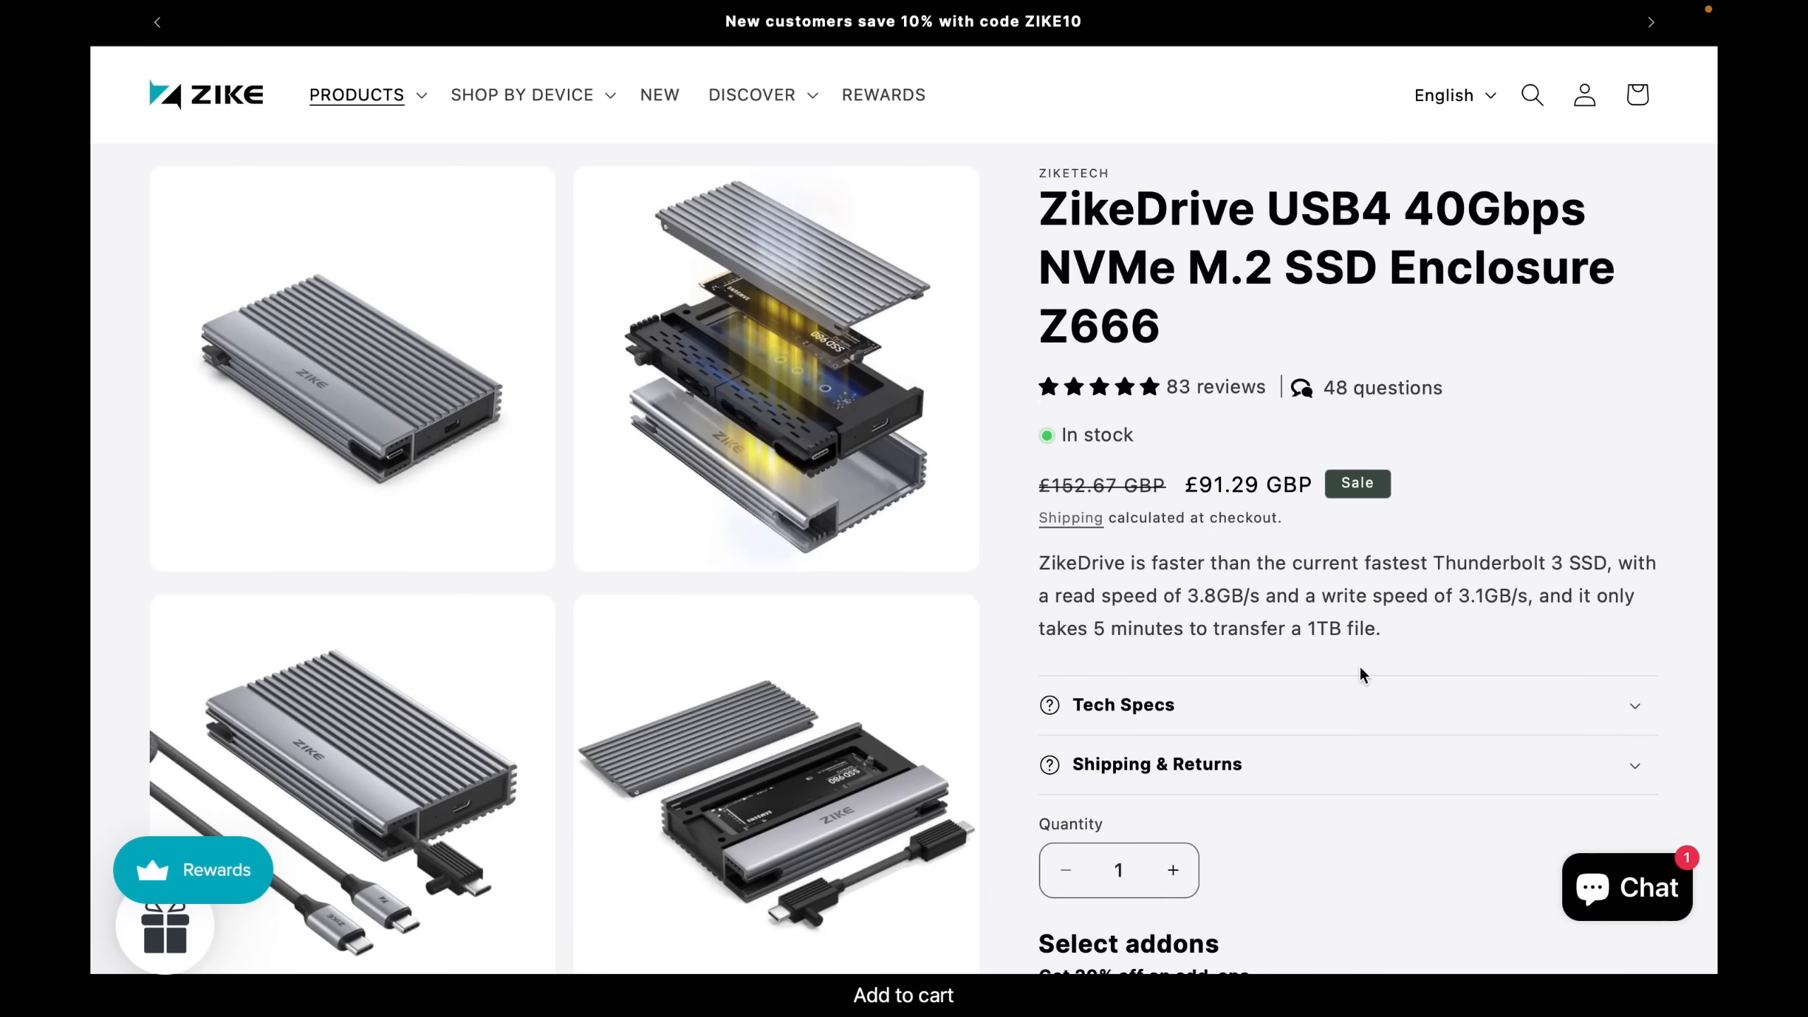
pyautogui.moveTo(1441, 681)
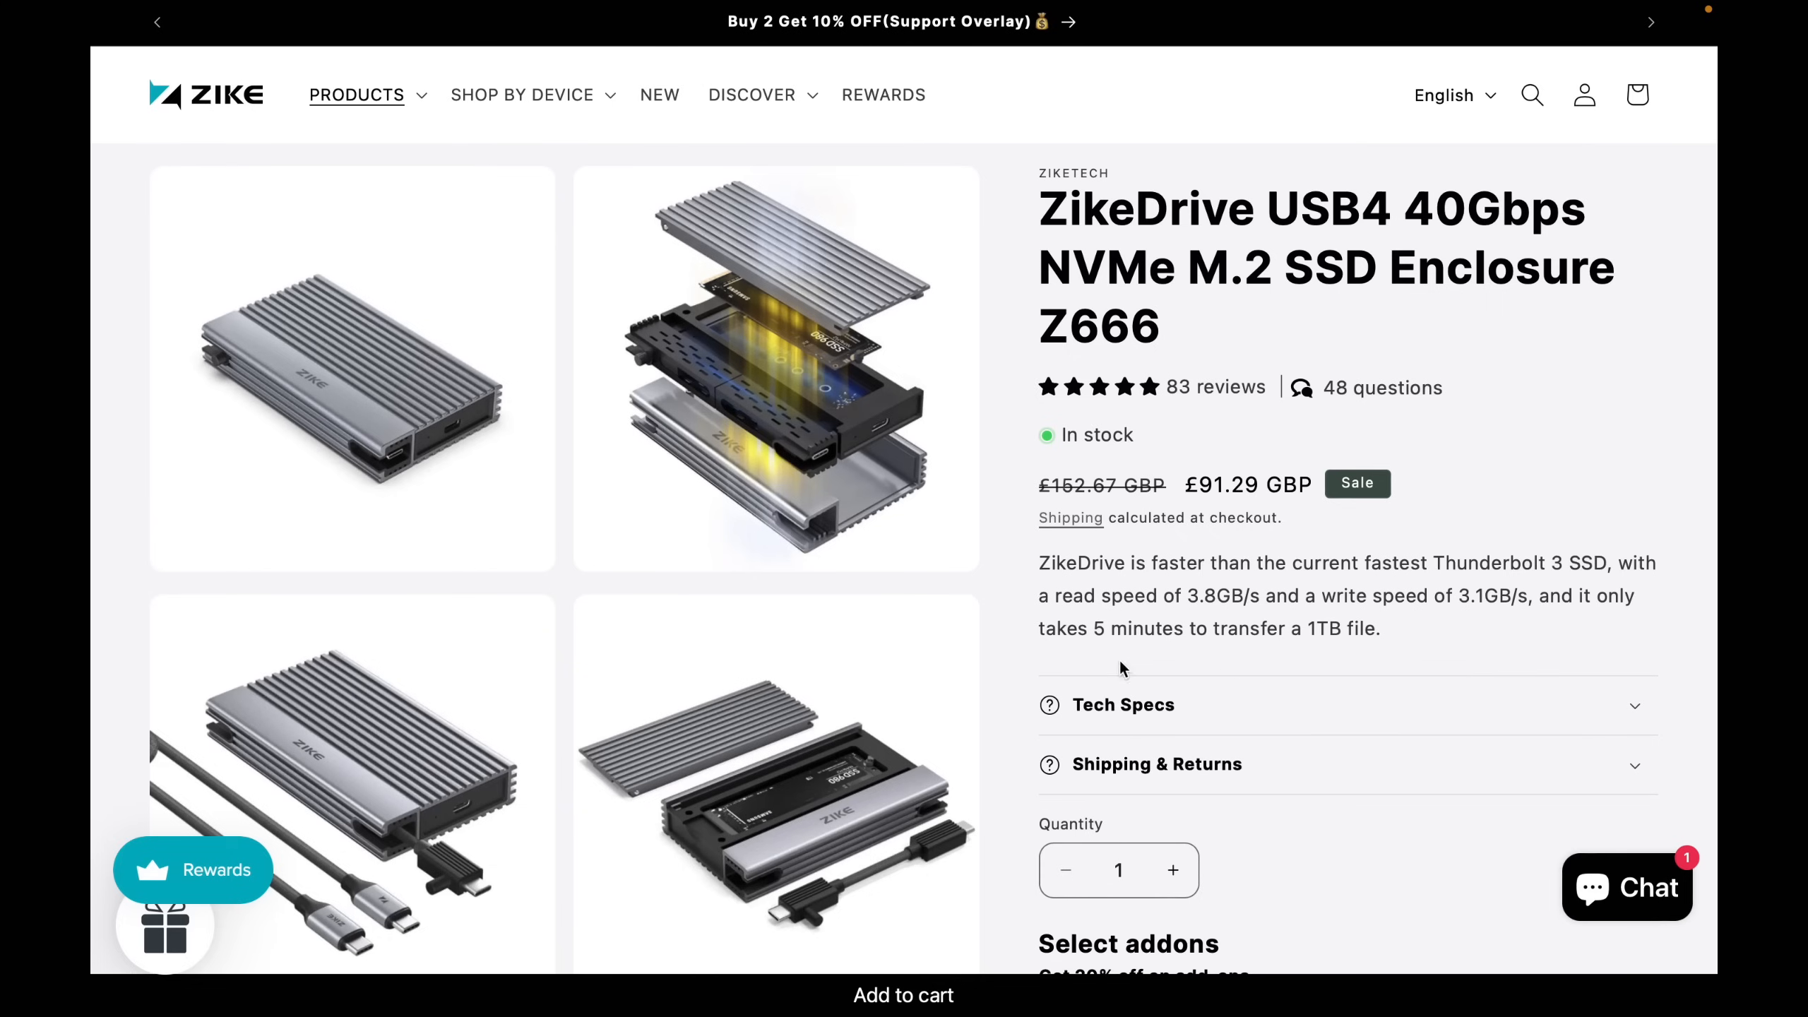
pyautogui.moveTo(888, 639)
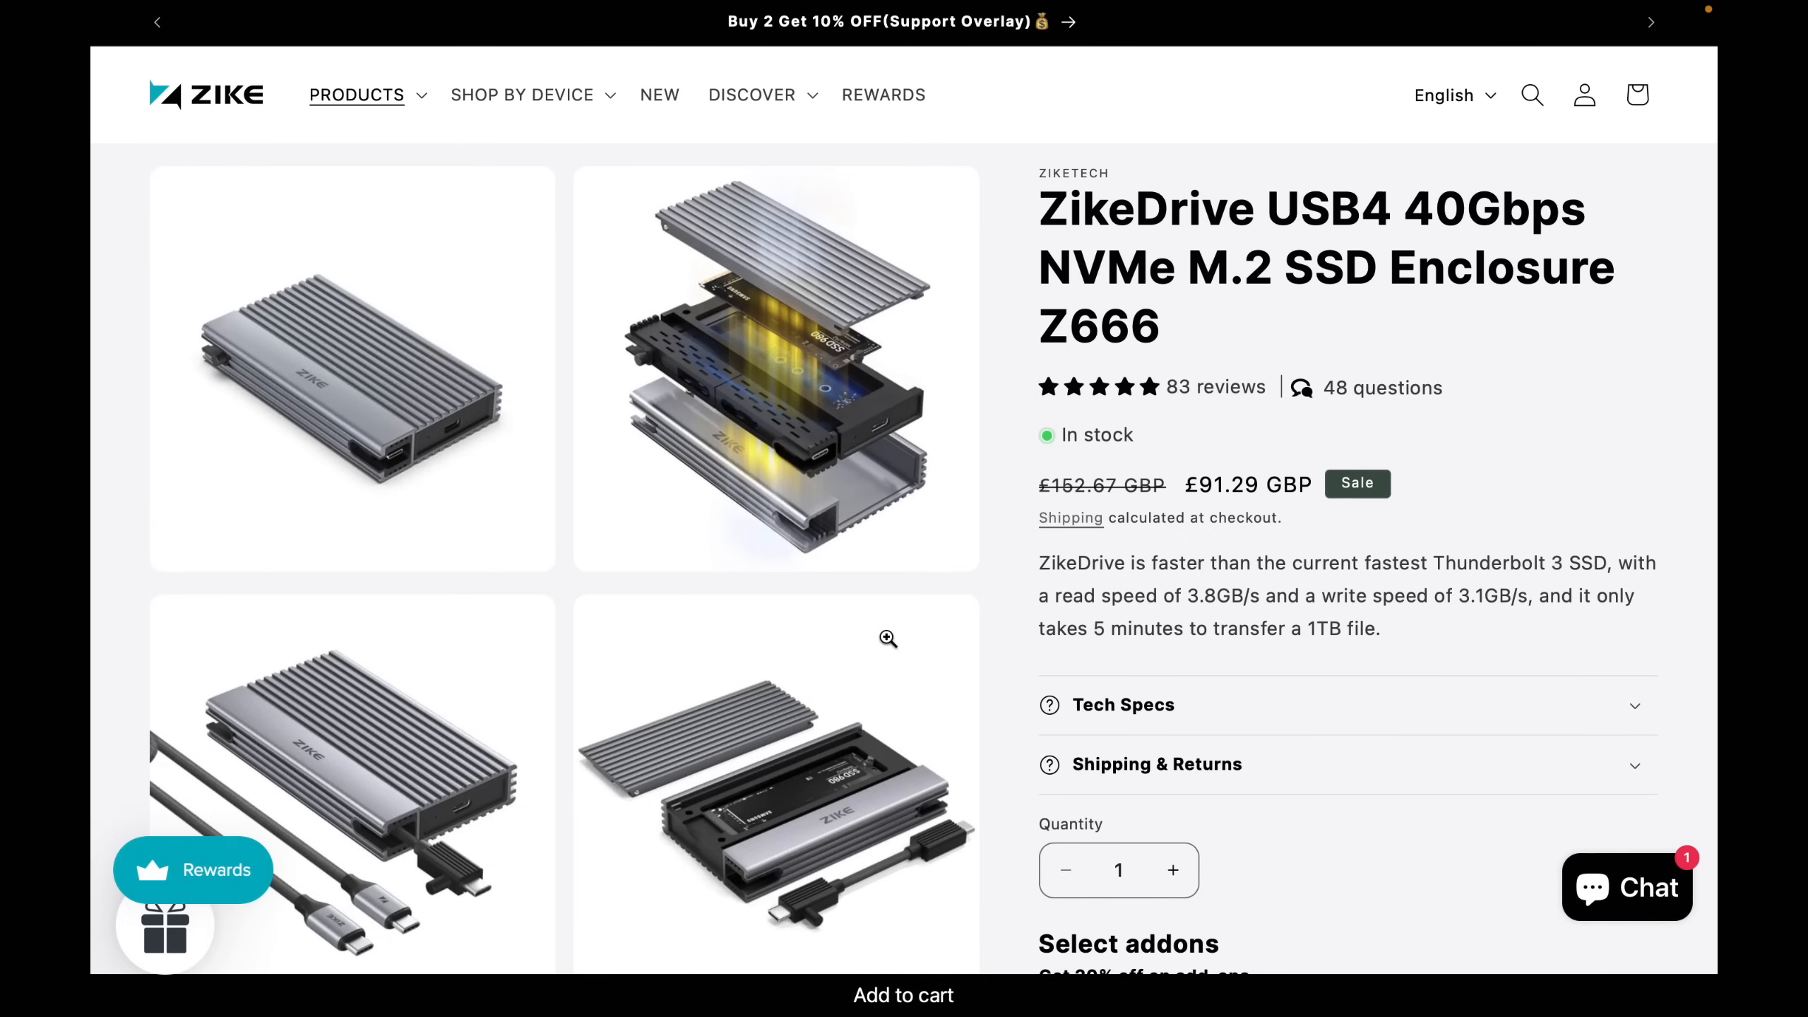
# Scroll past the ASM2464PD USB4 chip section to 'Built-in Cable Slot and Comes with USB 4 Cable'
pyautogui.scroll(-3)
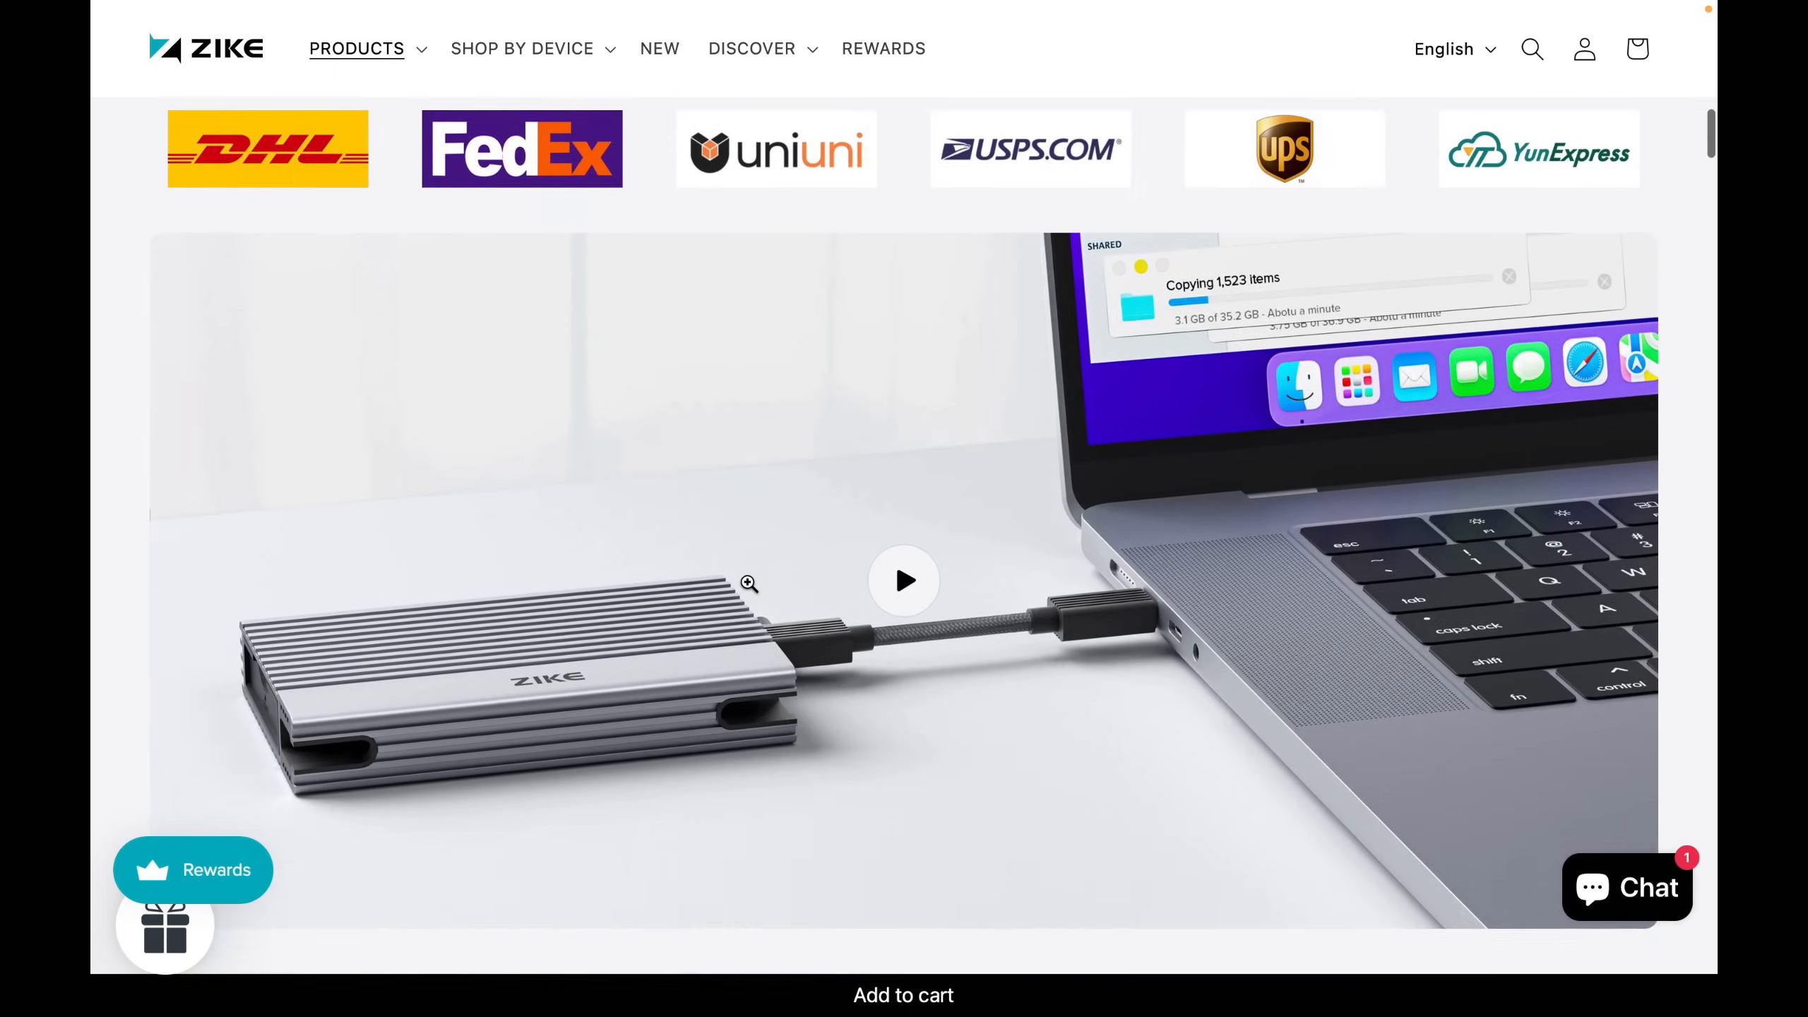
pyautogui.scroll(-3)
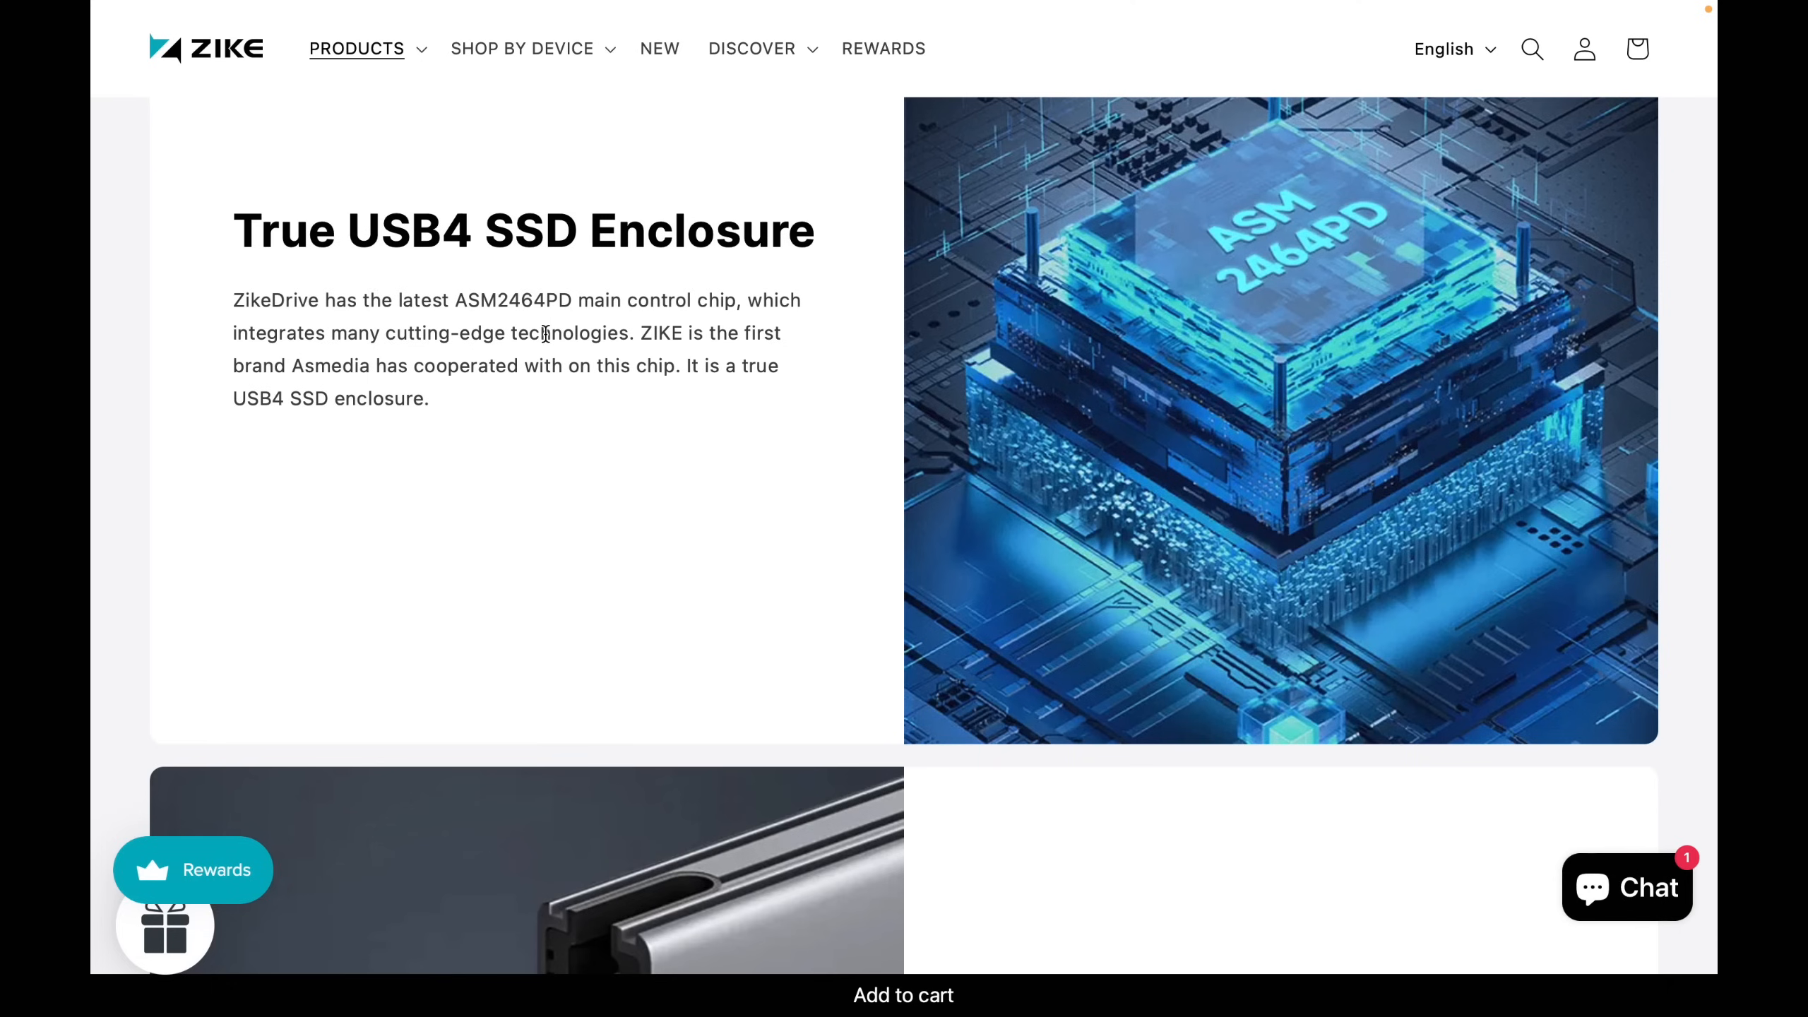
pyautogui.moveTo(560, 370)
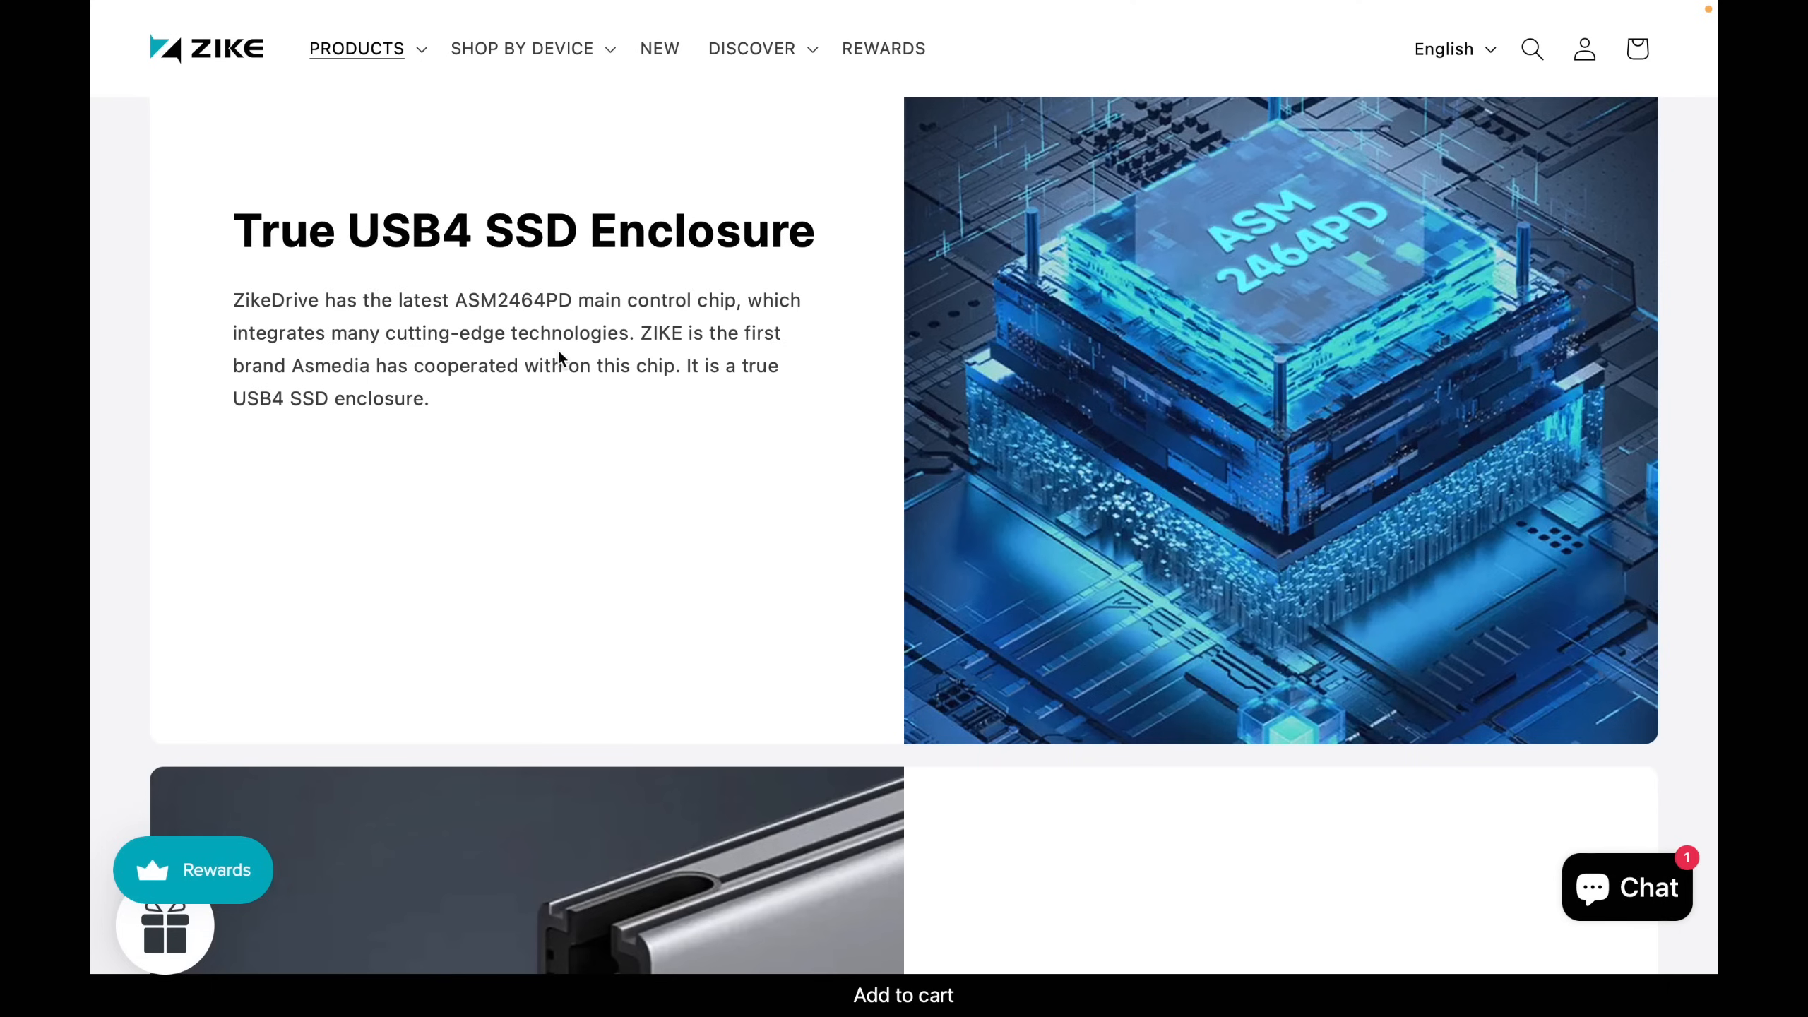
pyautogui.moveTo(517, 421)
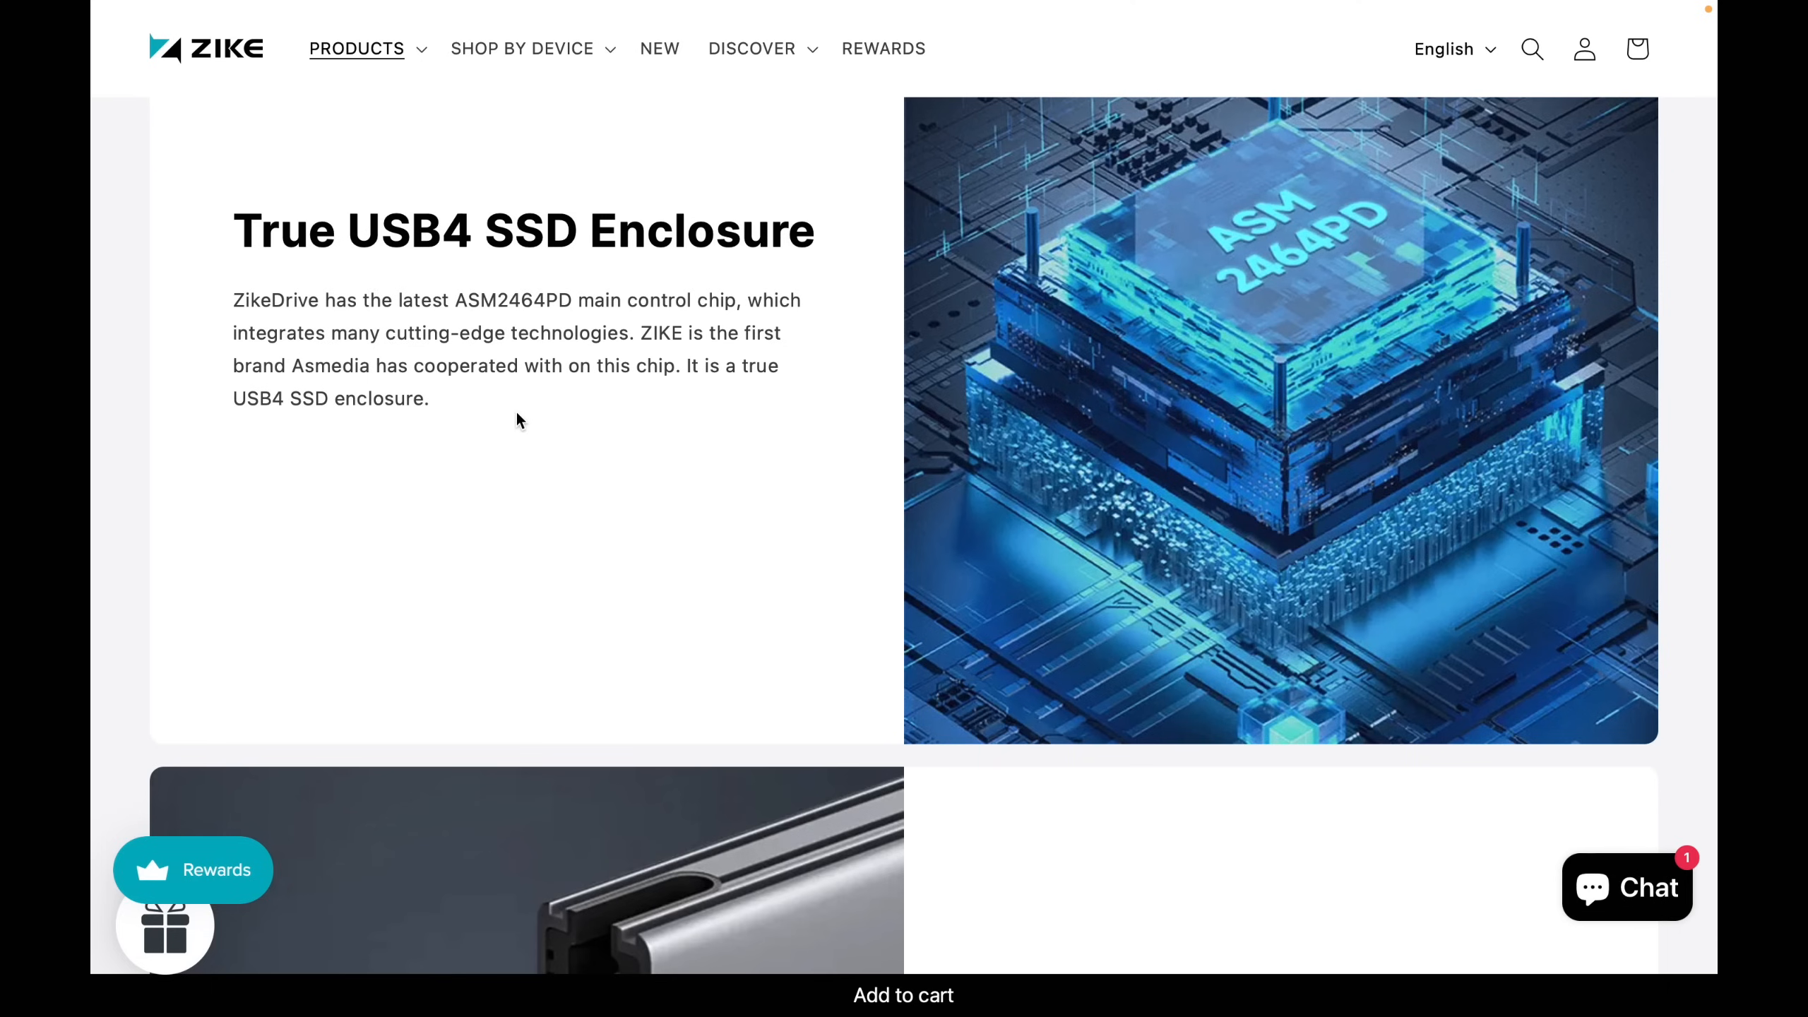
pyautogui.moveTo(649, 406)
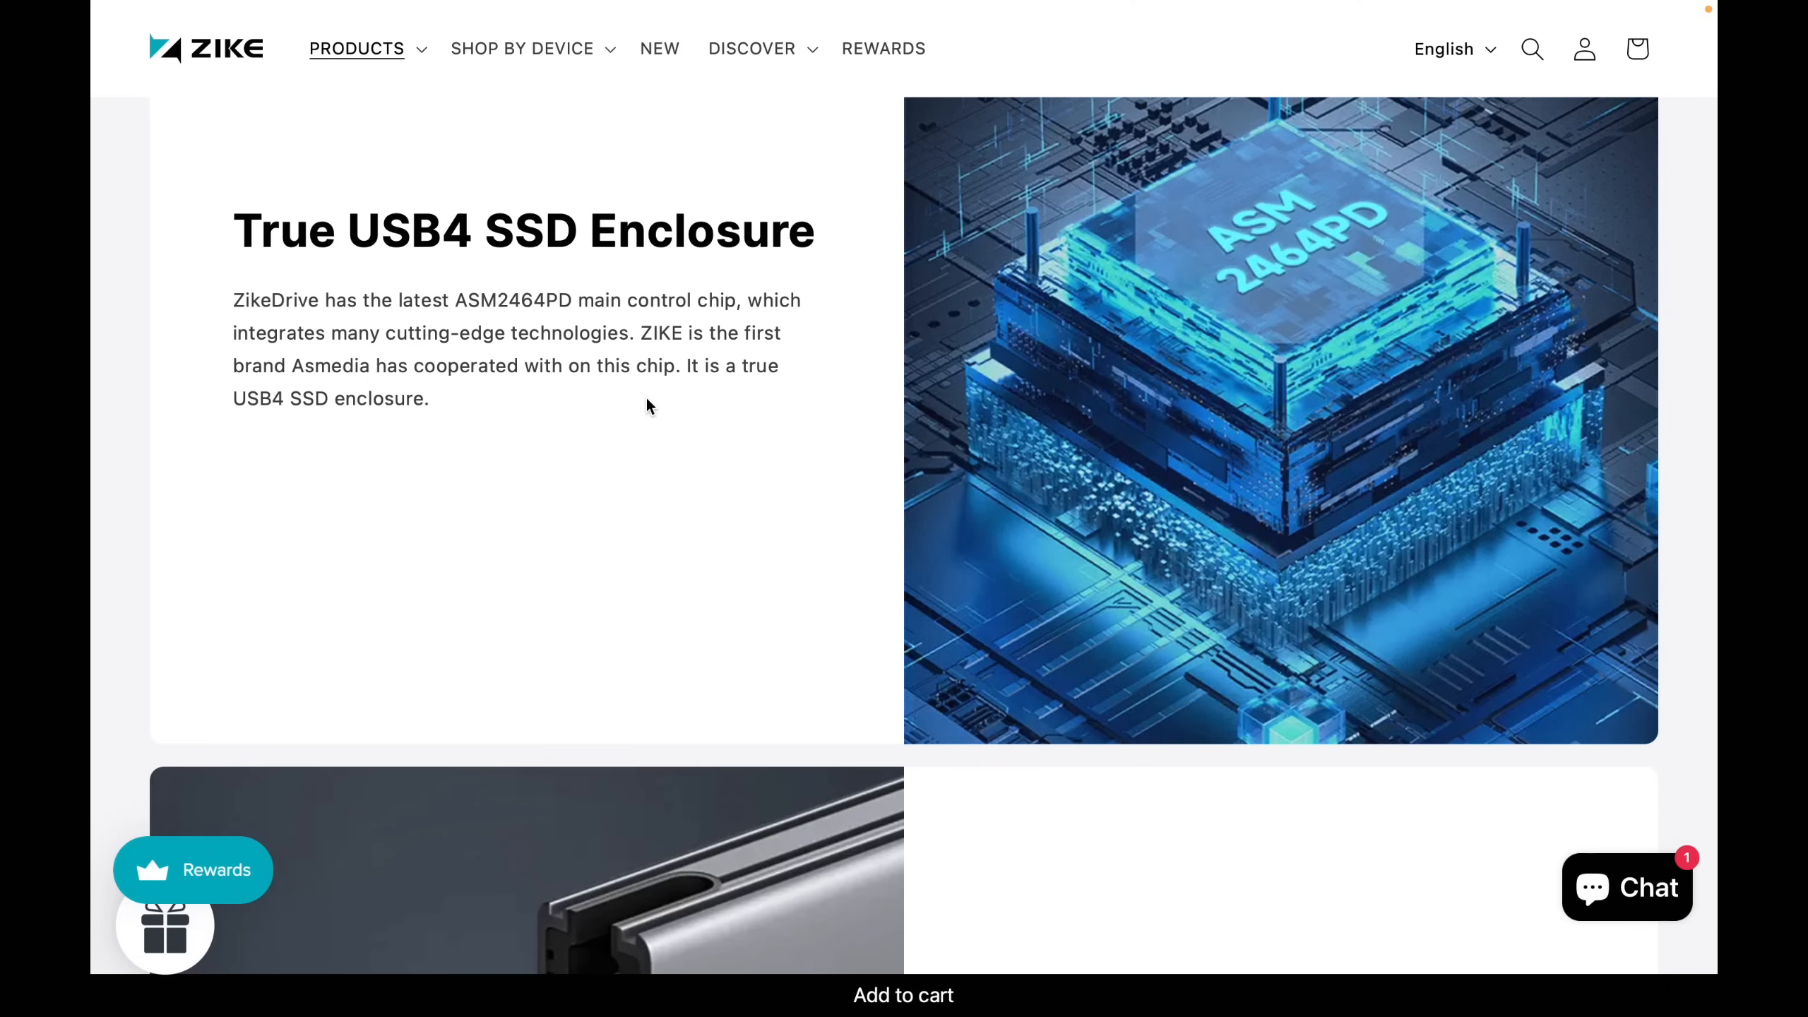
pyautogui.moveTo(570, 500)
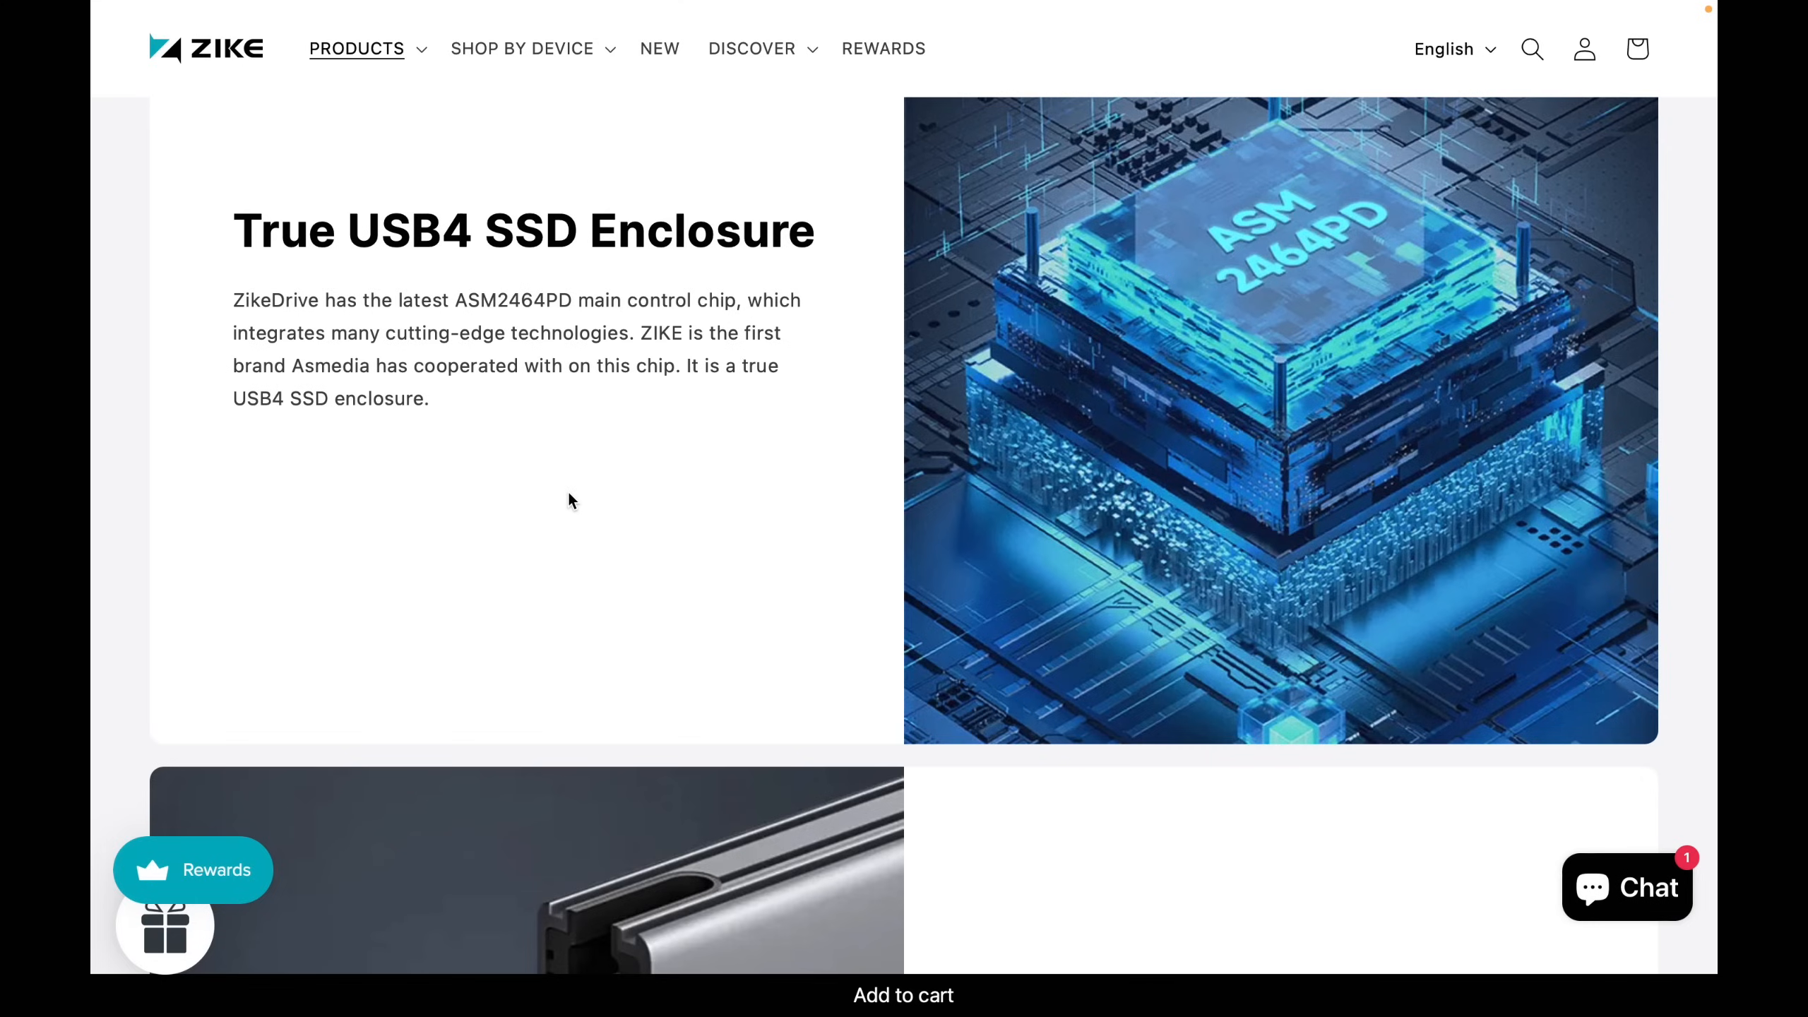
pyautogui.scroll(-3)
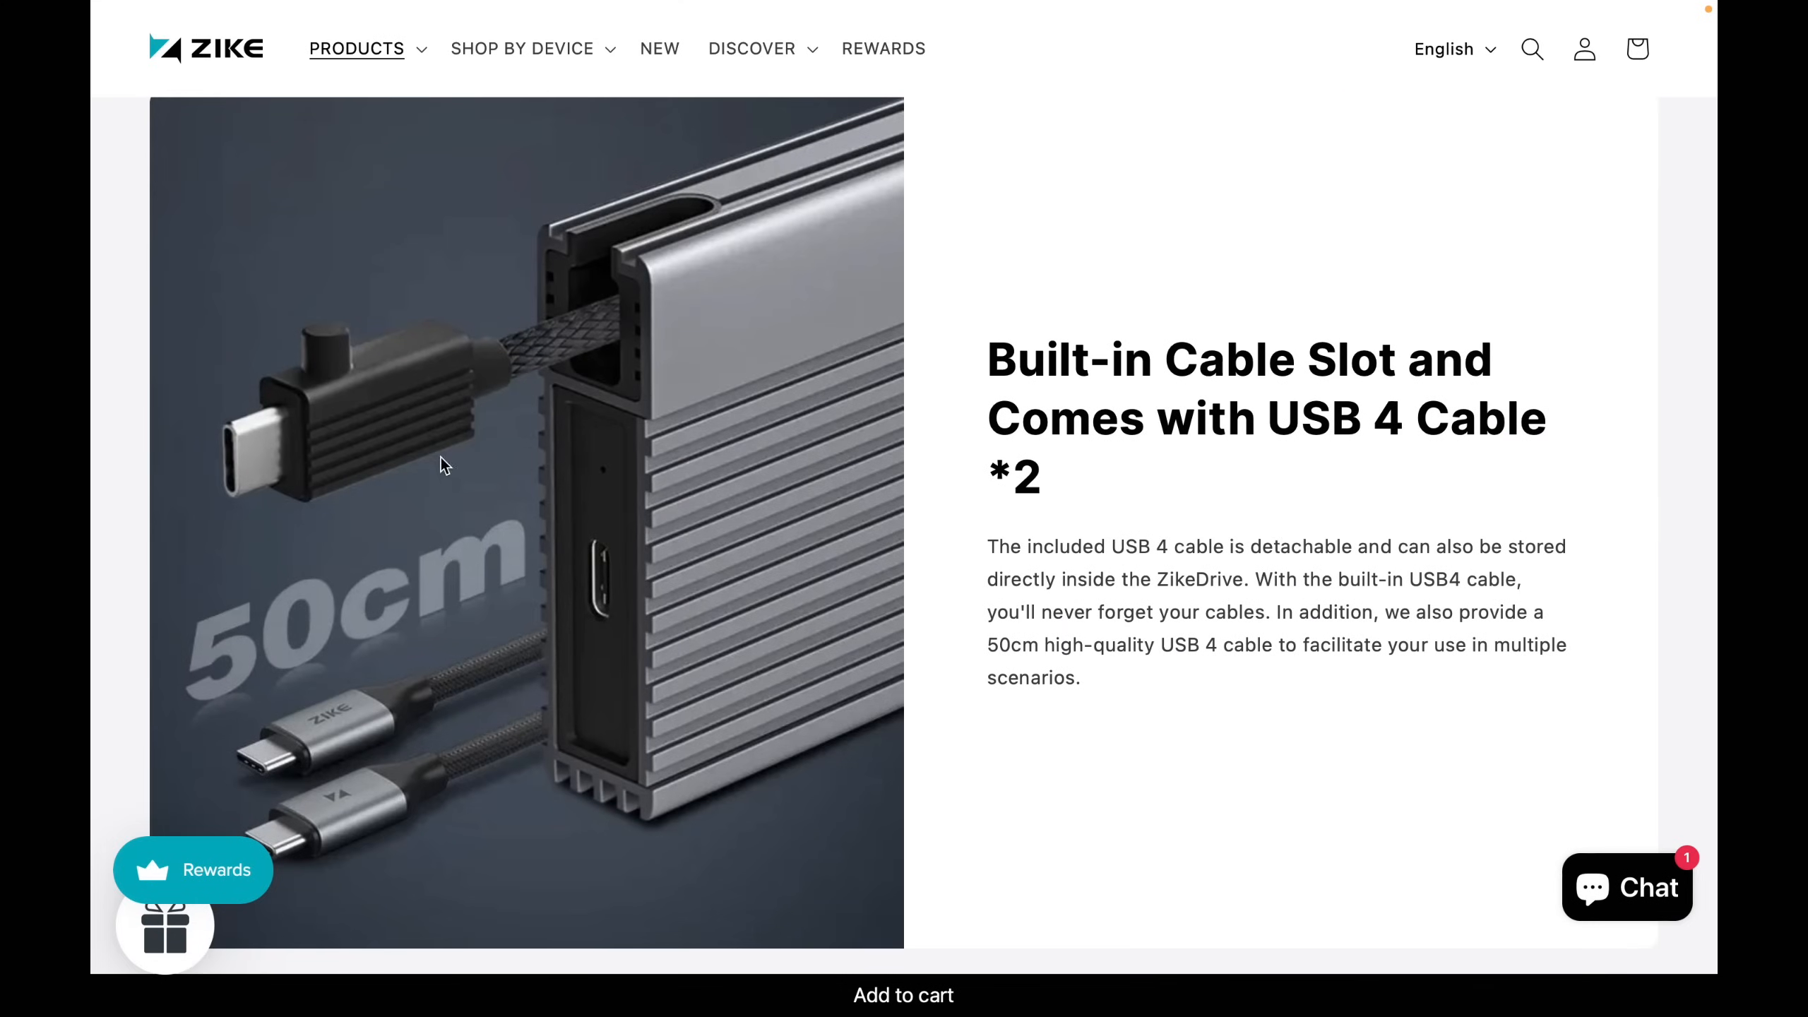
pyautogui.moveTo(416, 740)
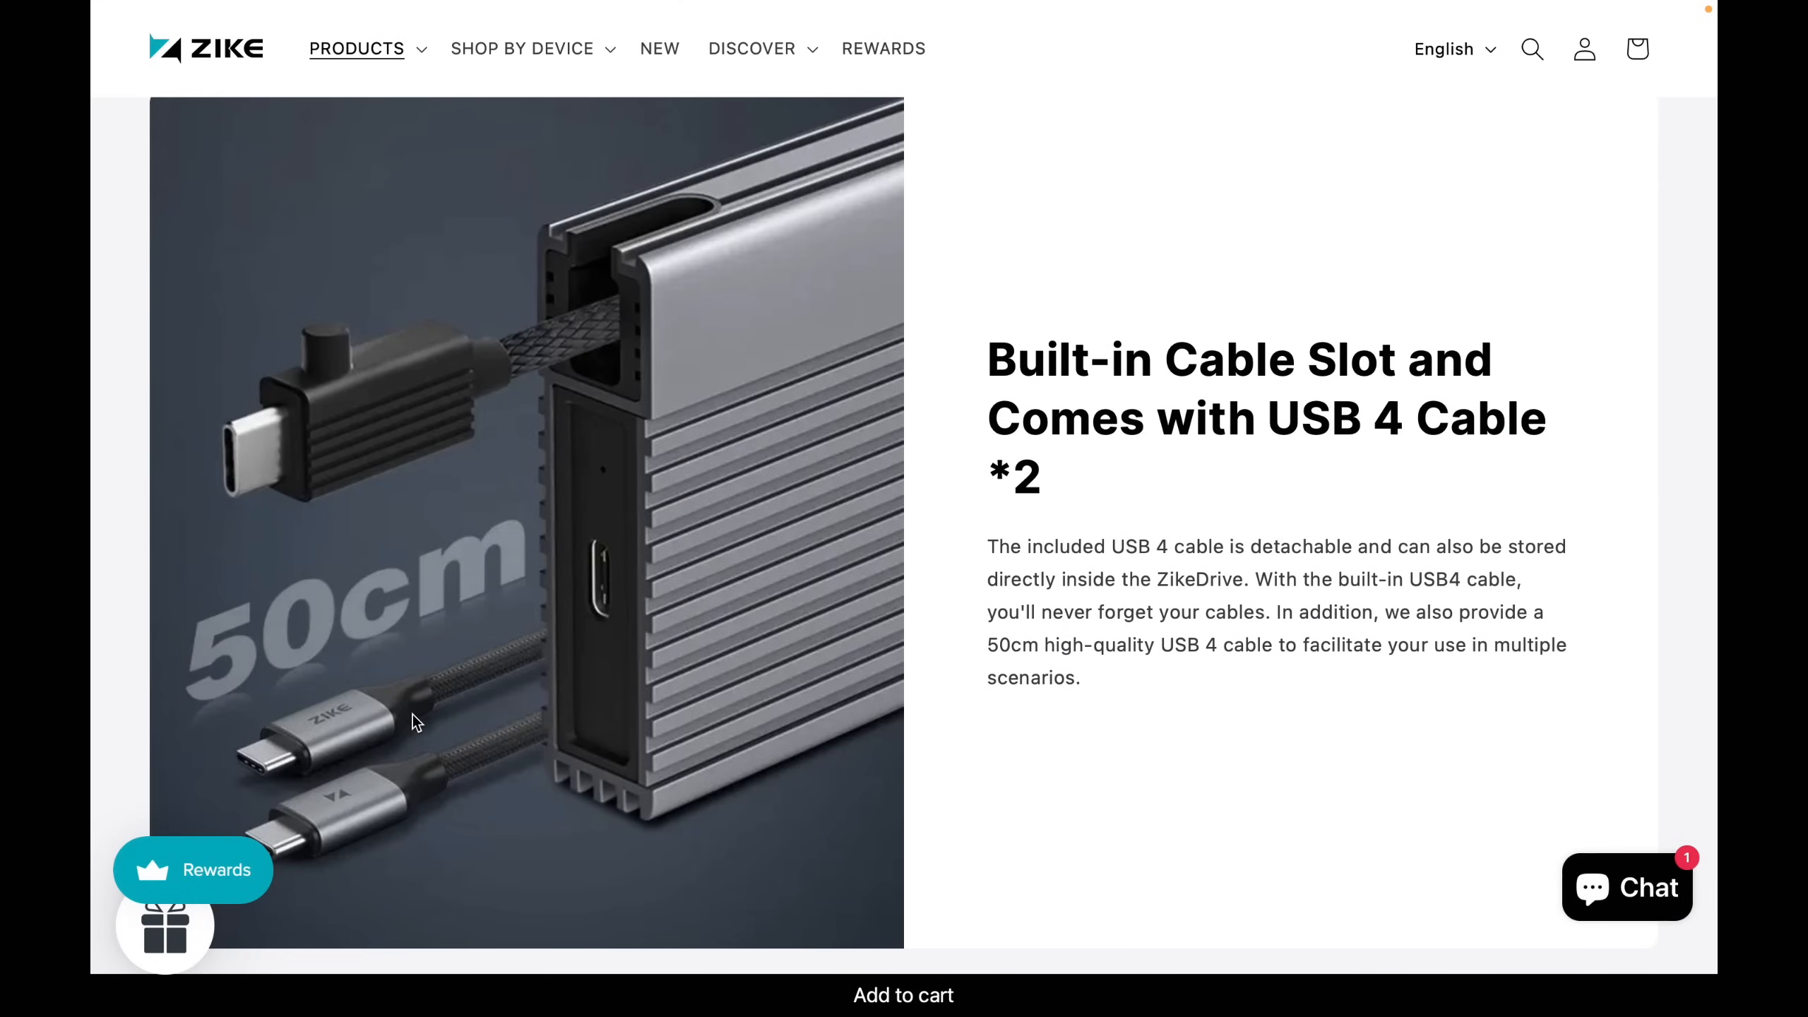
# Scroll through the SSD specification and cooling sections to 'Broad Compatibility'
pyautogui.scroll(-3)
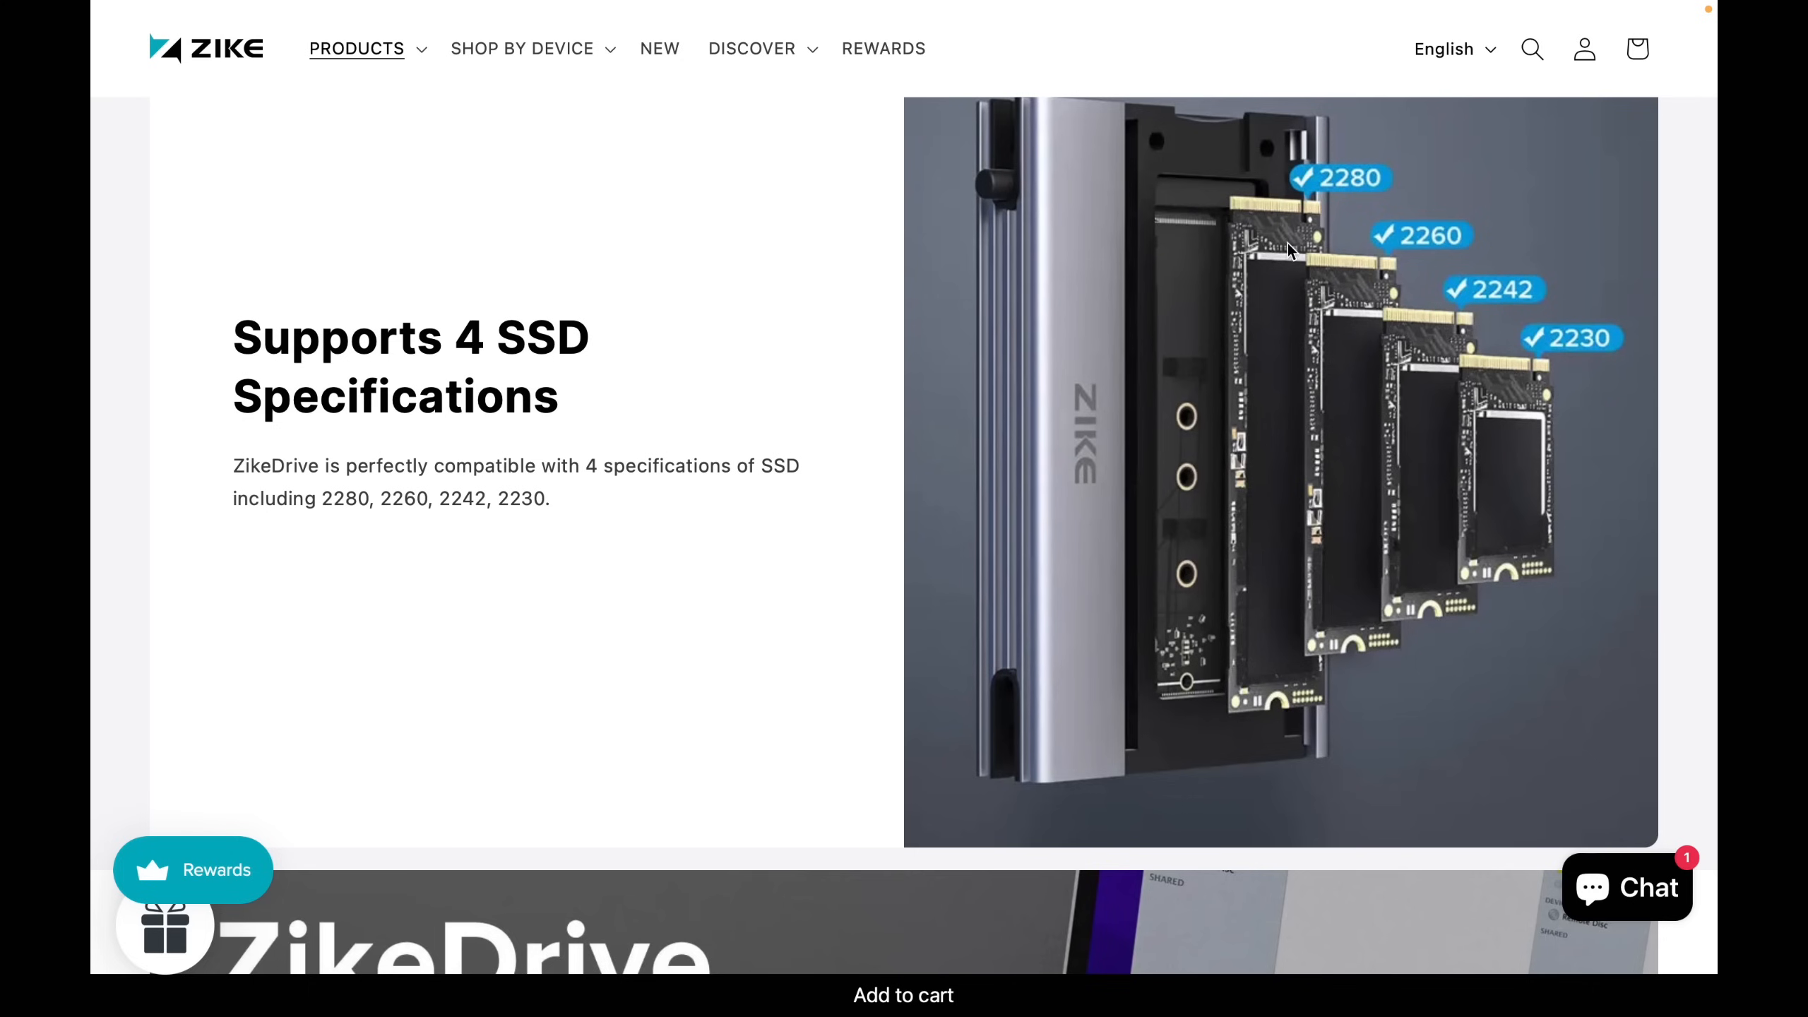
pyautogui.moveTo(1325, 209)
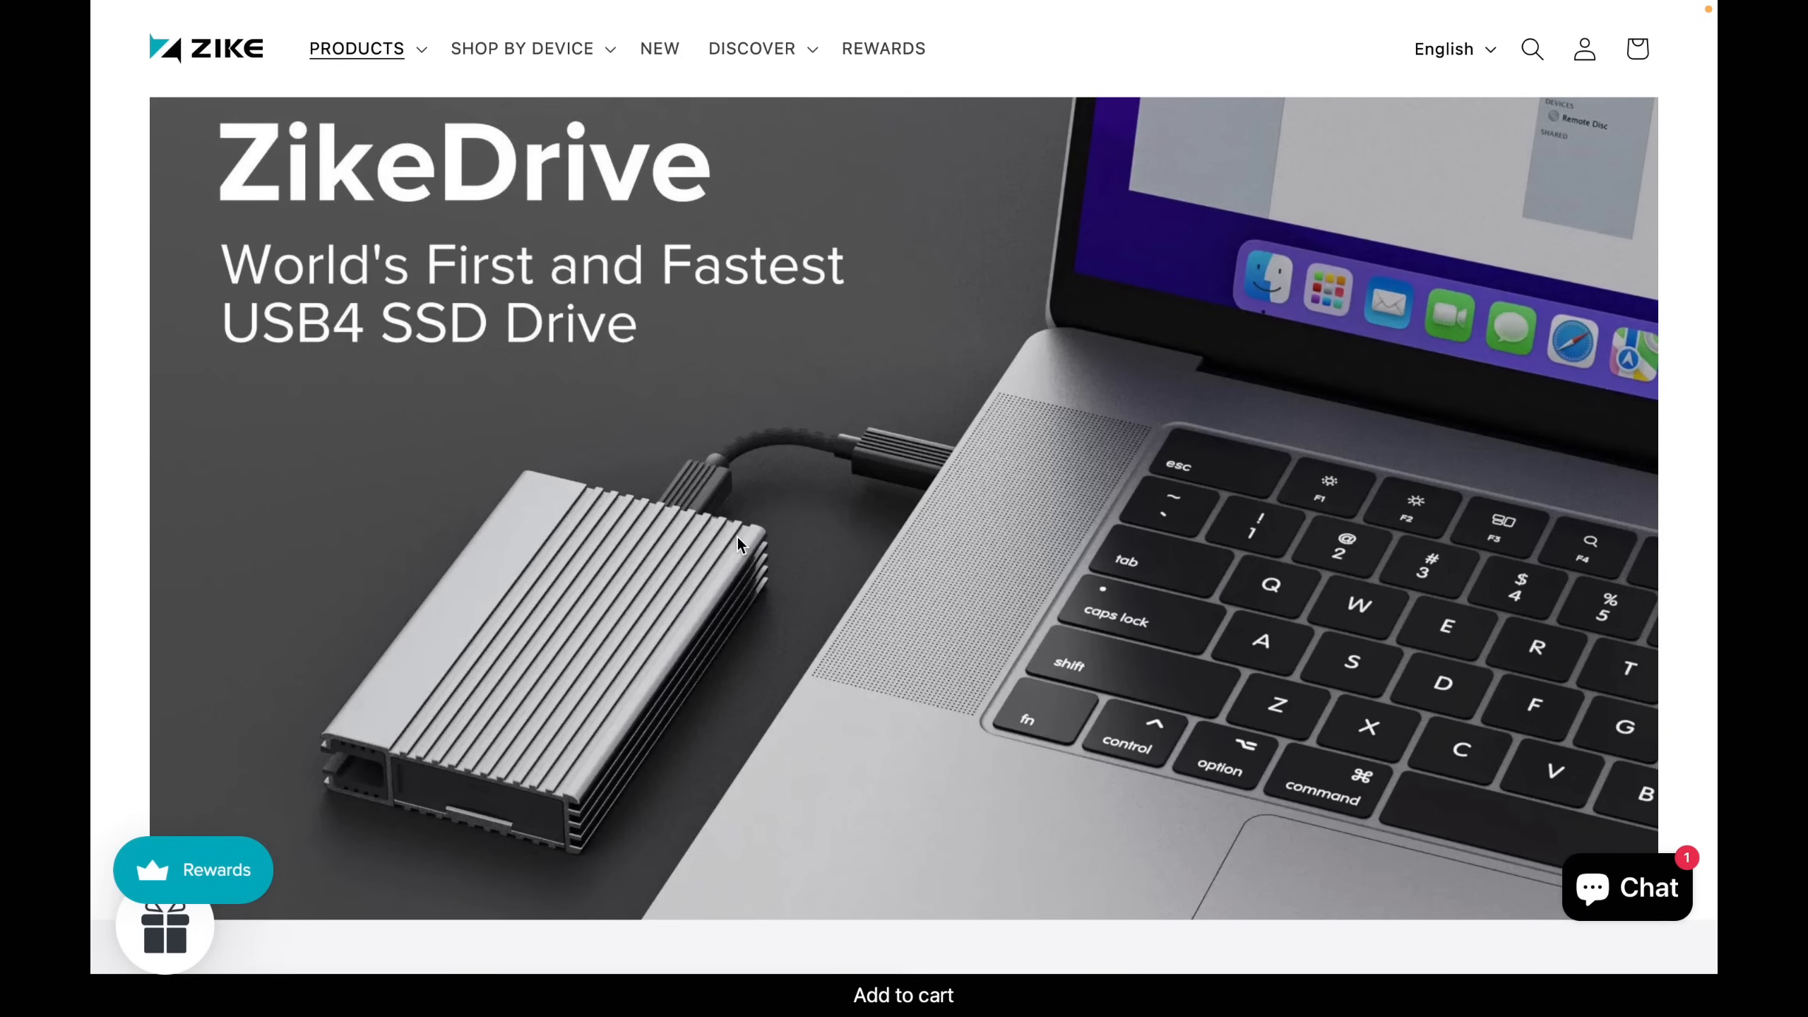
pyautogui.scroll(-3)
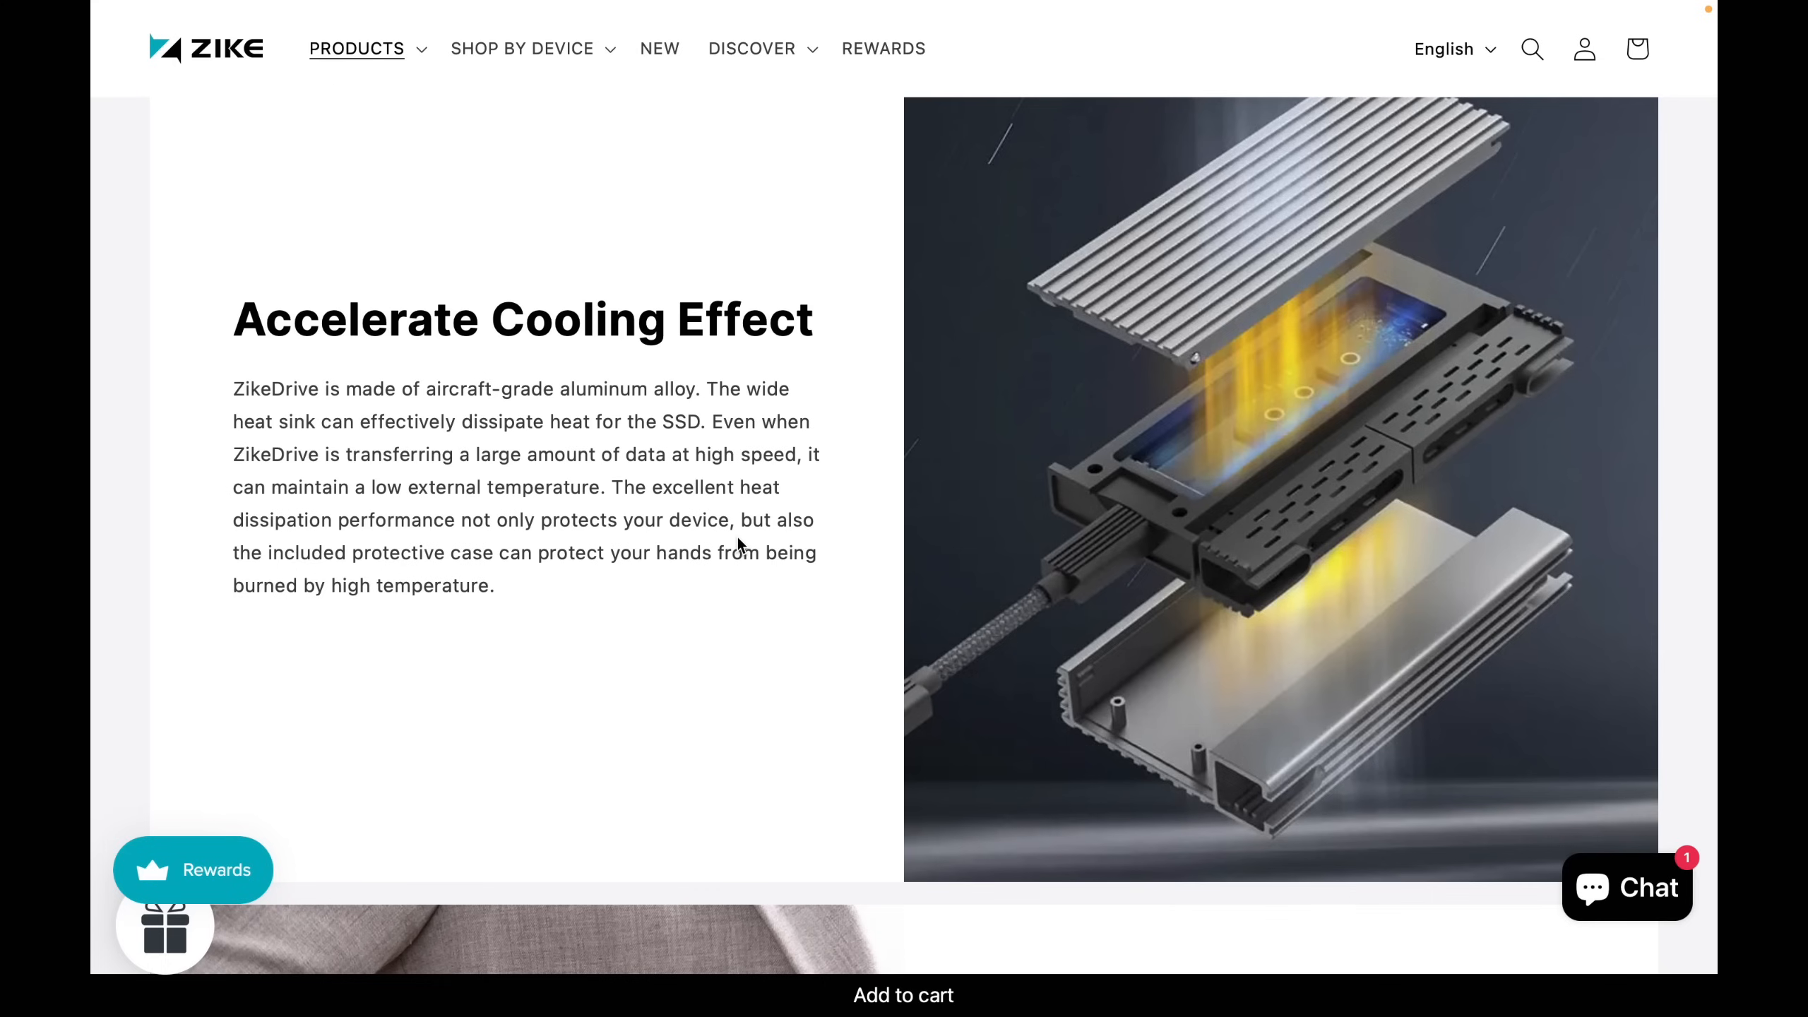
pyautogui.moveTo(1334, 341)
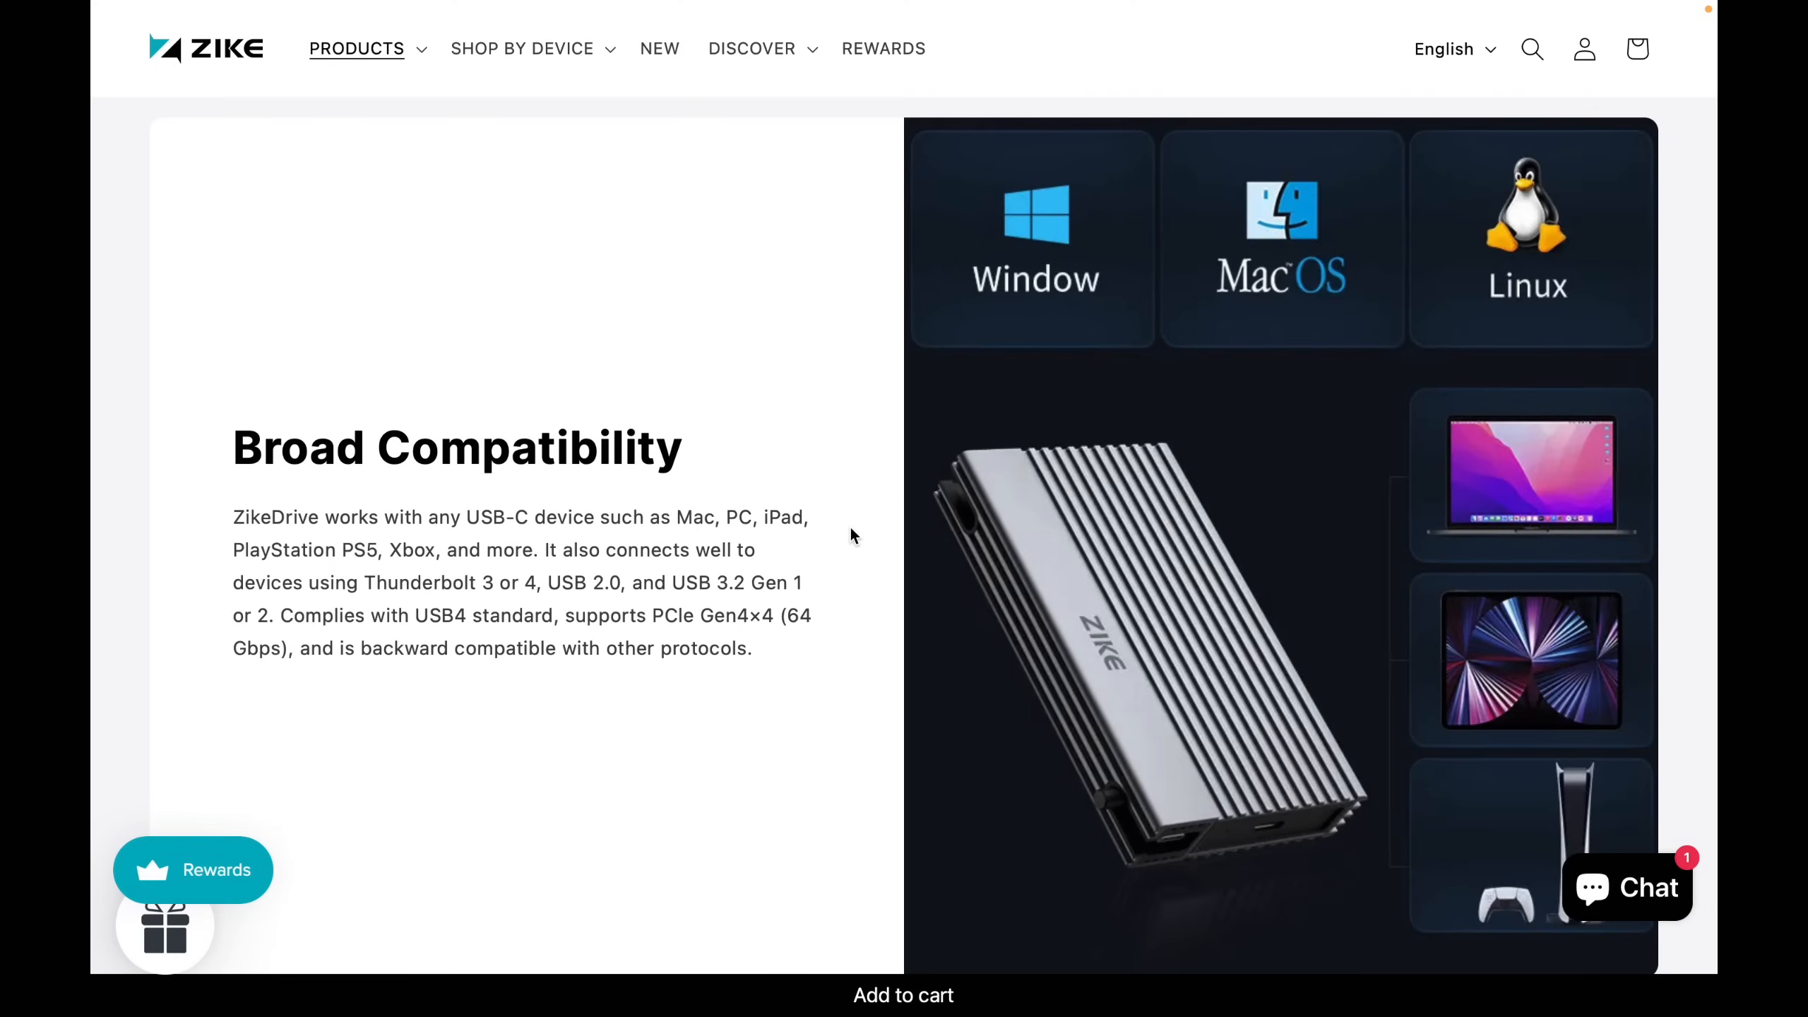
pyautogui.moveTo(657, 327)
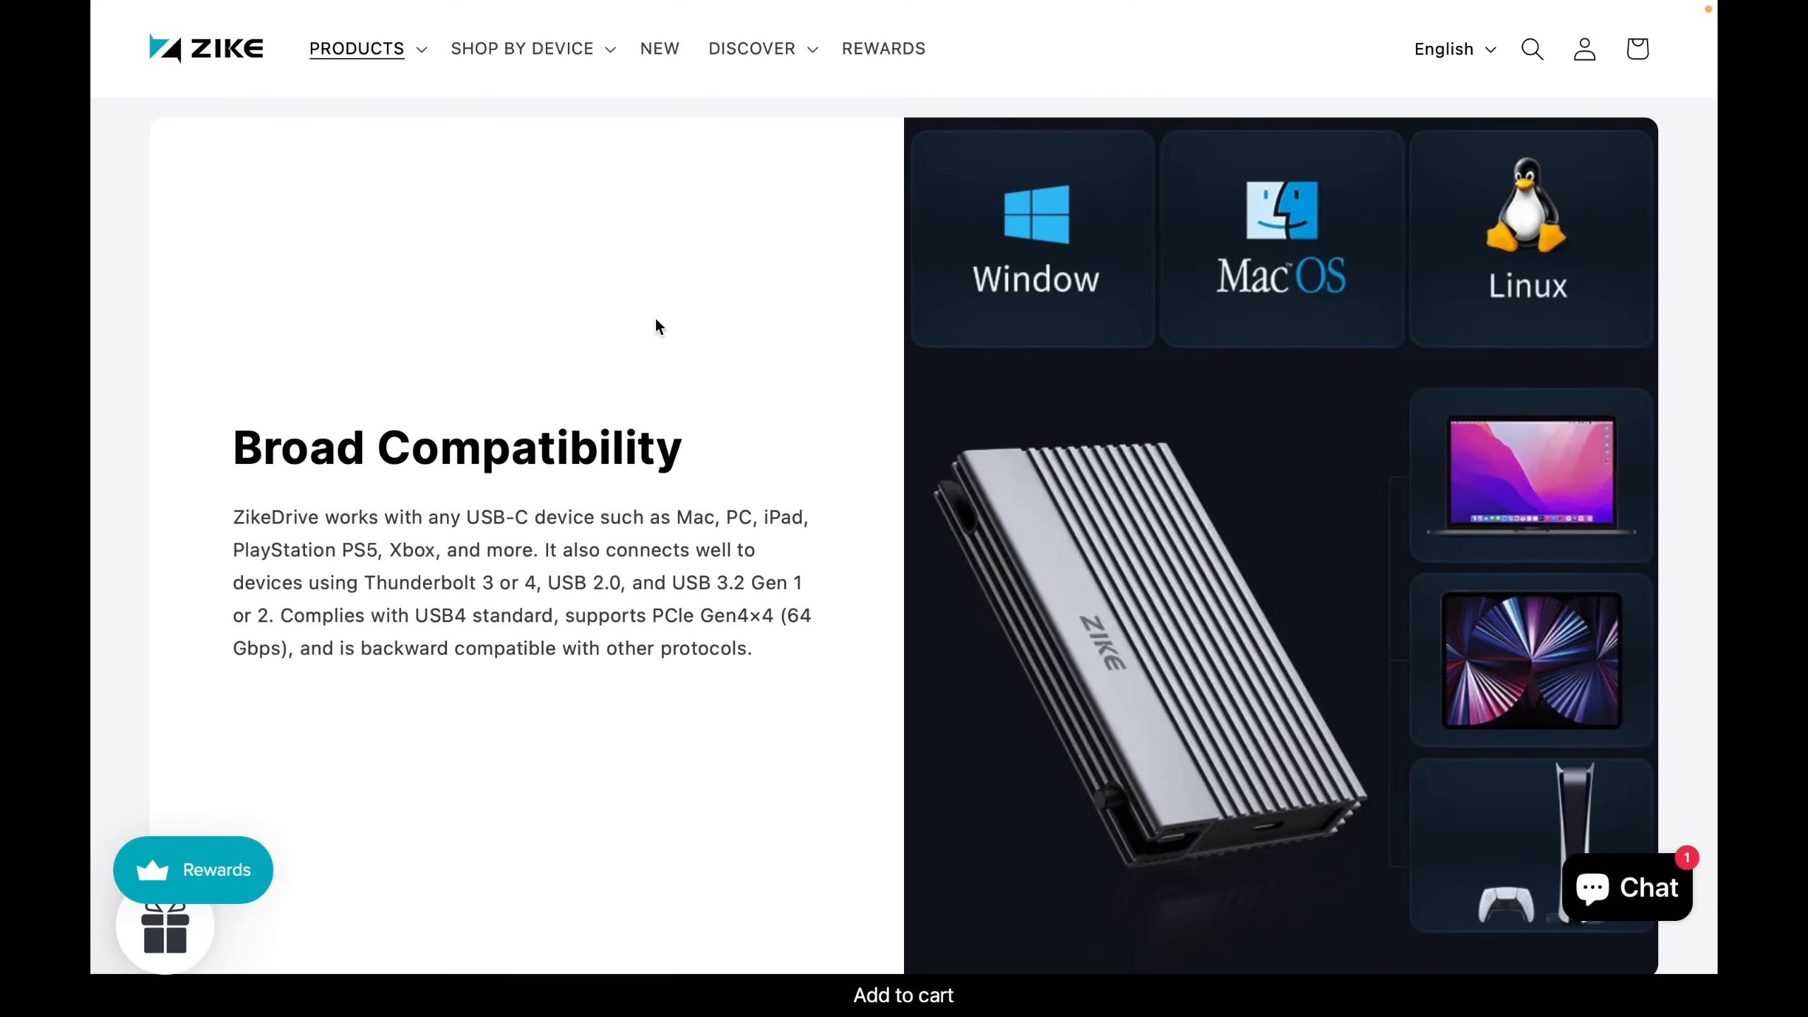
pyautogui.moveTo(702, 374)
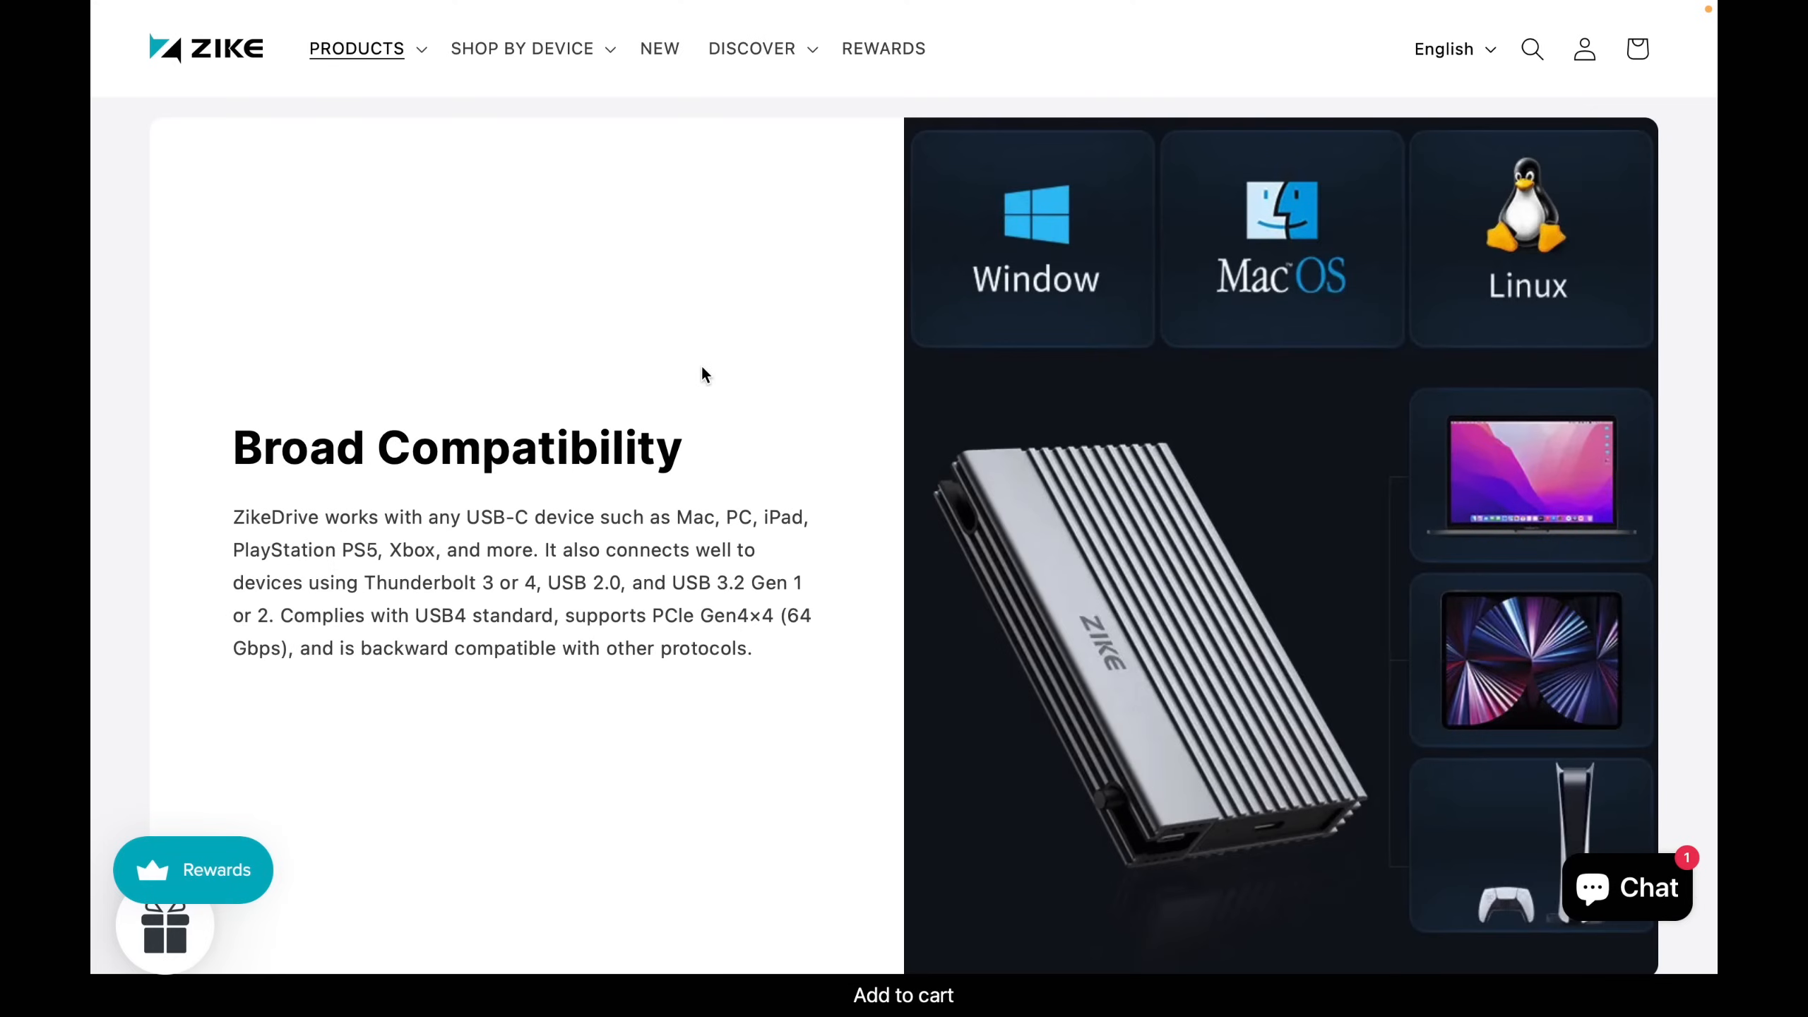
pyautogui.scroll(-3)
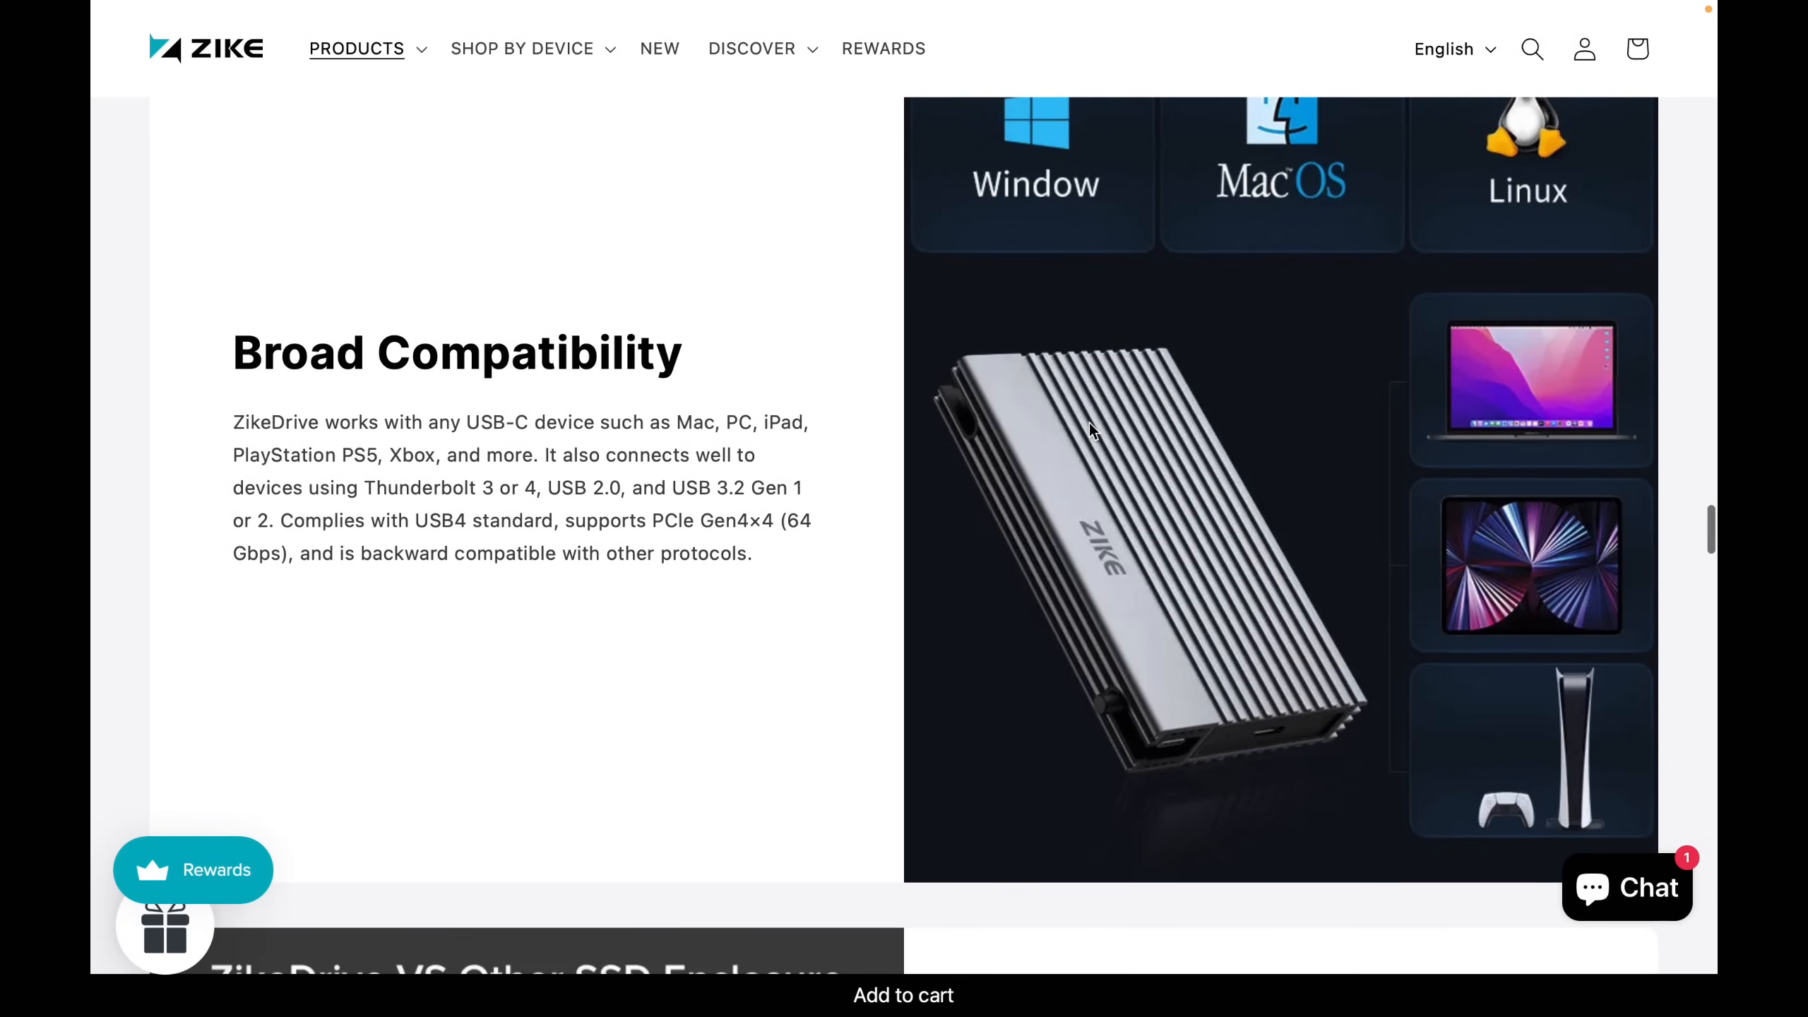
pyautogui.moveTo(872, 548)
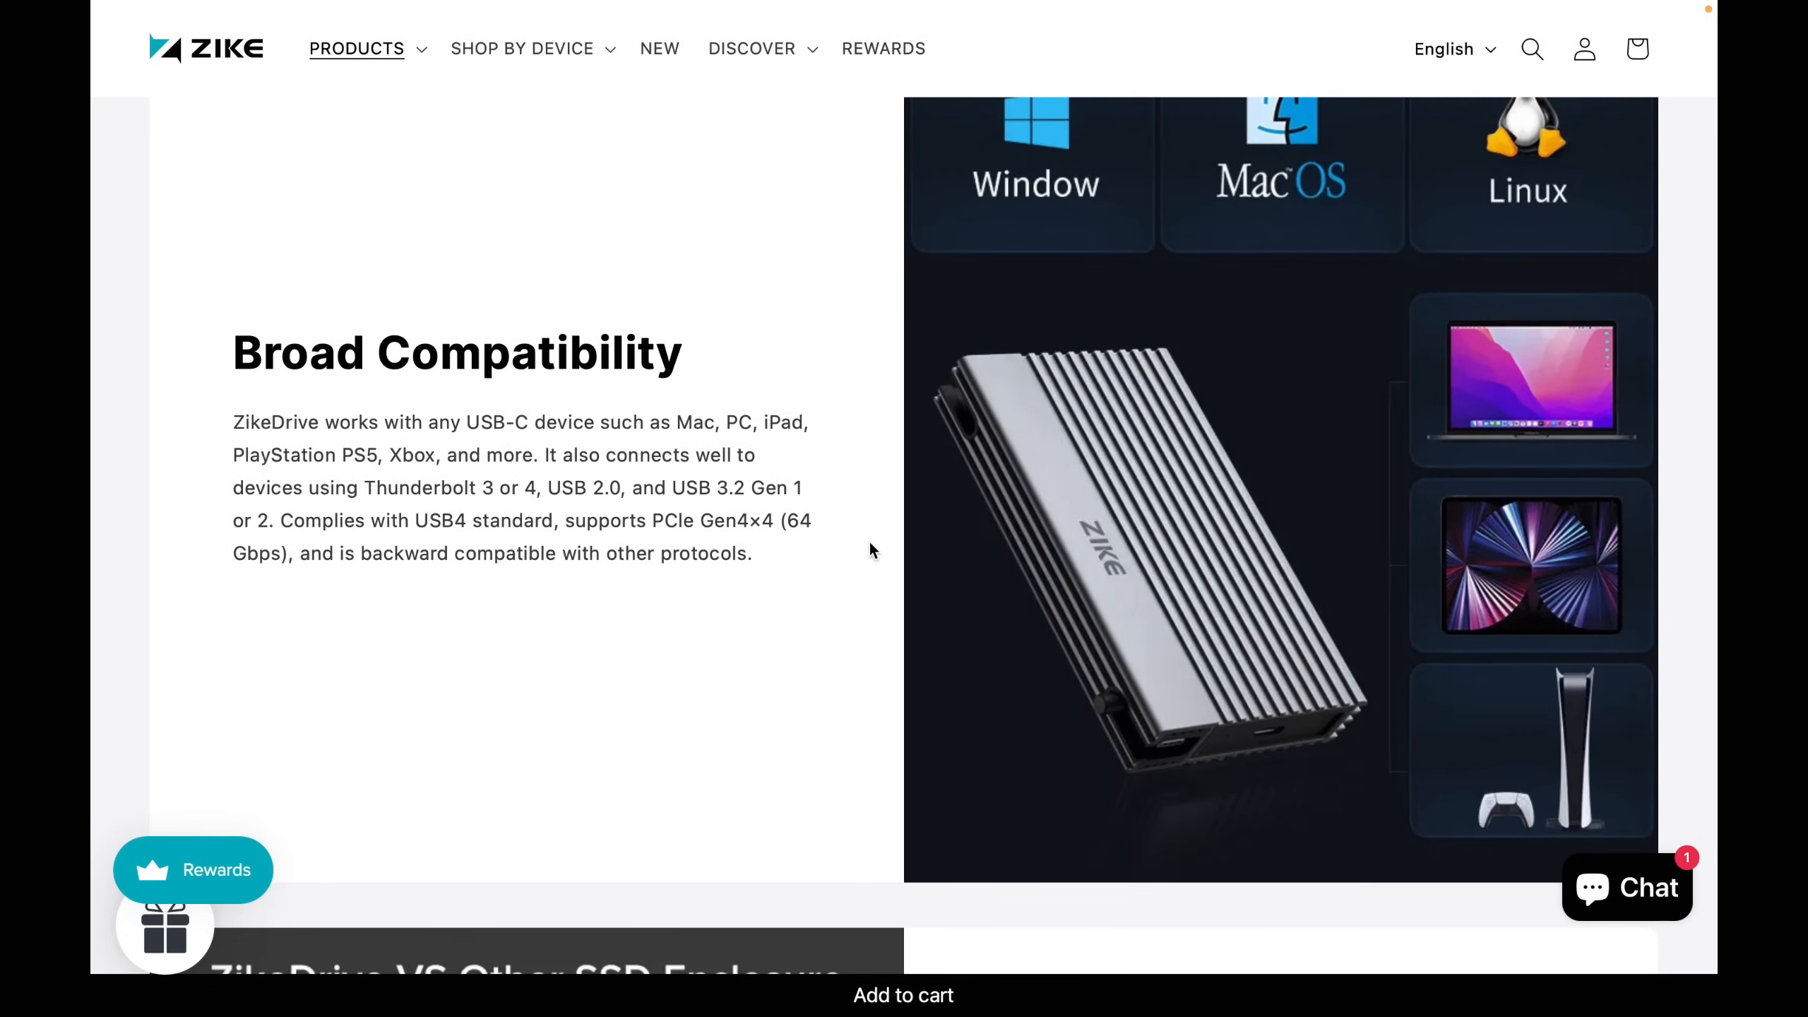
pyautogui.scroll(-3)
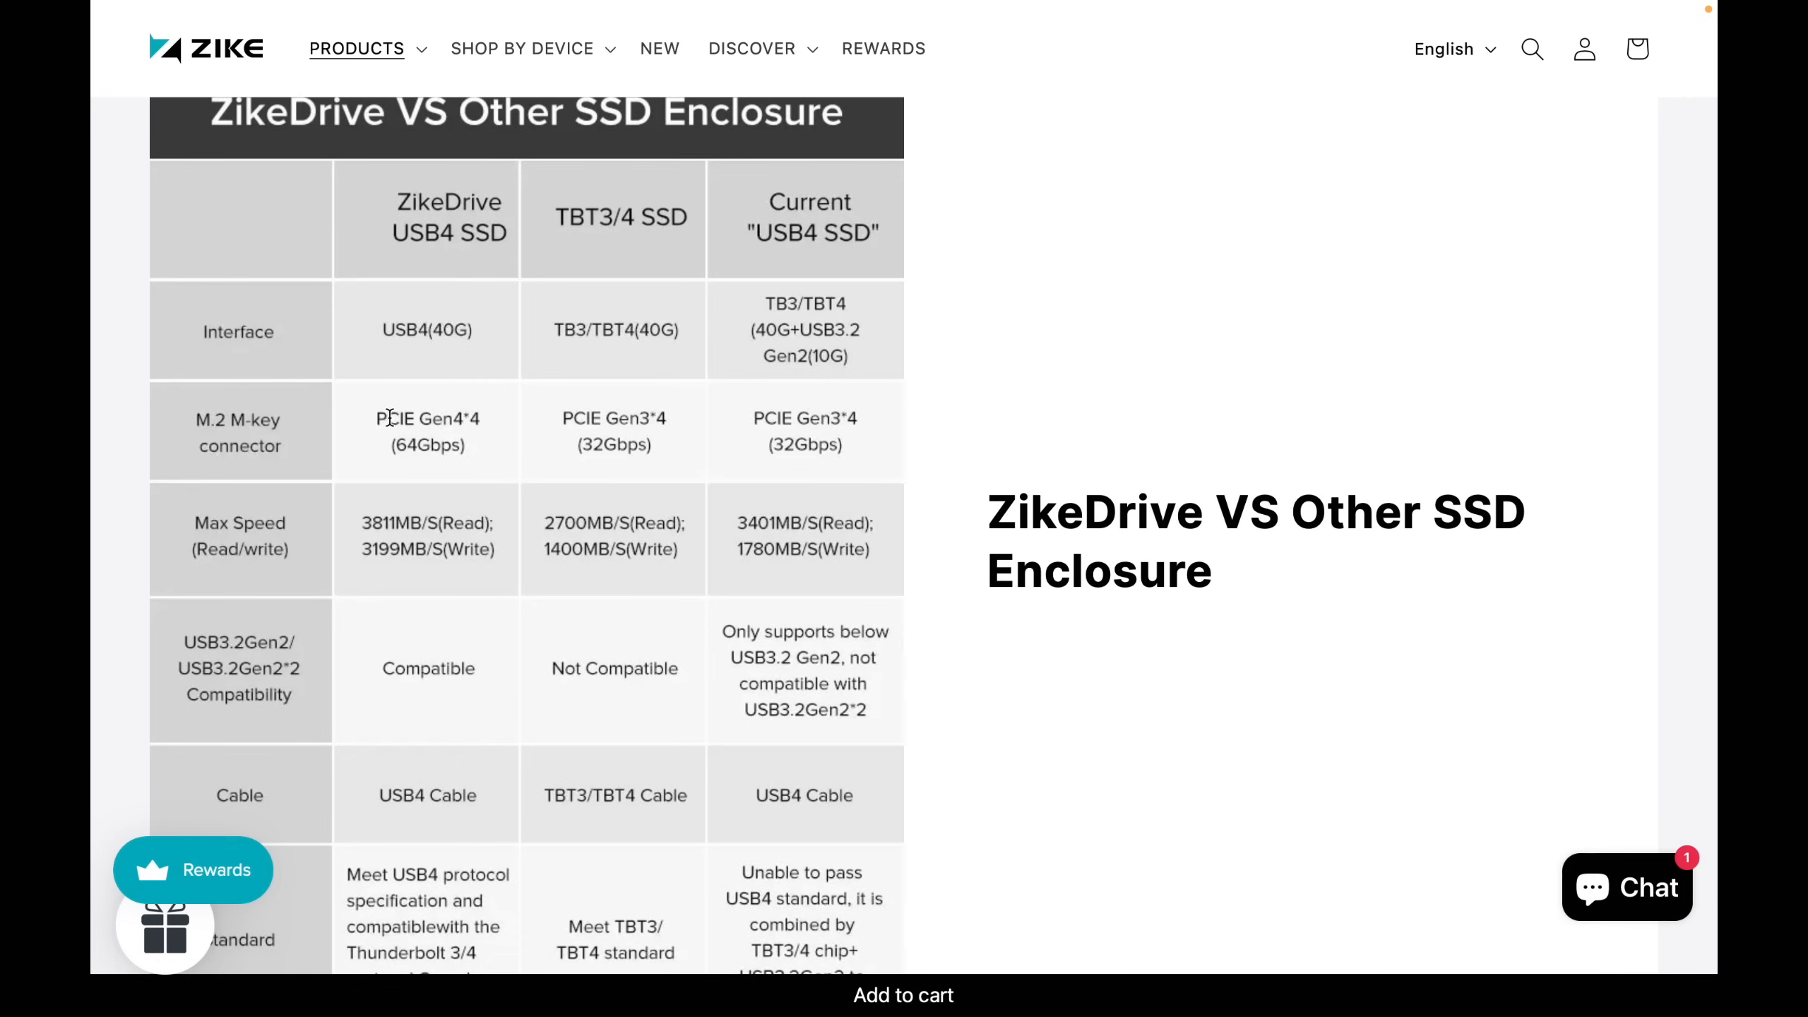
# Scroll past the comparison table to the Specs: 112*66.8*18mm, 245g, aluminium alloy/ABS
pyautogui.scroll(-3)
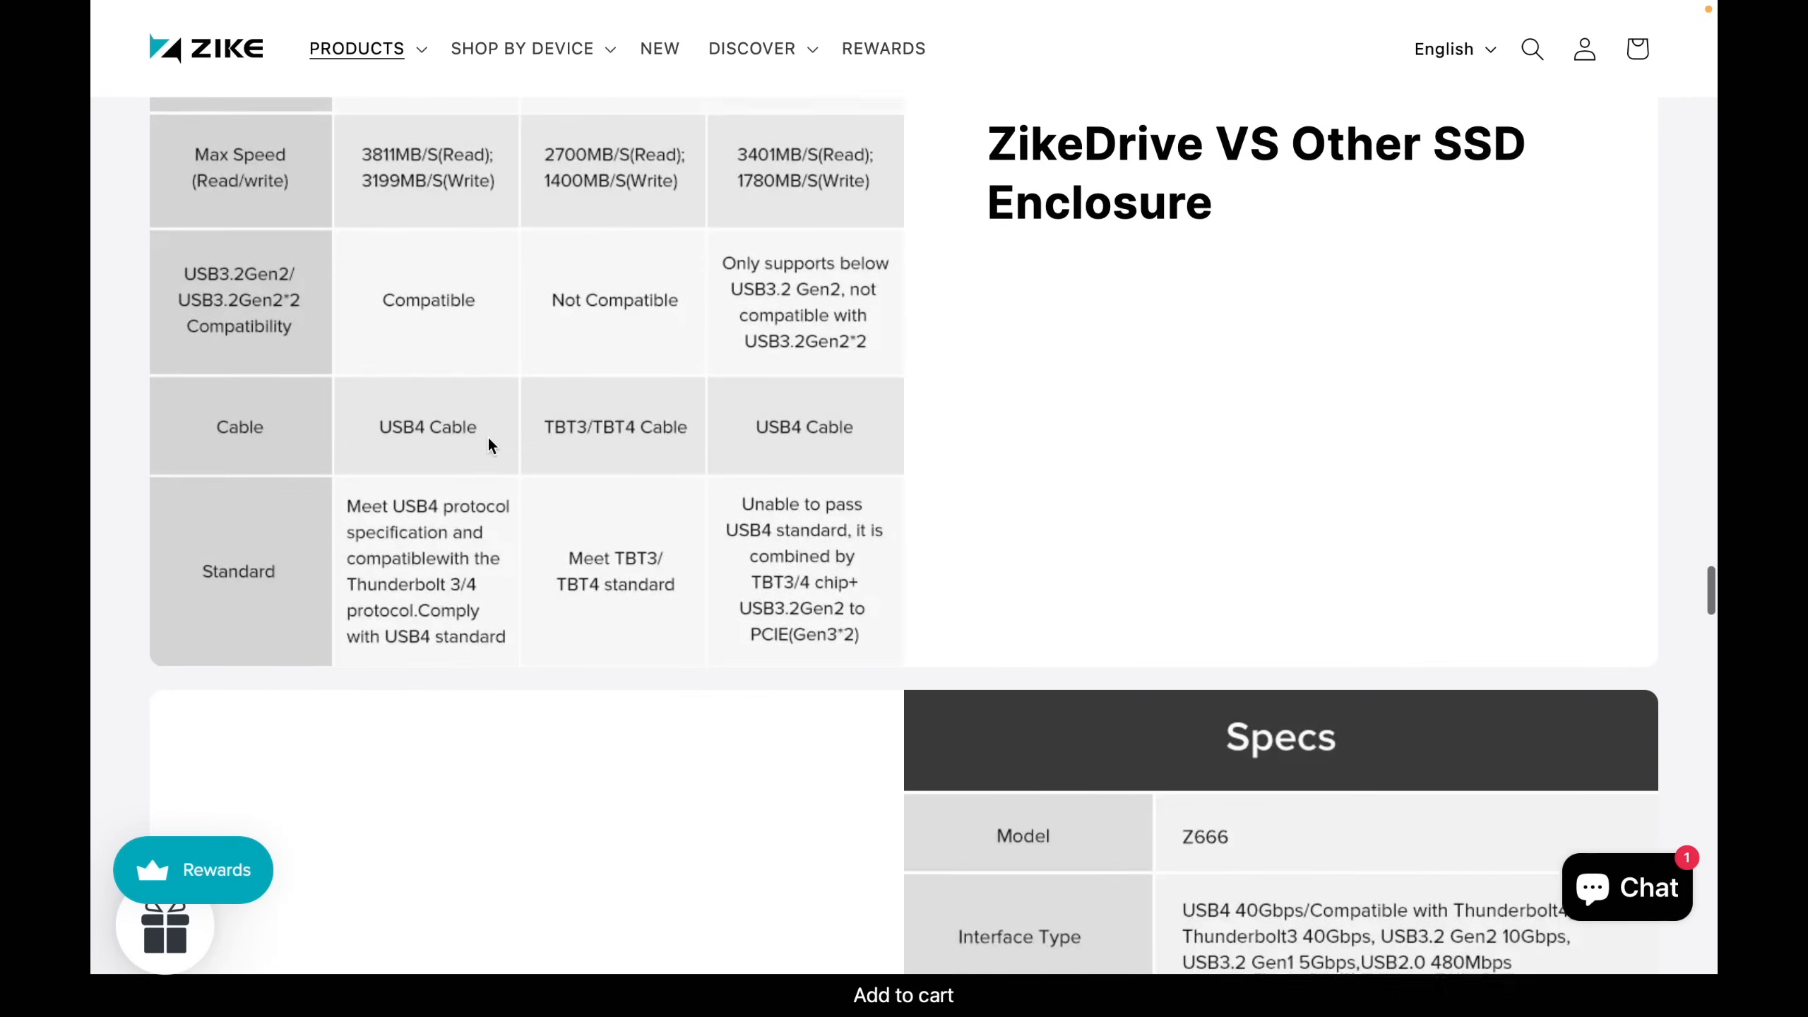
pyautogui.scroll(-3)
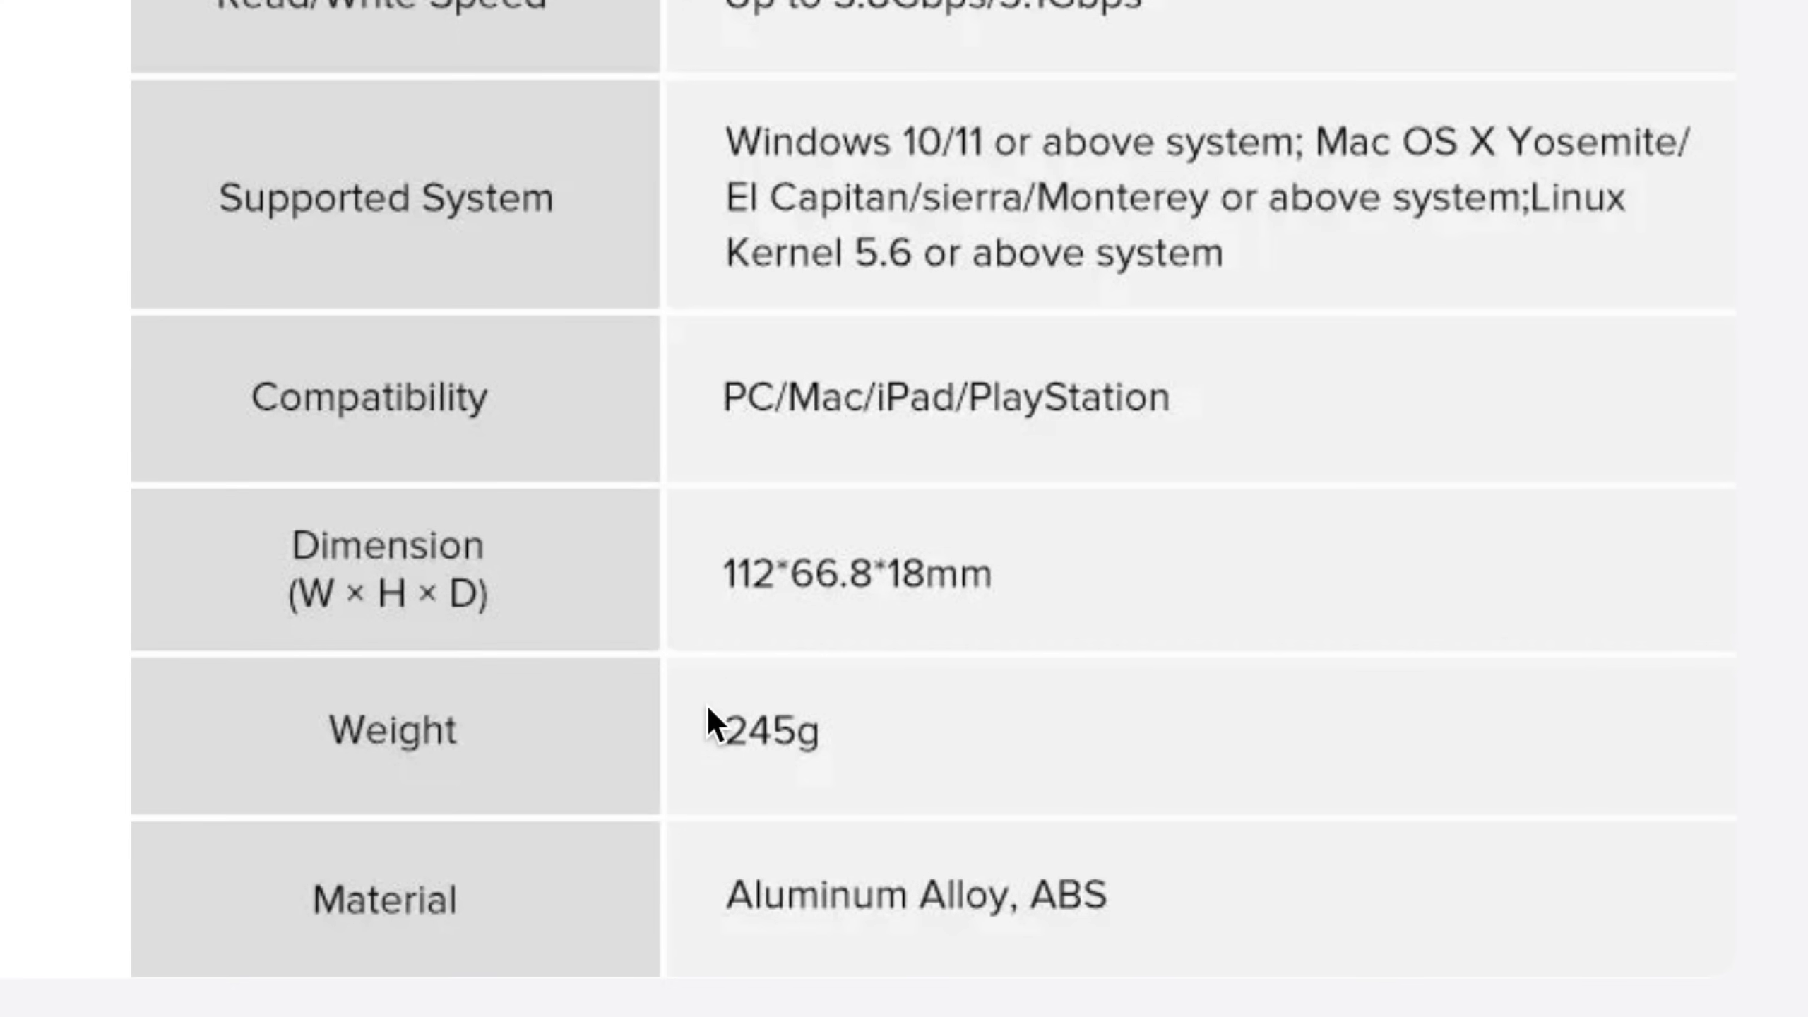
pyautogui.scroll(3)
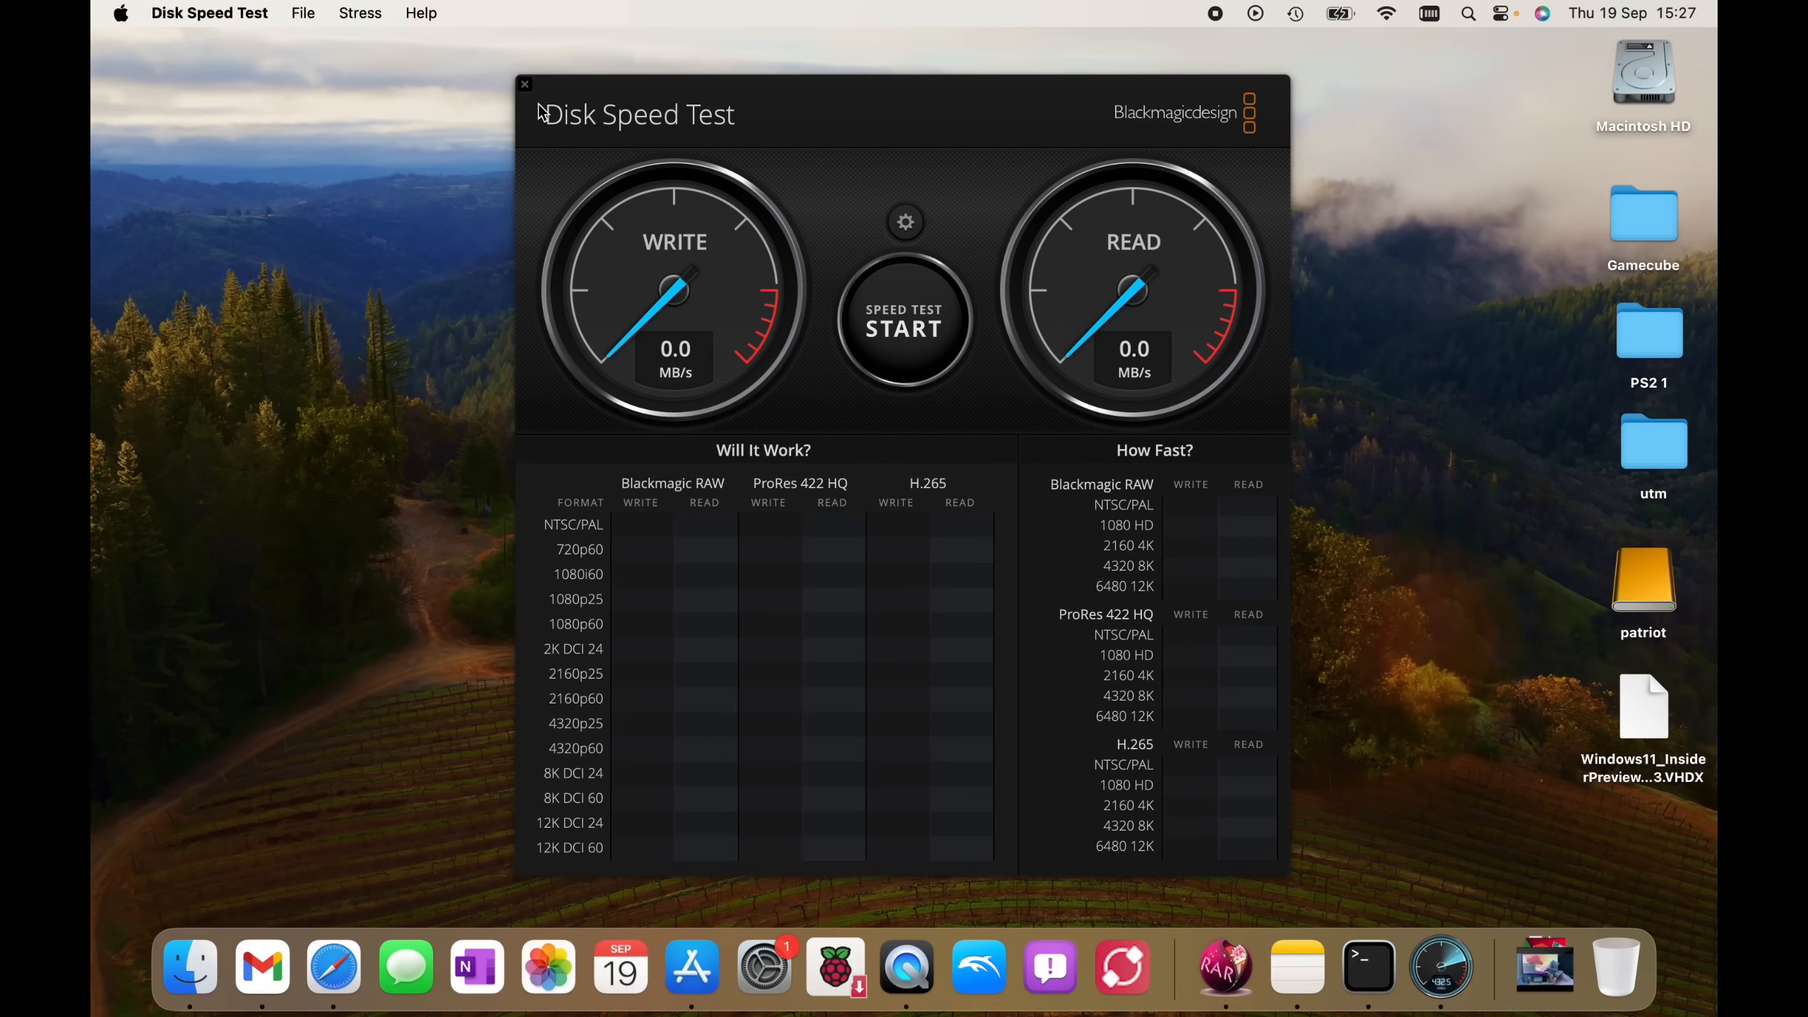
pyautogui.click(304, 13)
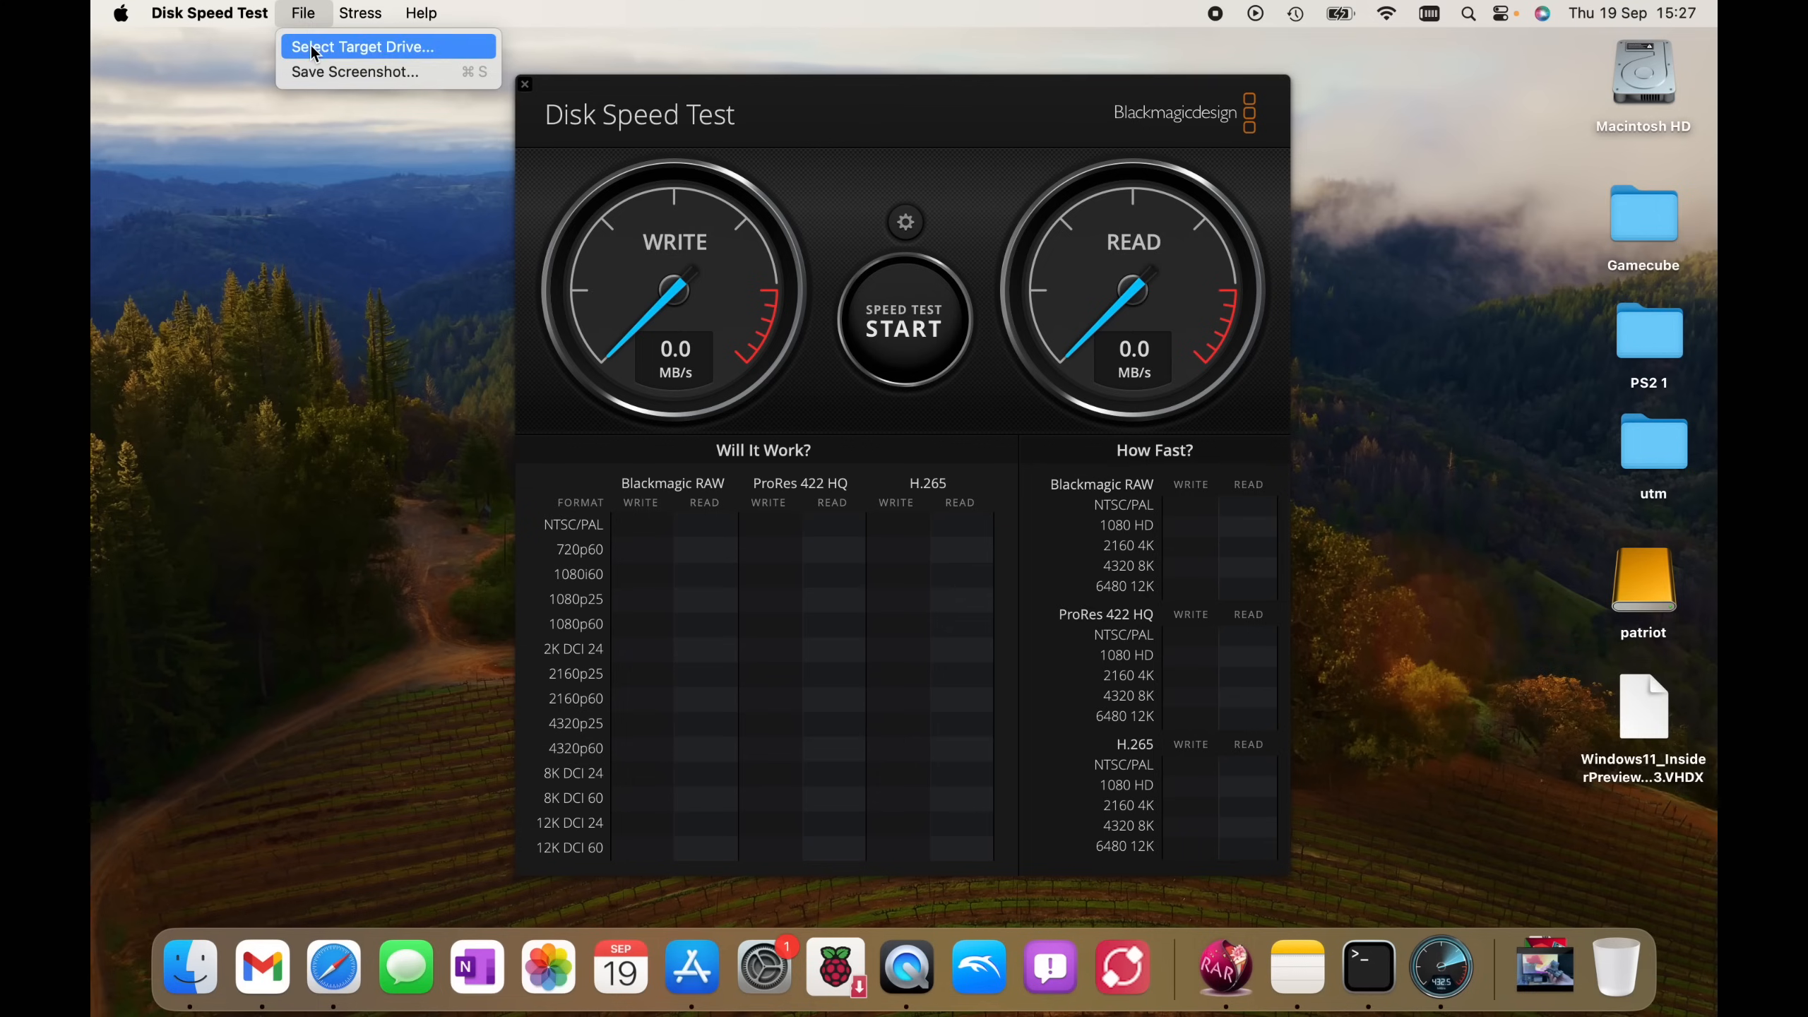
pyautogui.click(1186, 460)
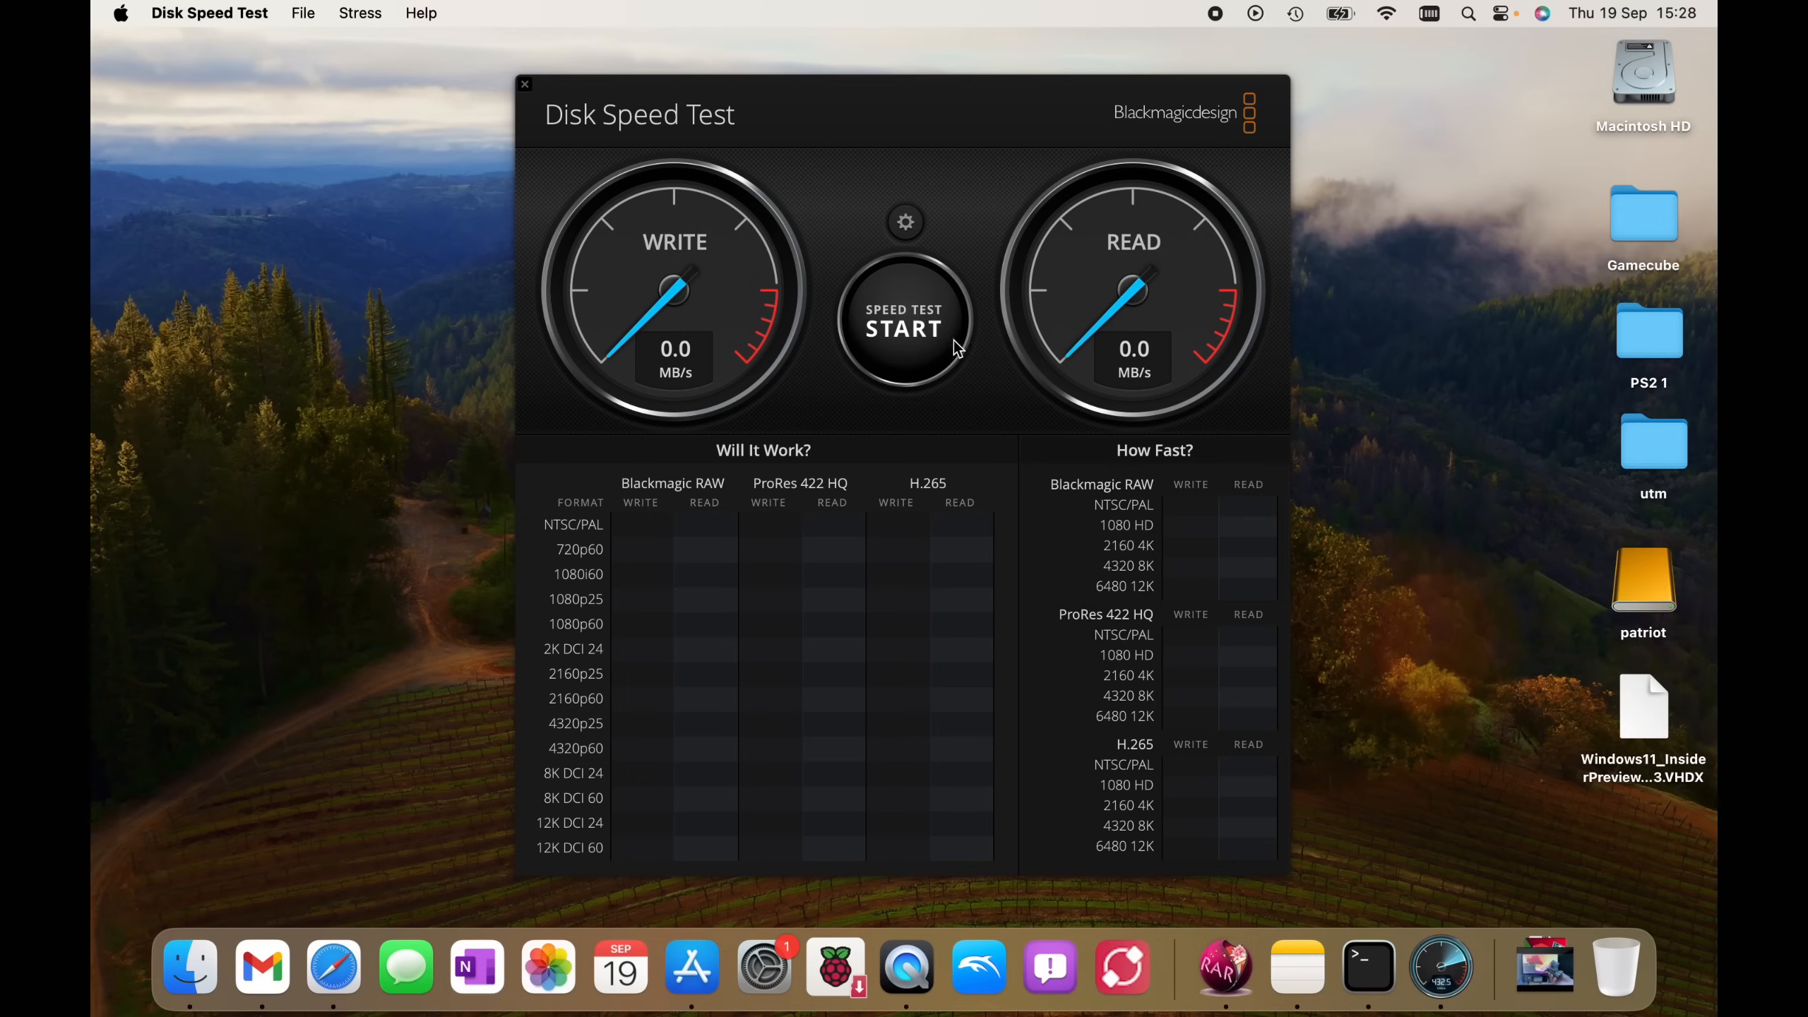
# Run the speed test, getting 2182.8 MB/s write and 2920.3 MB/s read
pyautogui.click(907, 327)
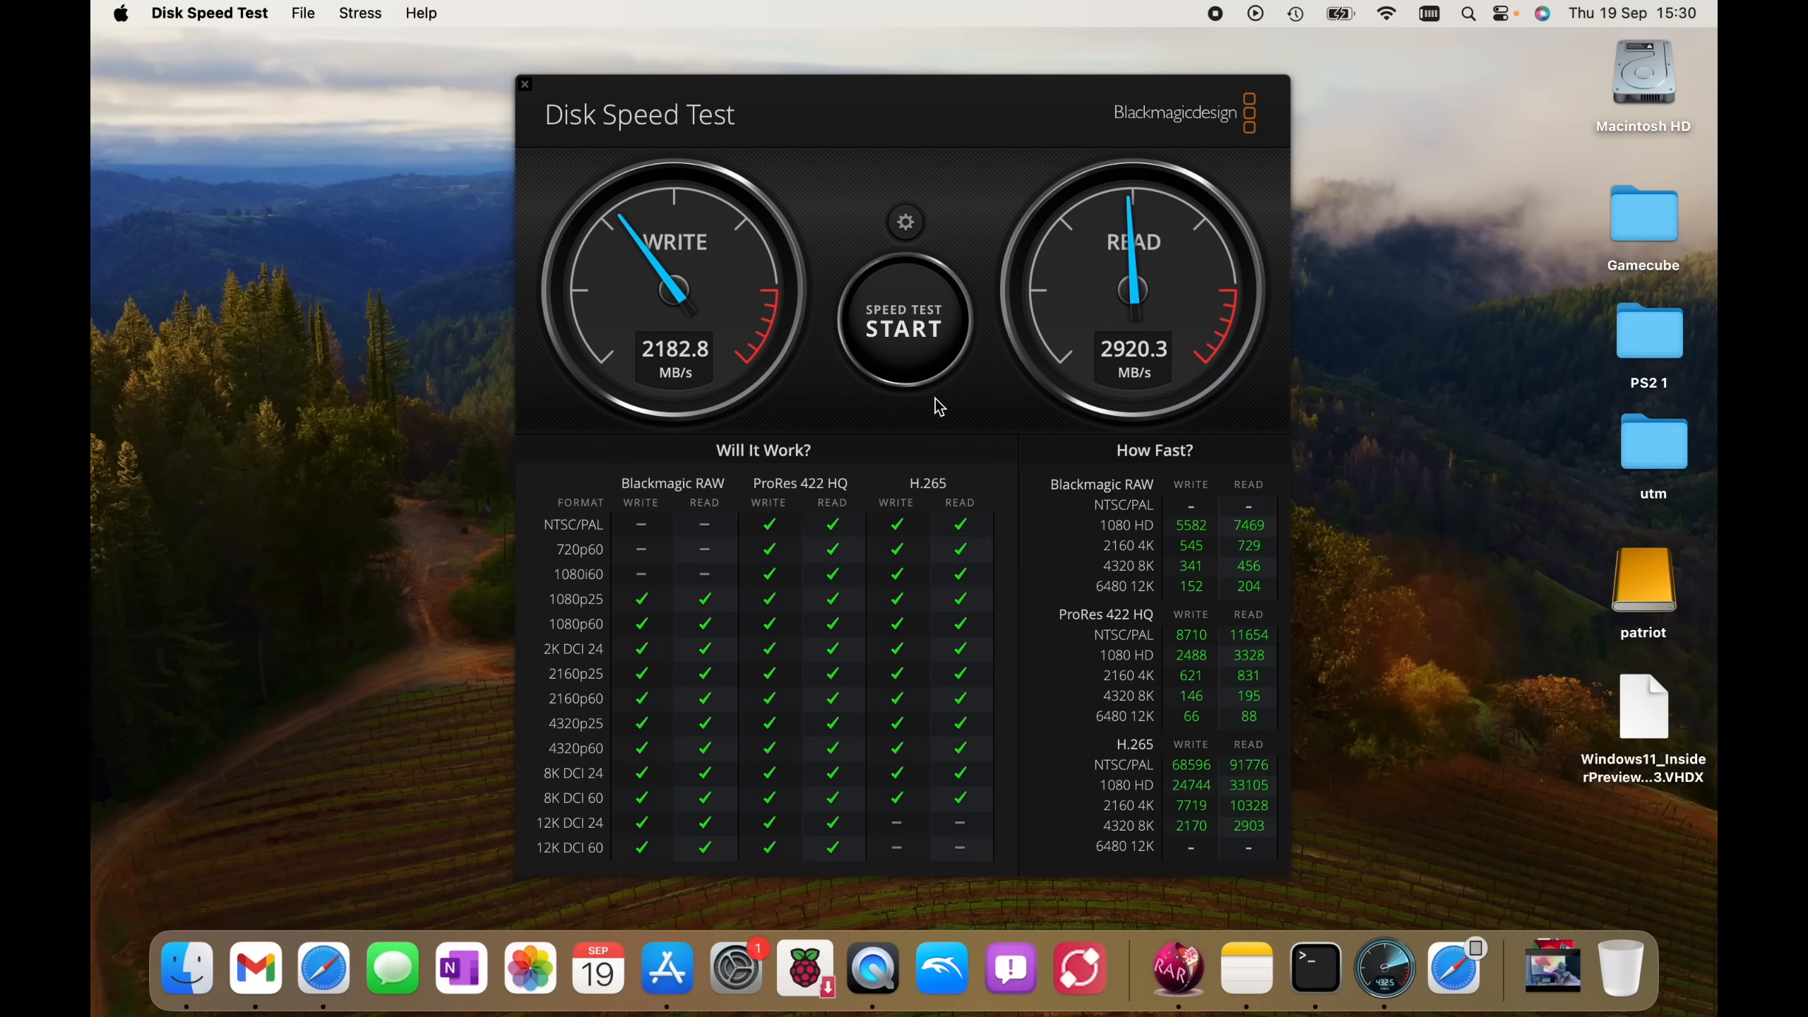
pyautogui.moveTo(785, 427)
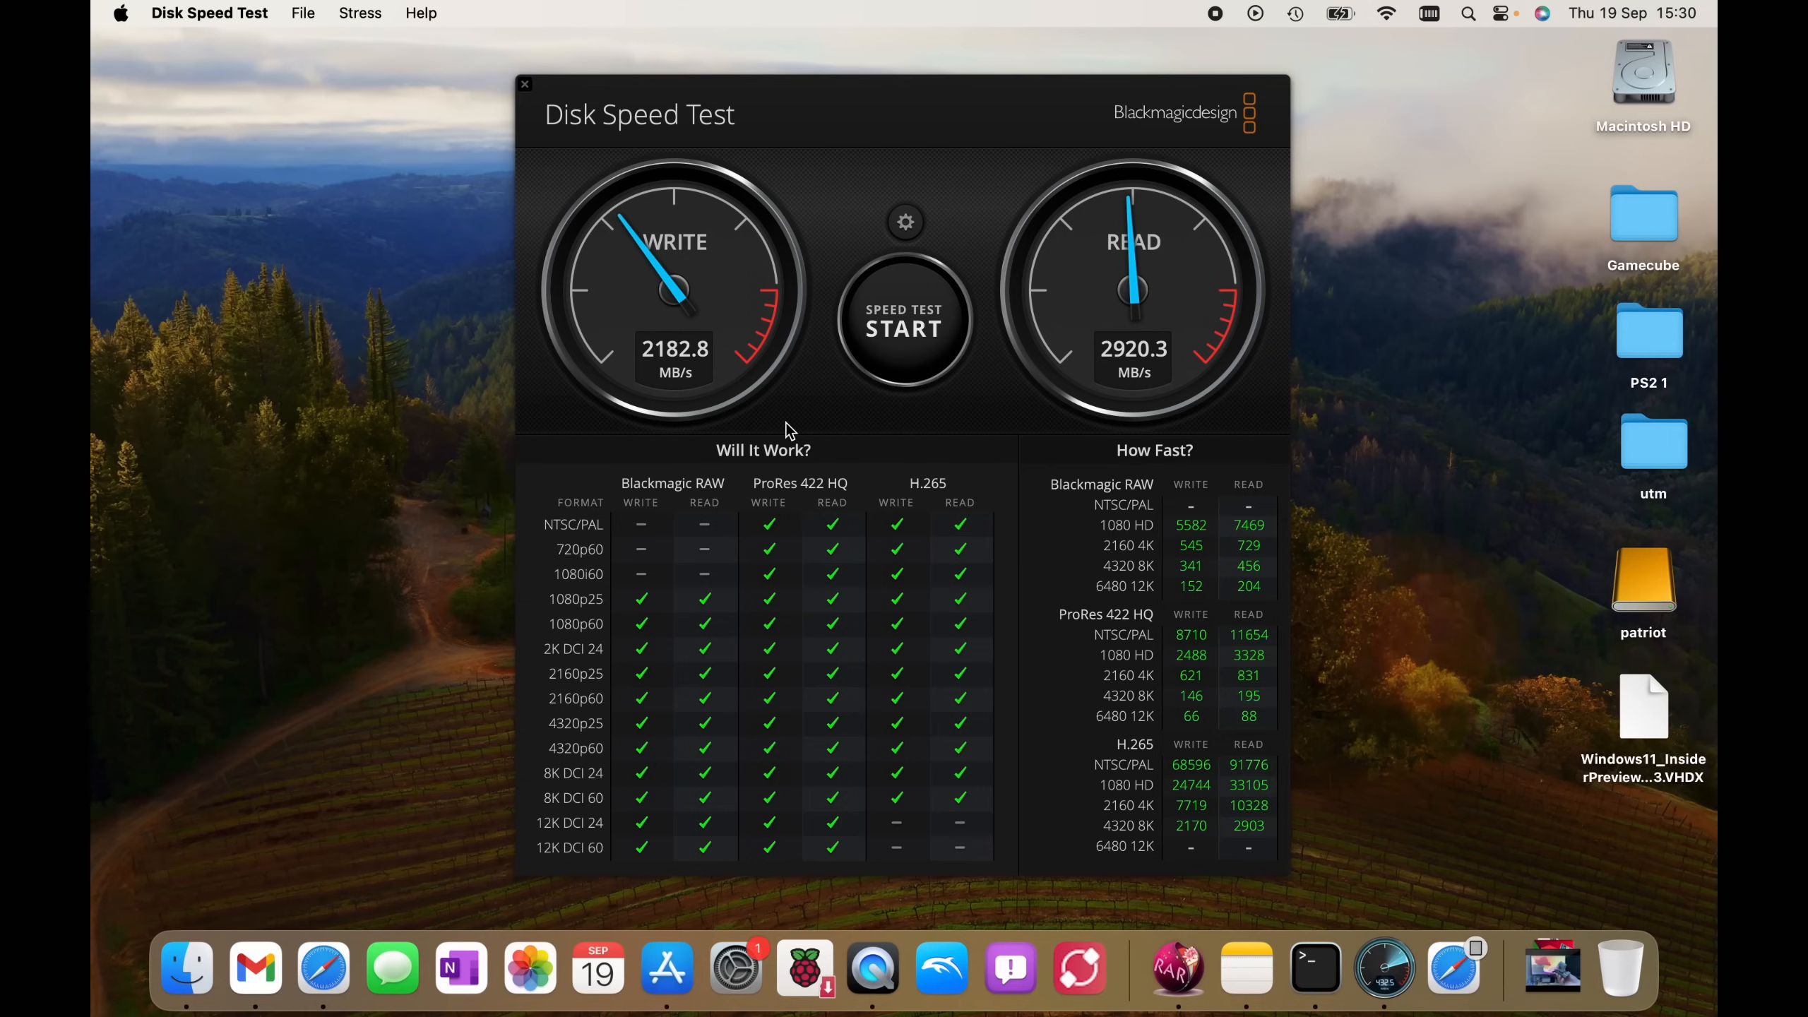
pyautogui.moveTo(1047, 456)
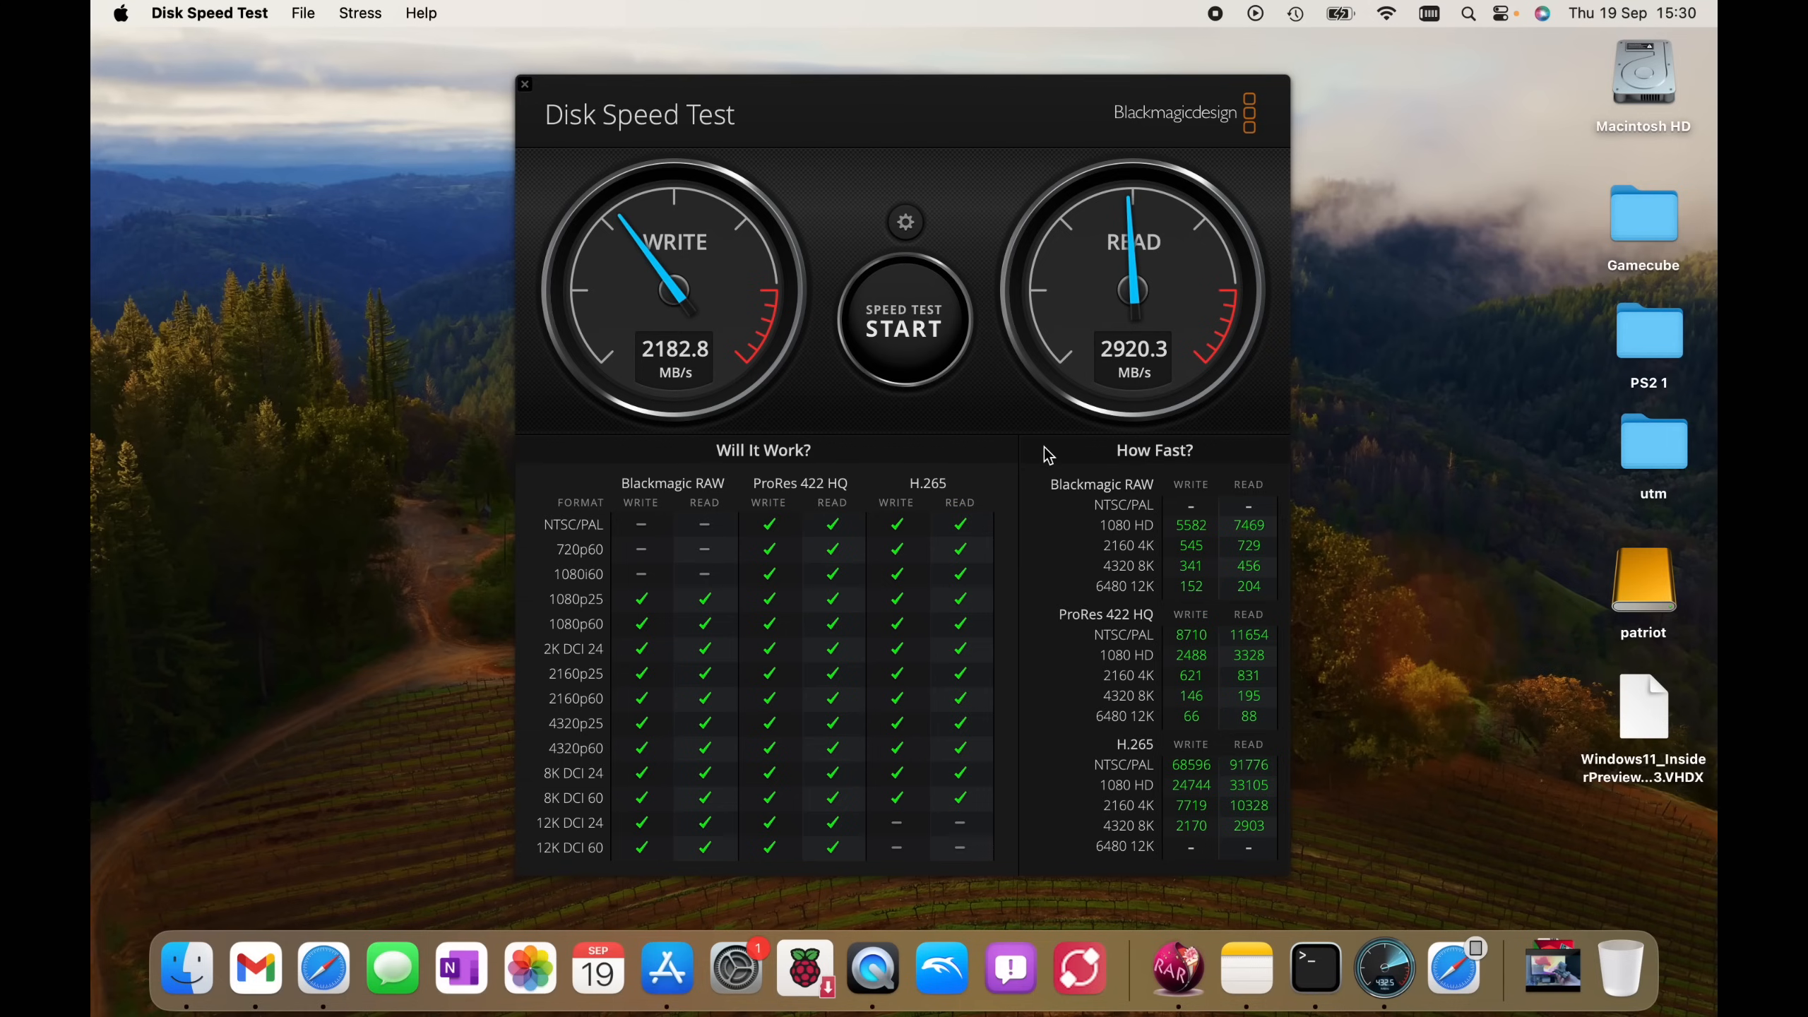
pyautogui.moveTo(789, 702)
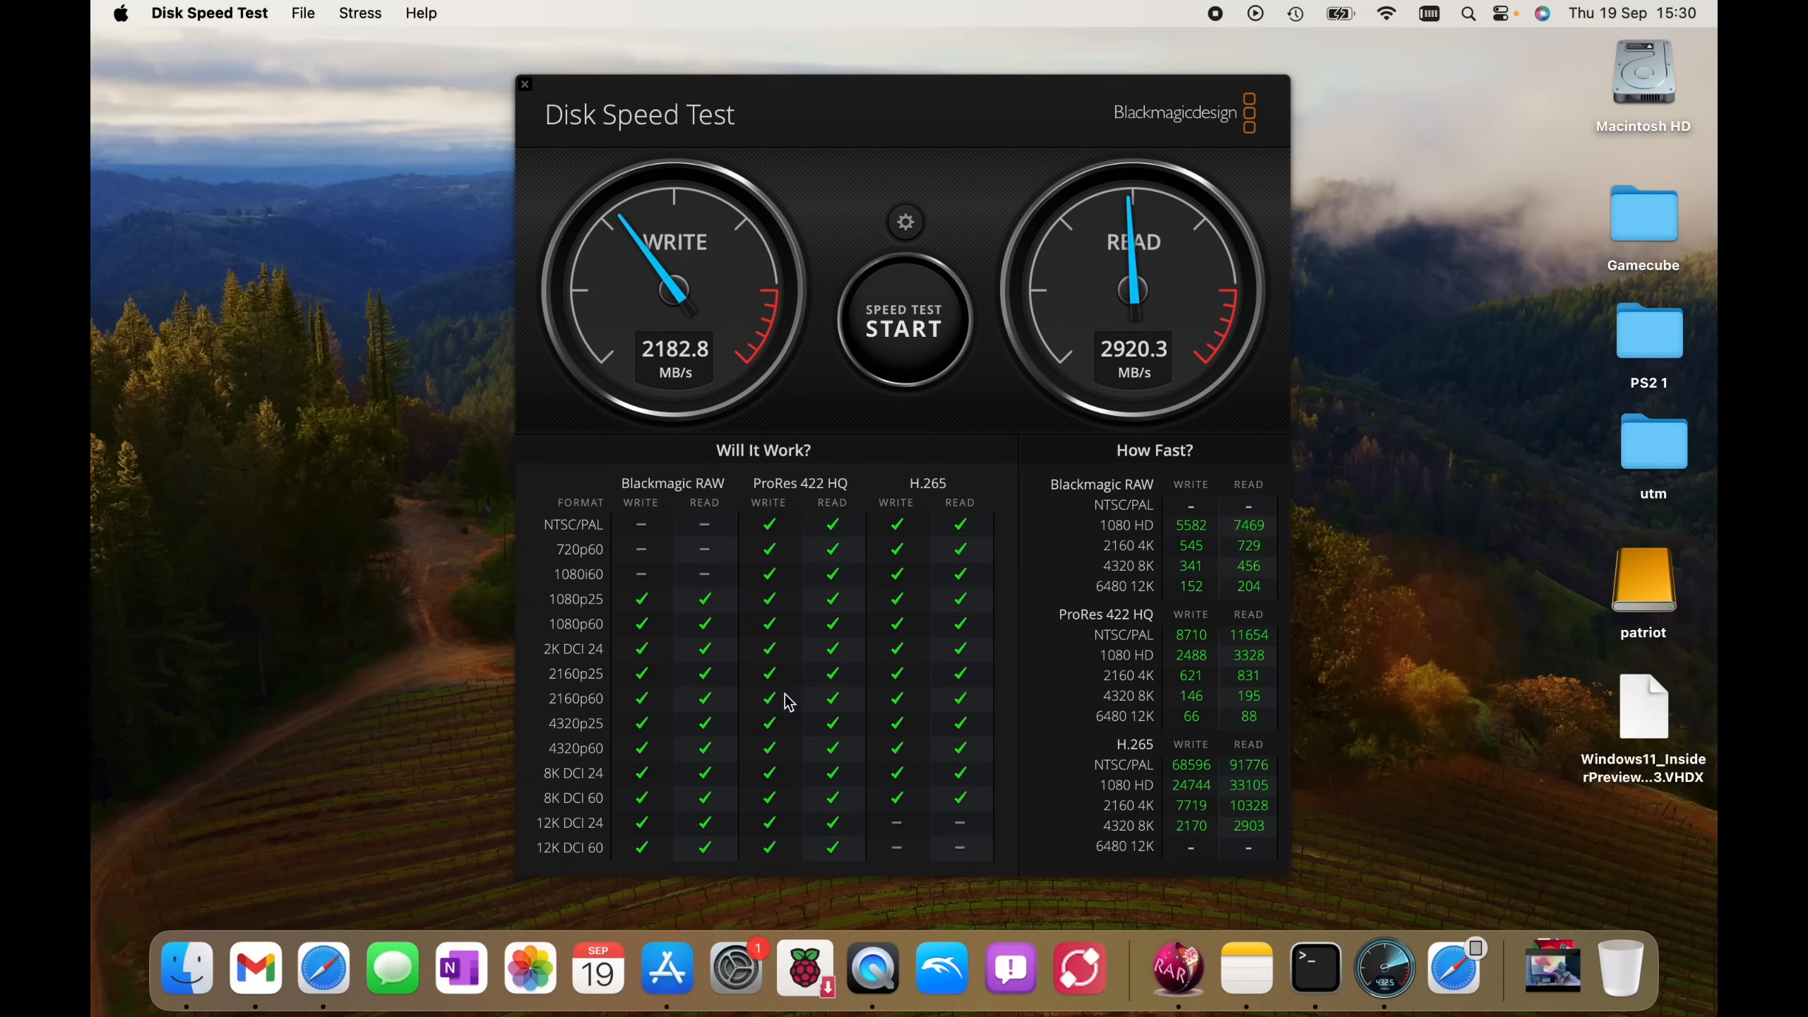
pyautogui.moveTo(809, 657)
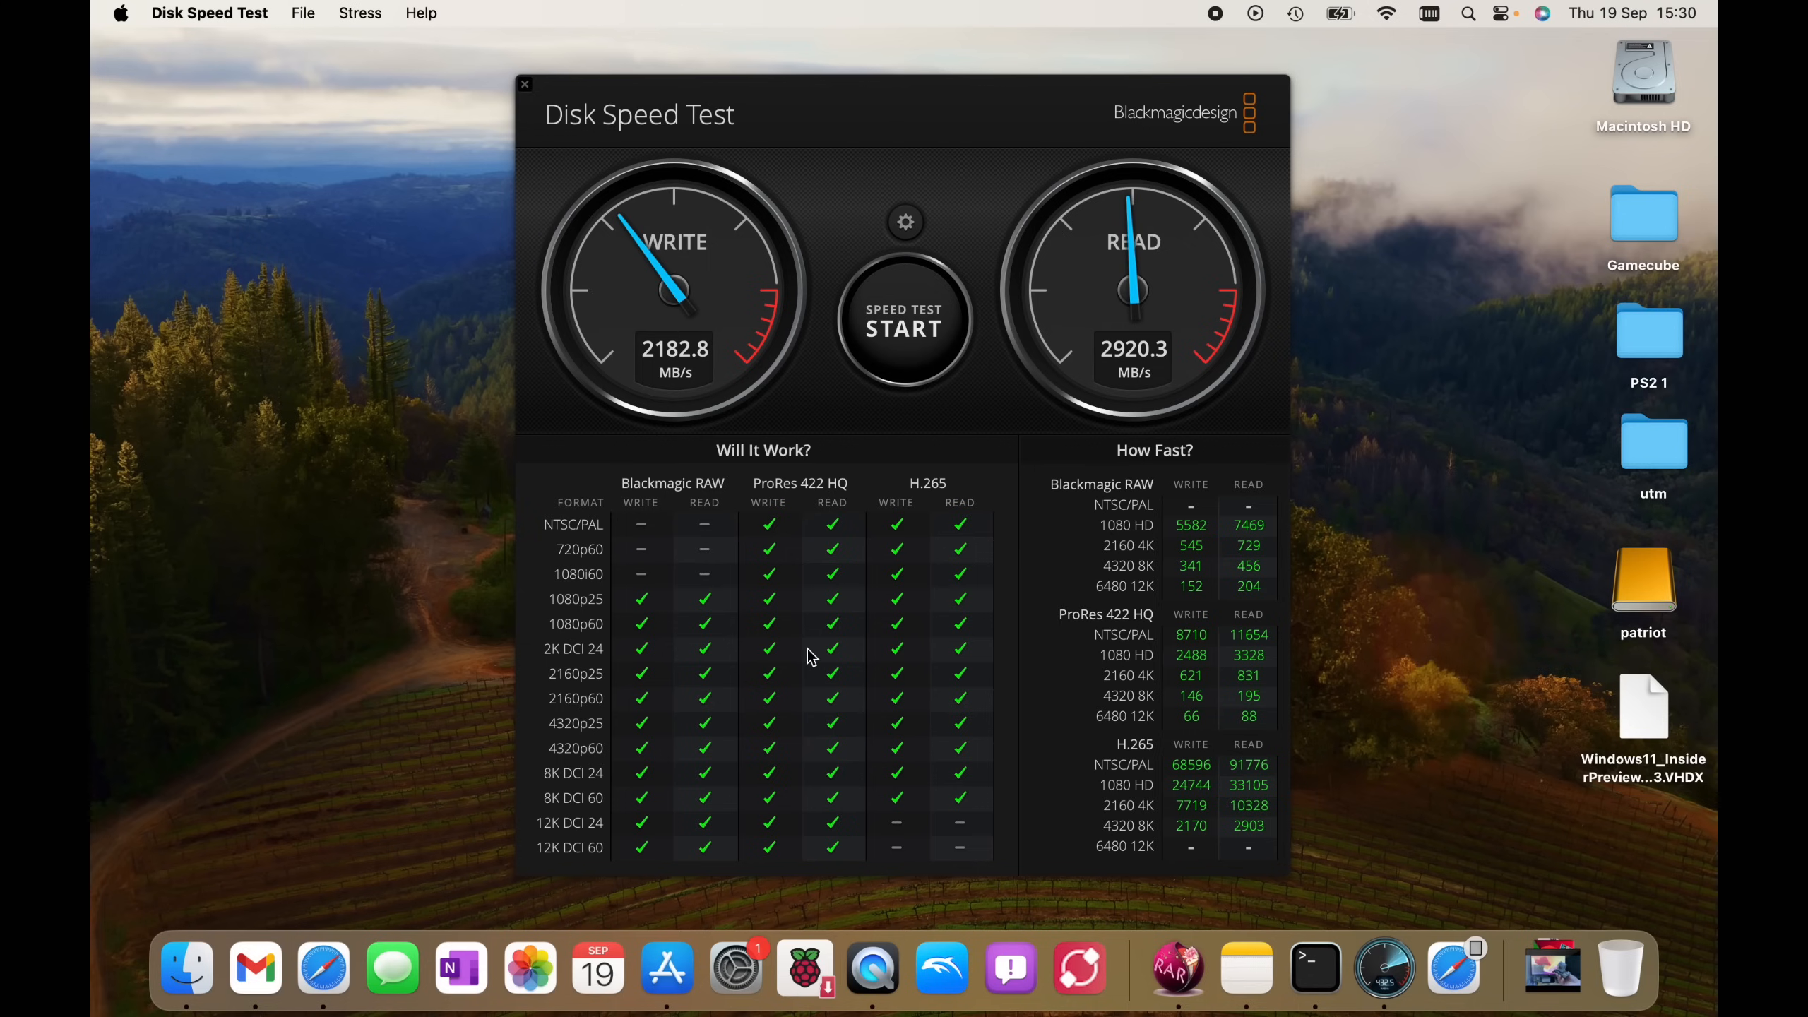
pyautogui.moveTo(909, 845)
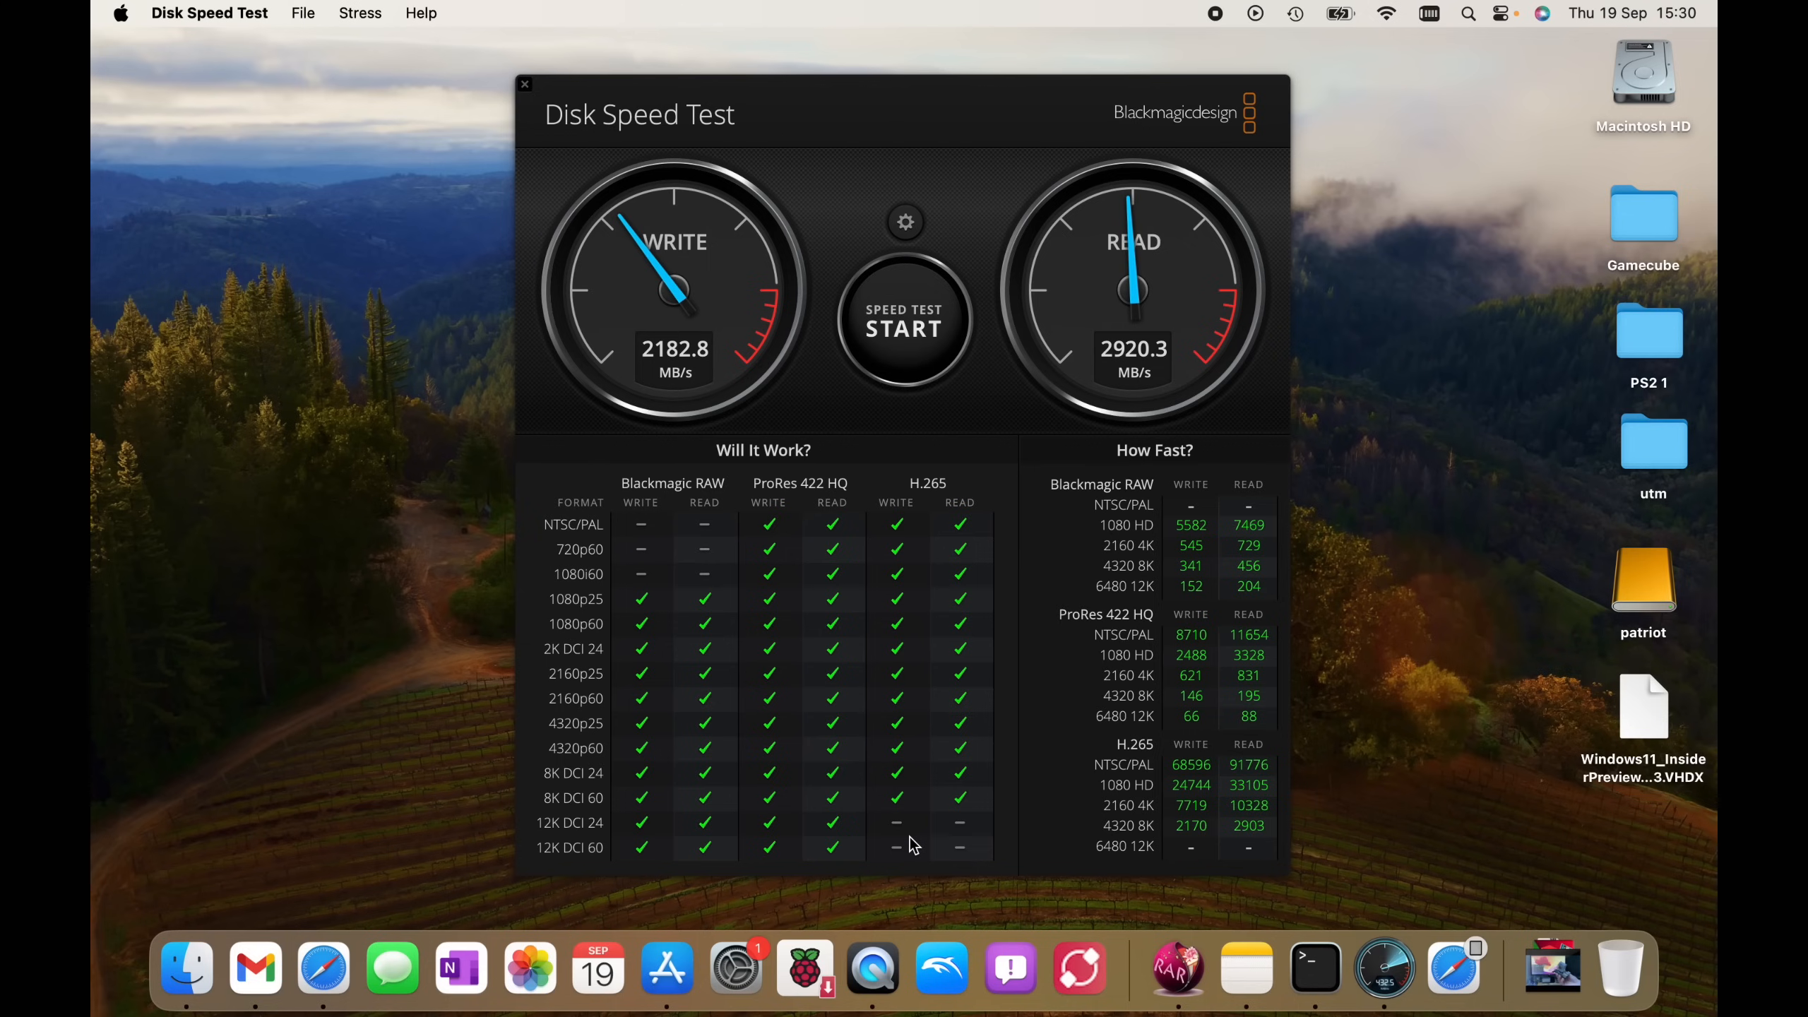
pyautogui.moveTo(929, 837)
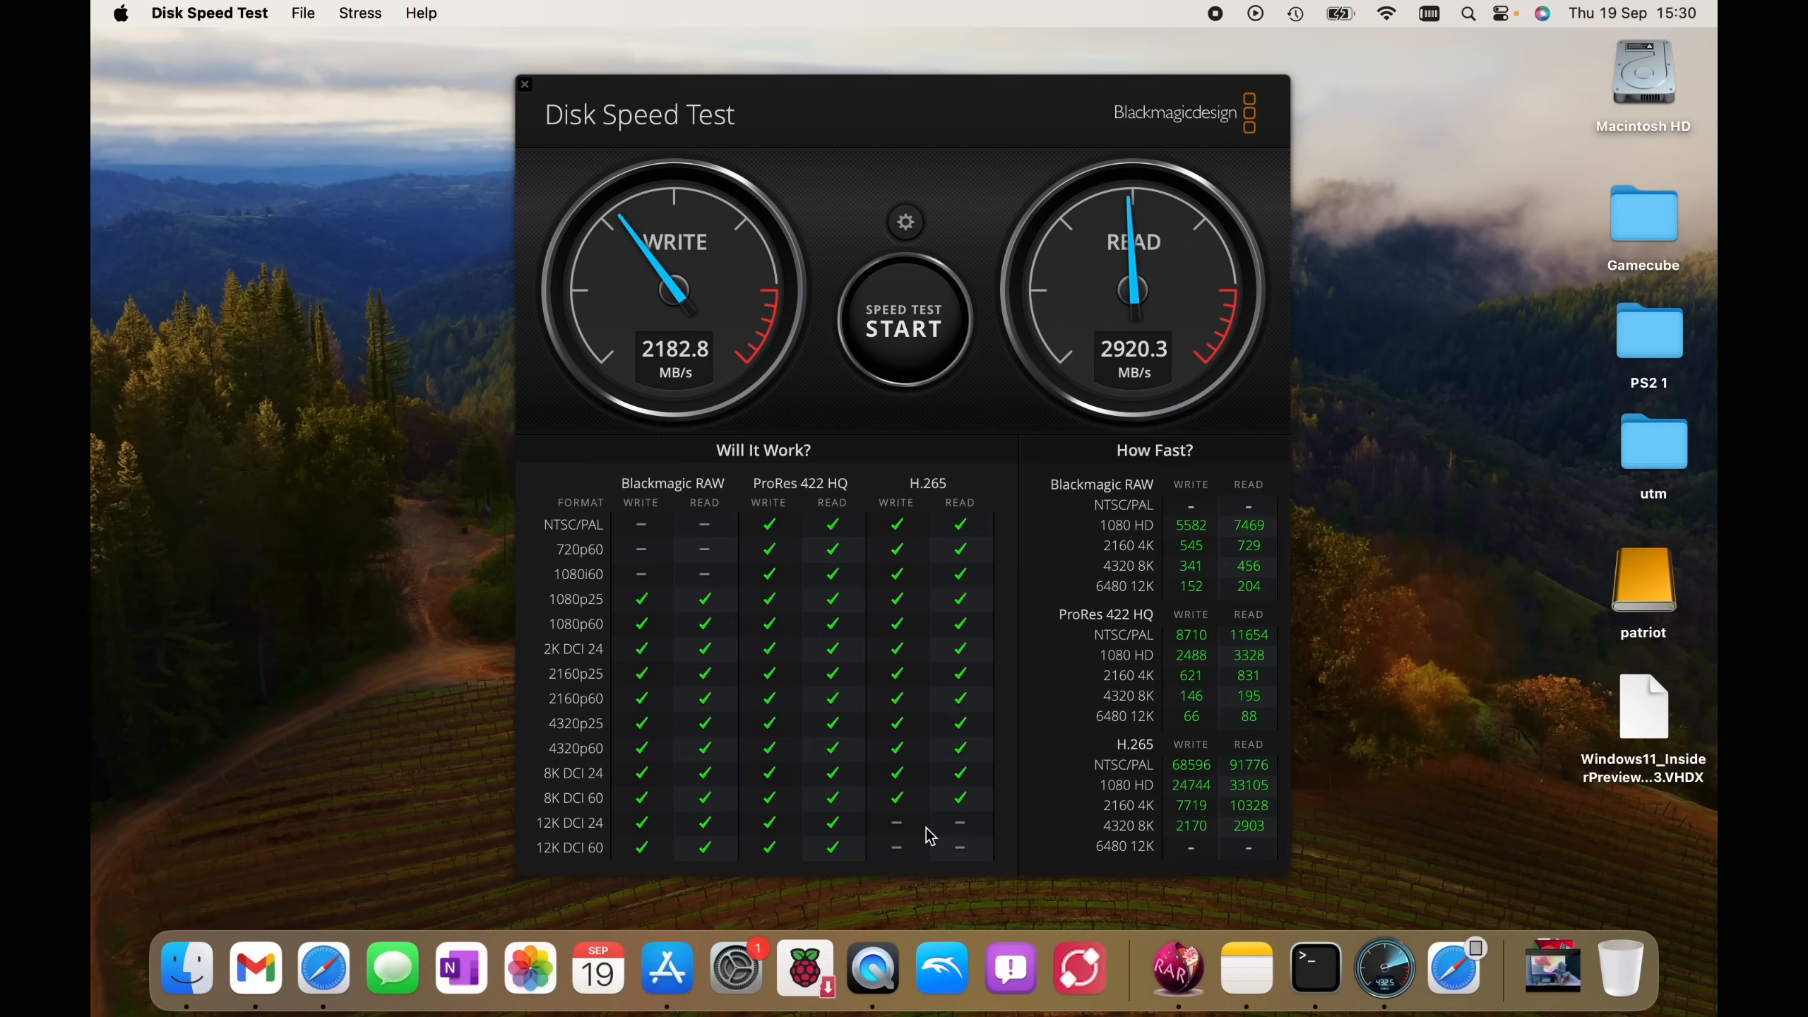
pyautogui.moveTo(948, 867)
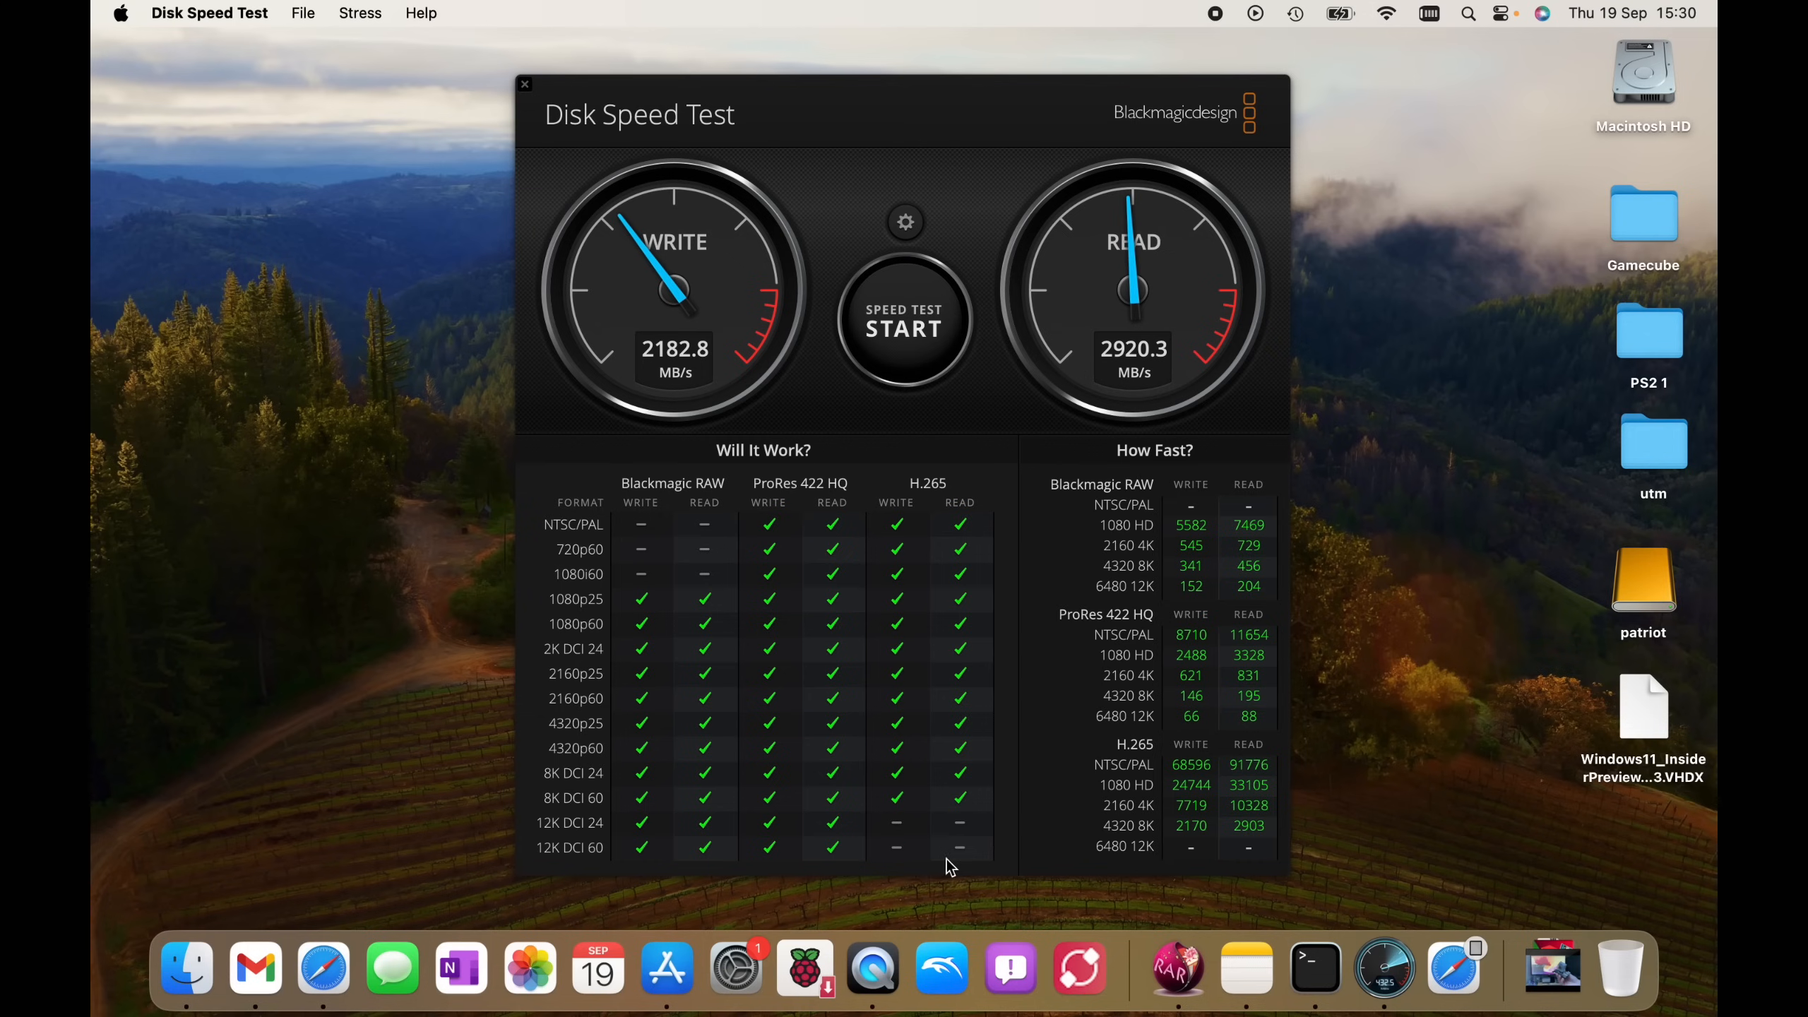
pyautogui.moveTo(901, 861)
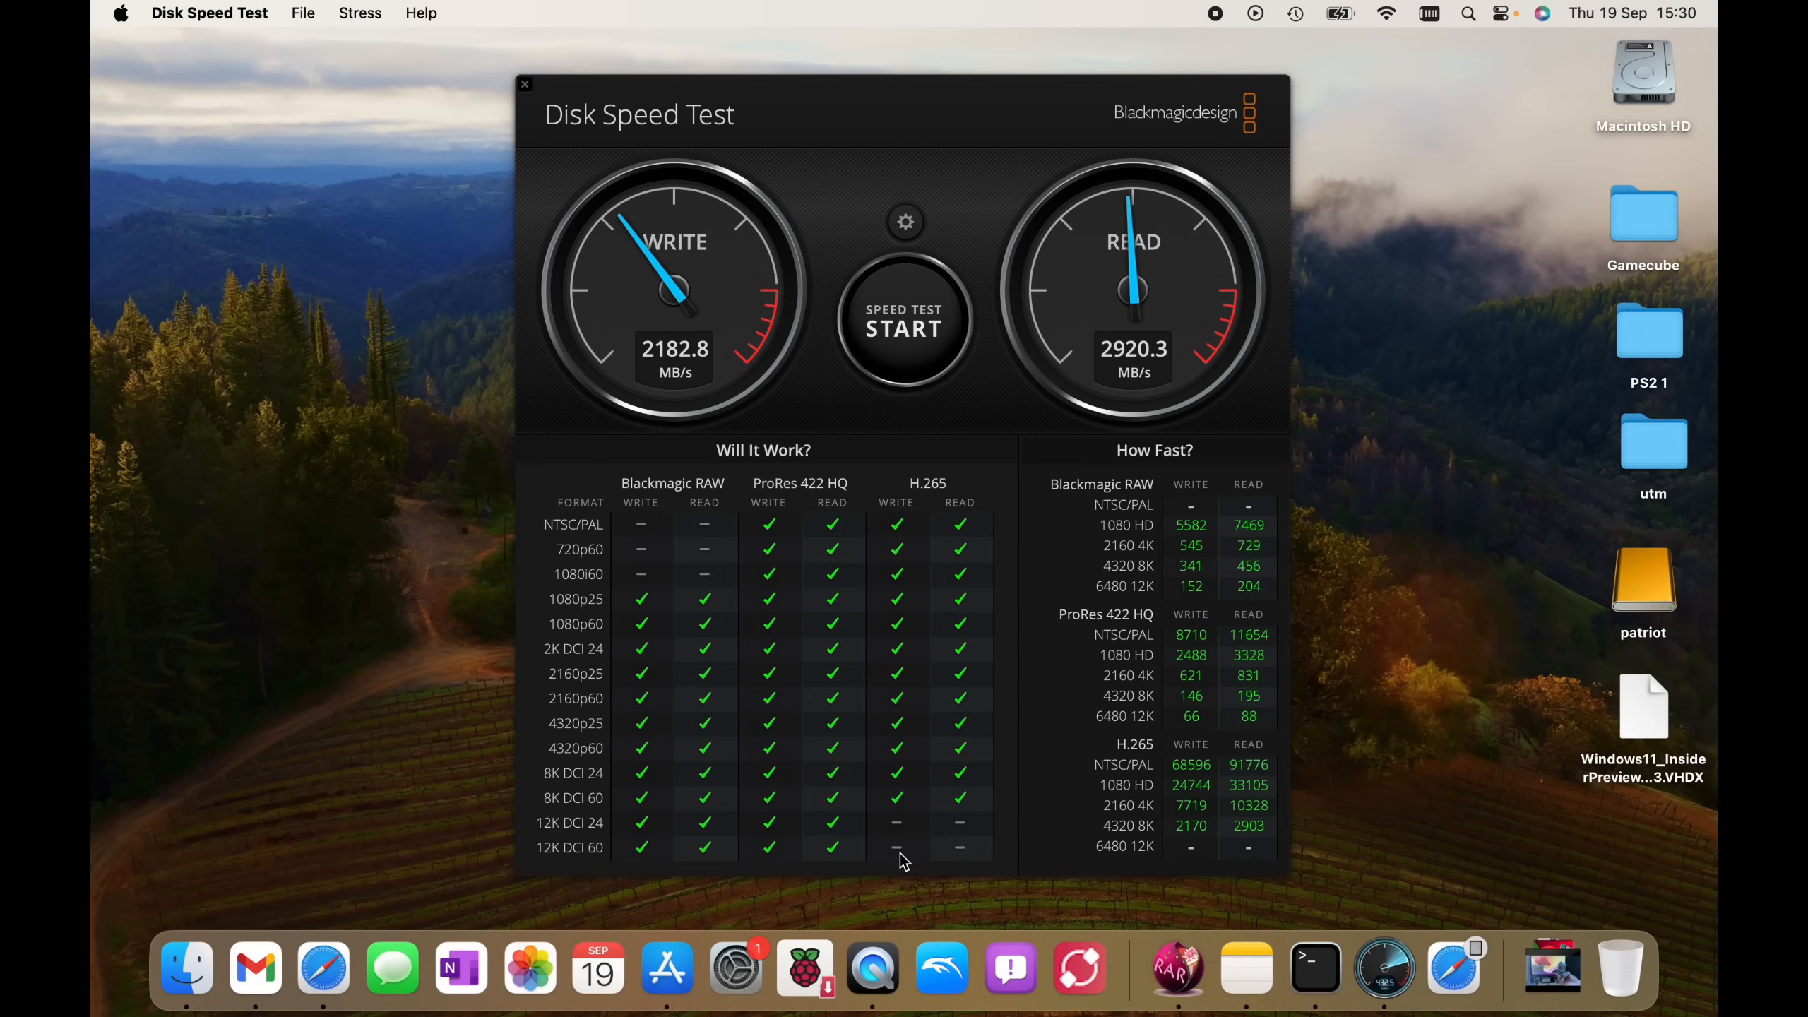
pyautogui.moveTo(514, 145)
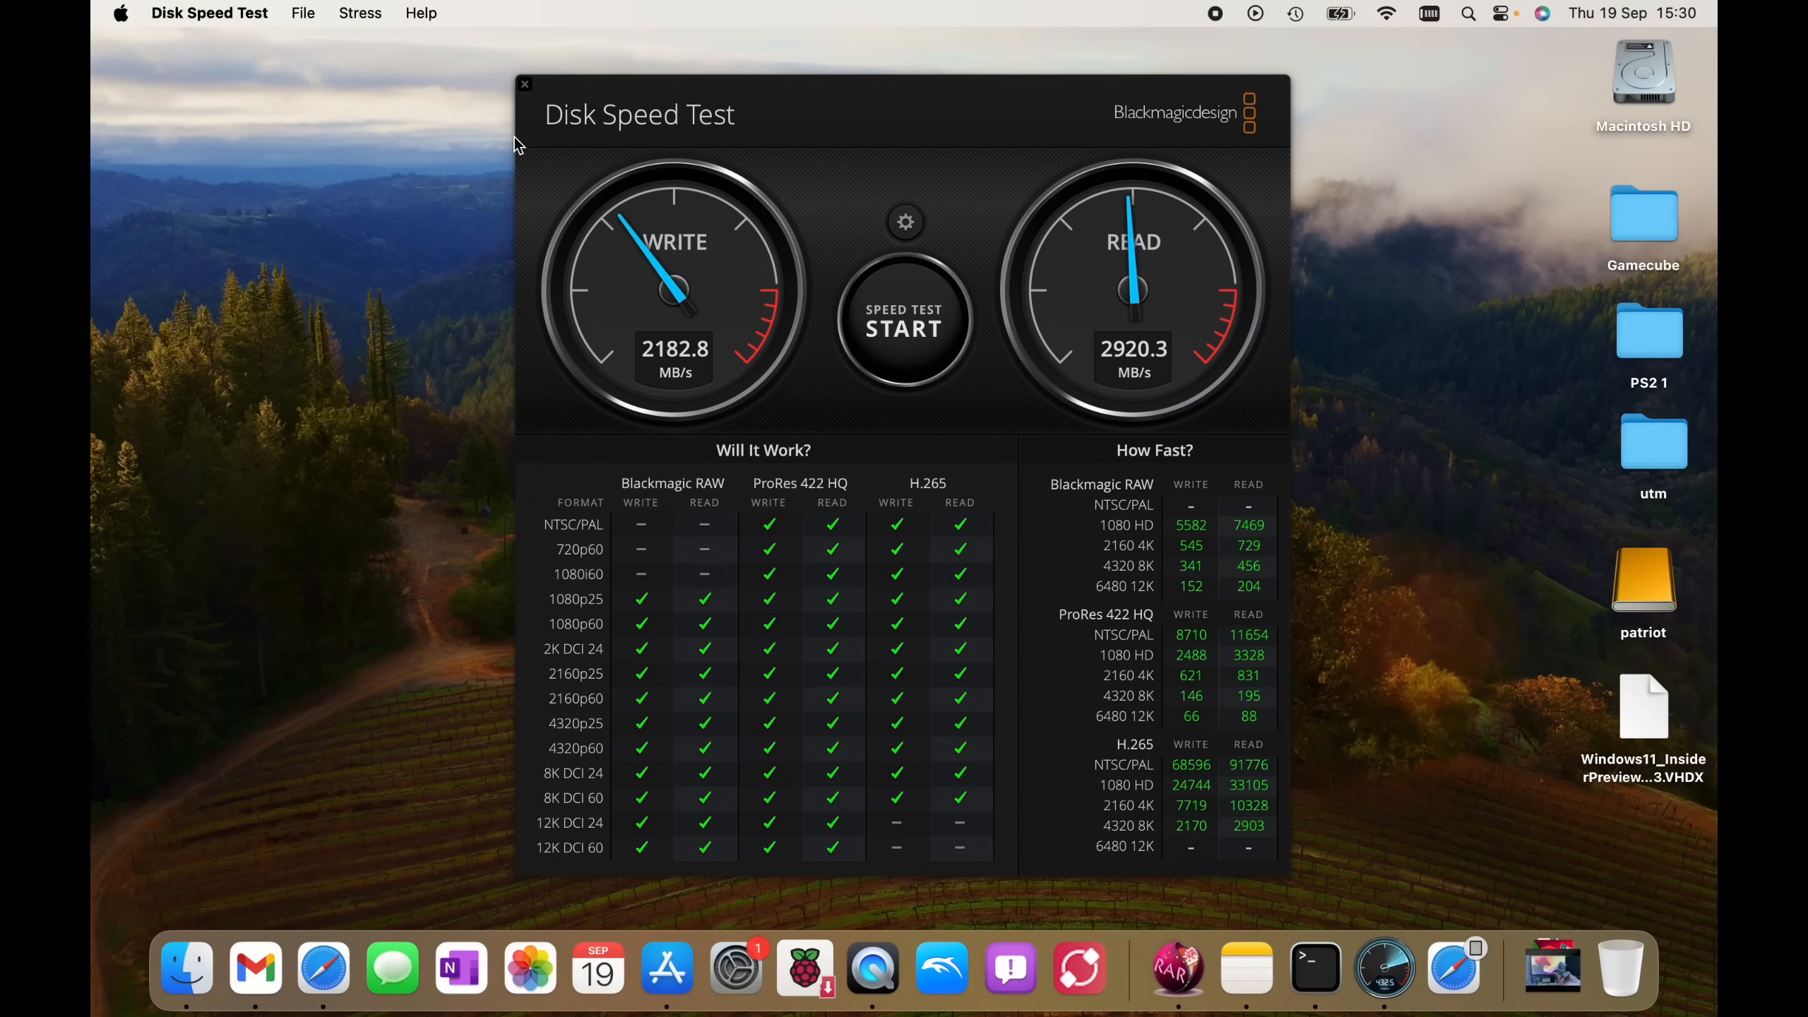
# Choose a different target drive via File > Select Target Drive and rerun the test
pyautogui.click(304, 12)
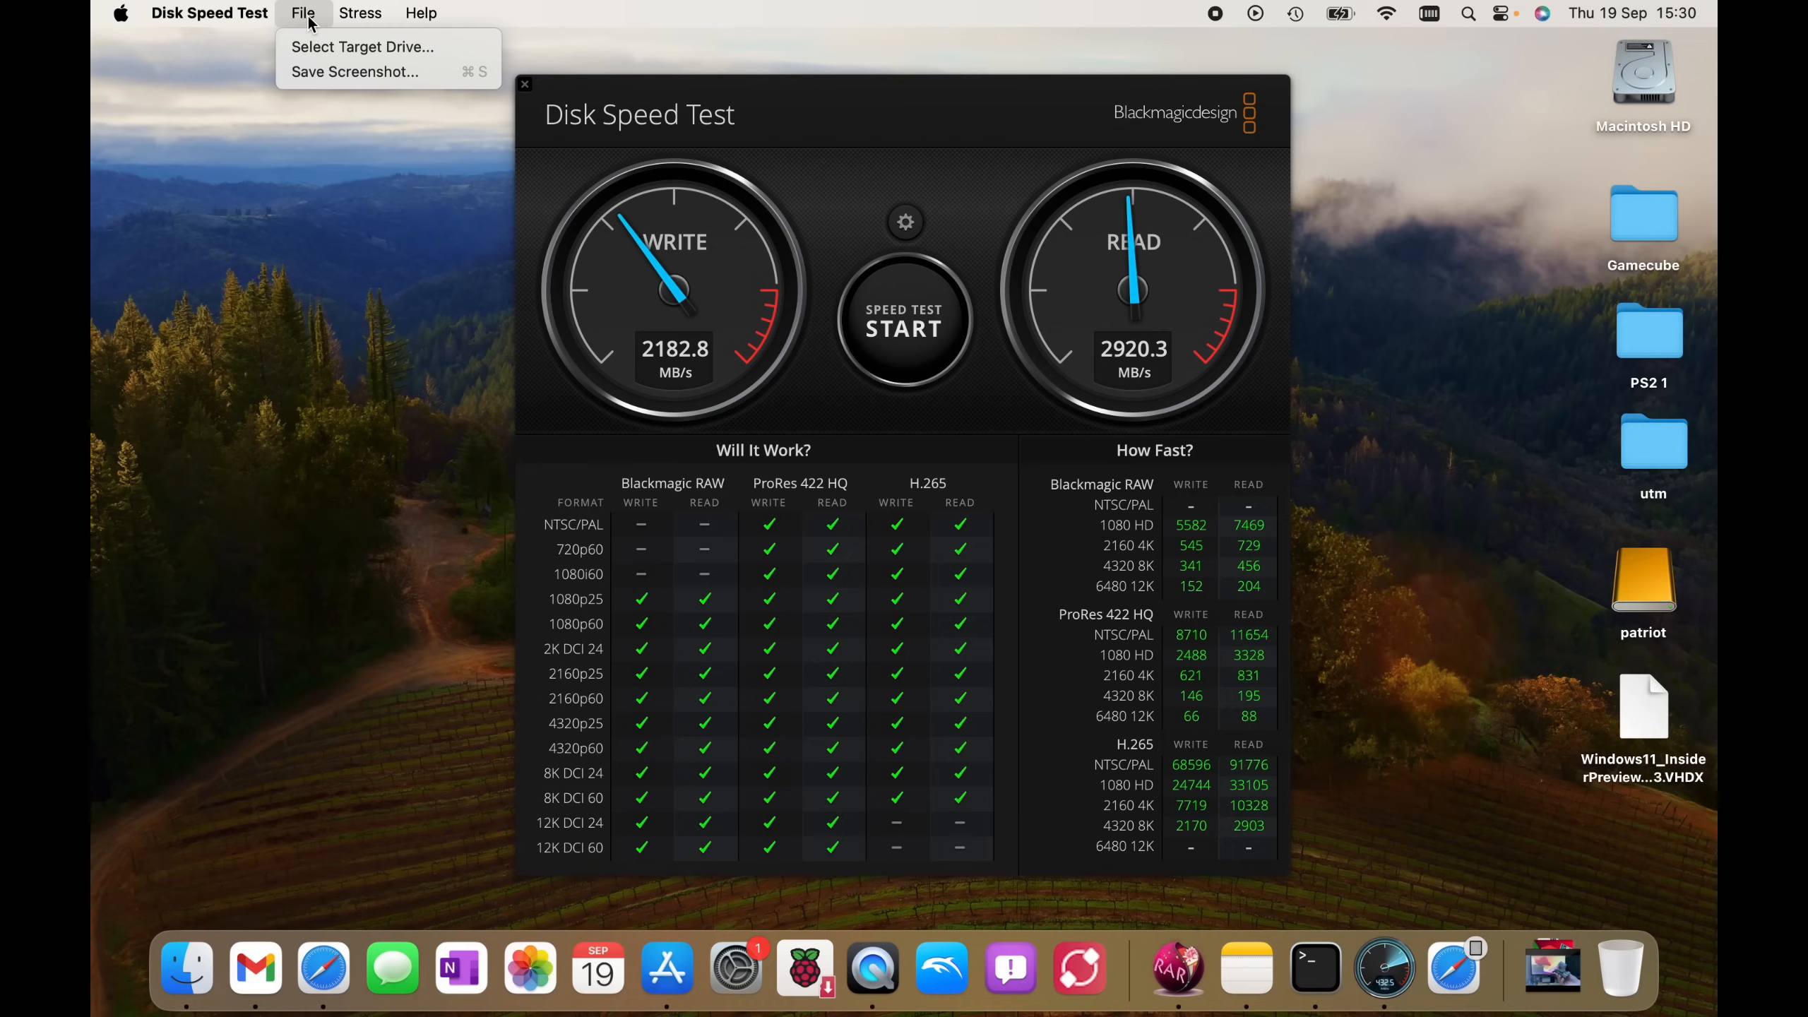
pyautogui.click(360, 47)
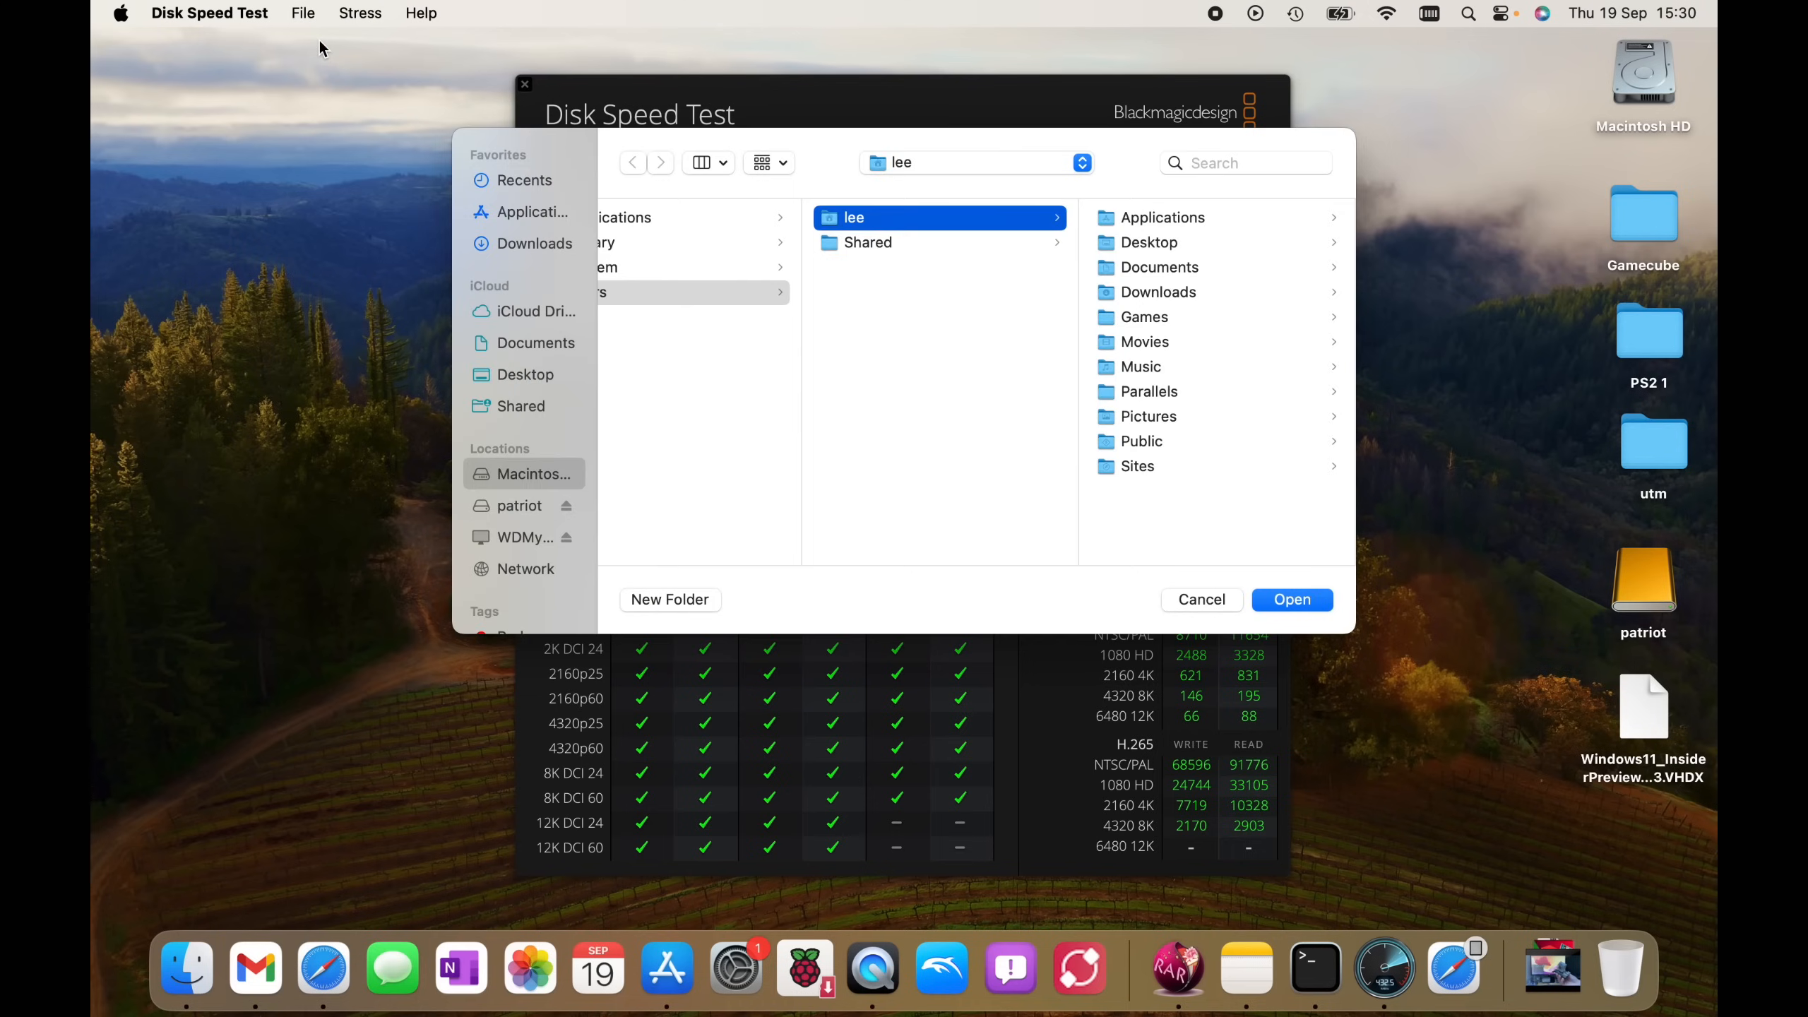
pyautogui.click(1202, 600)
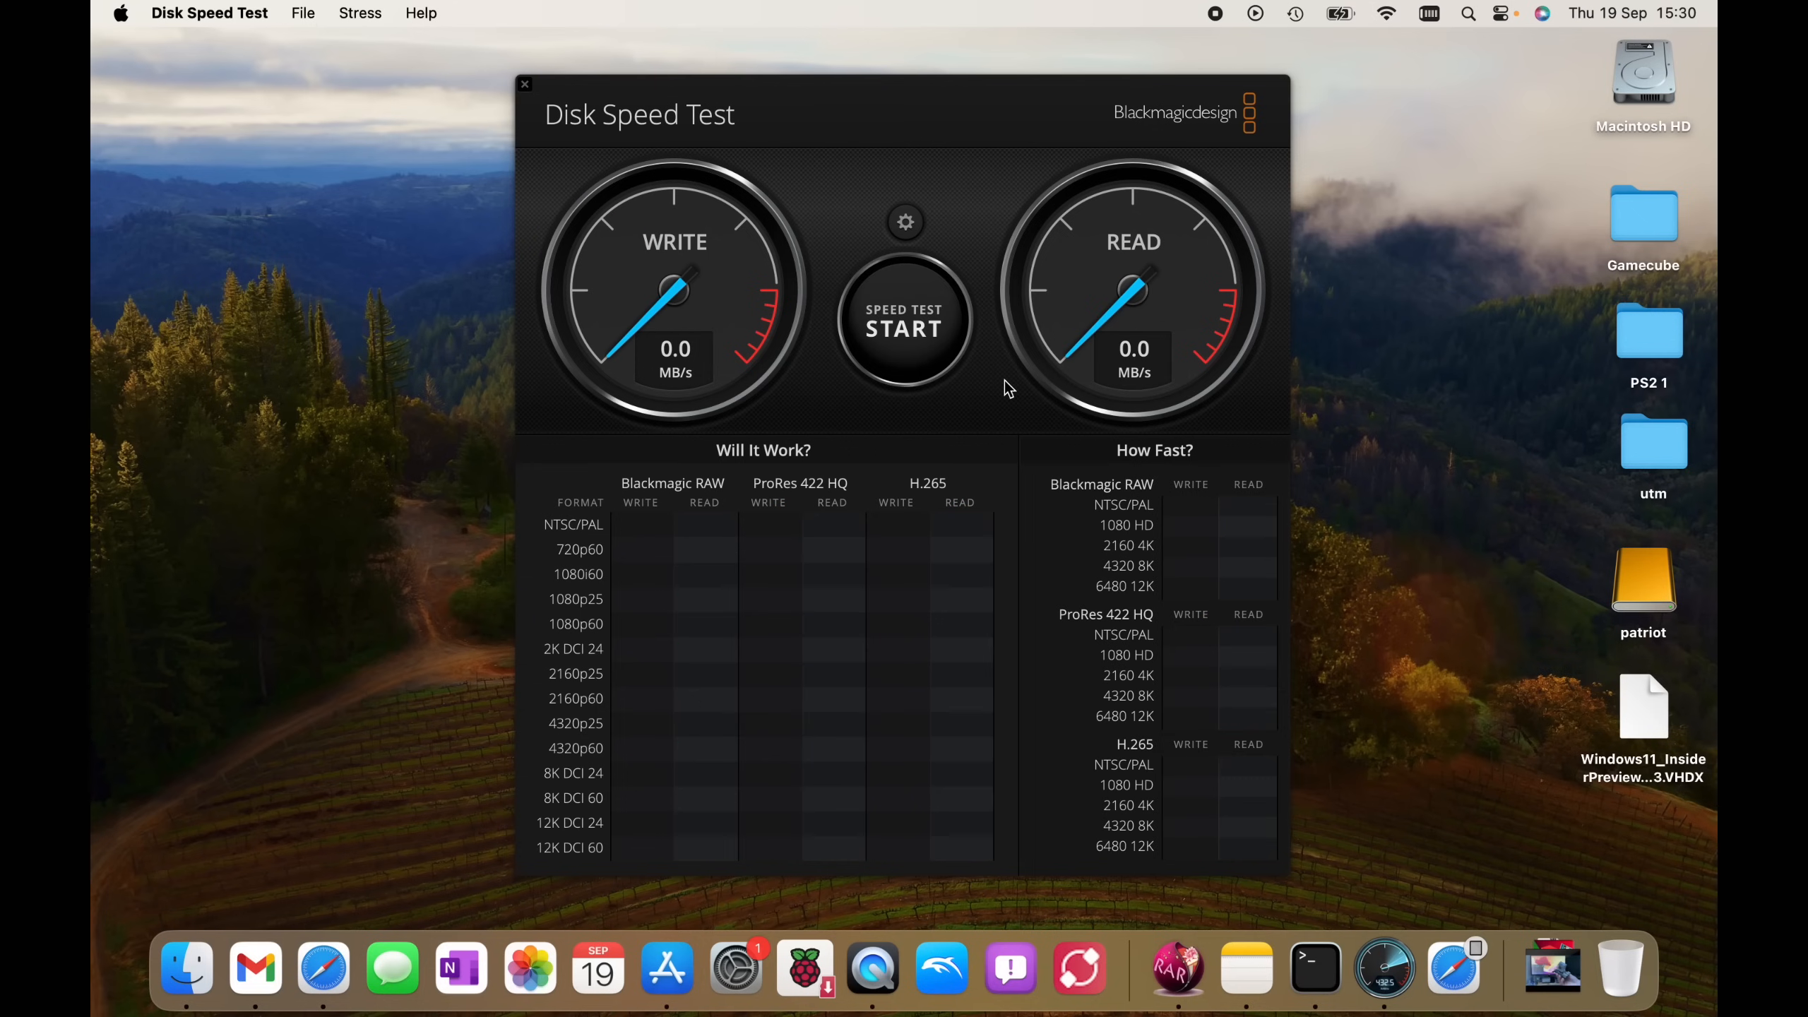
pyautogui.click(903, 321)
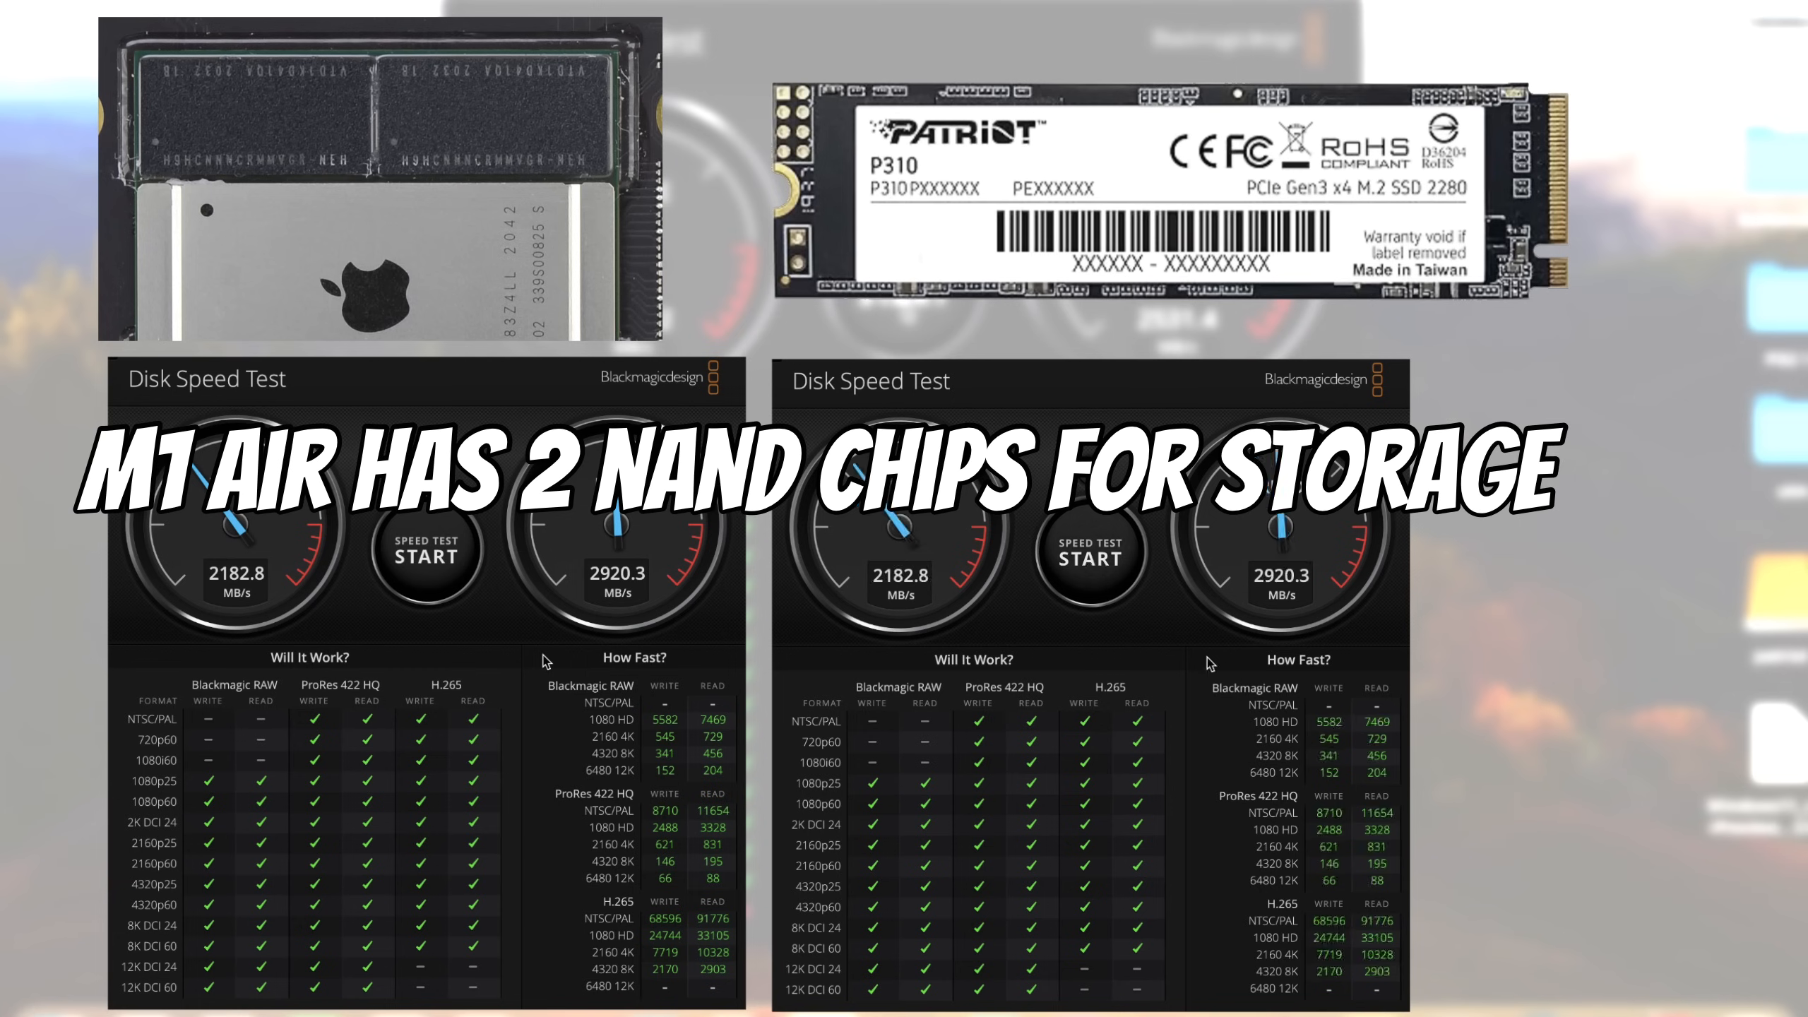
pyautogui.click(1090, 558)
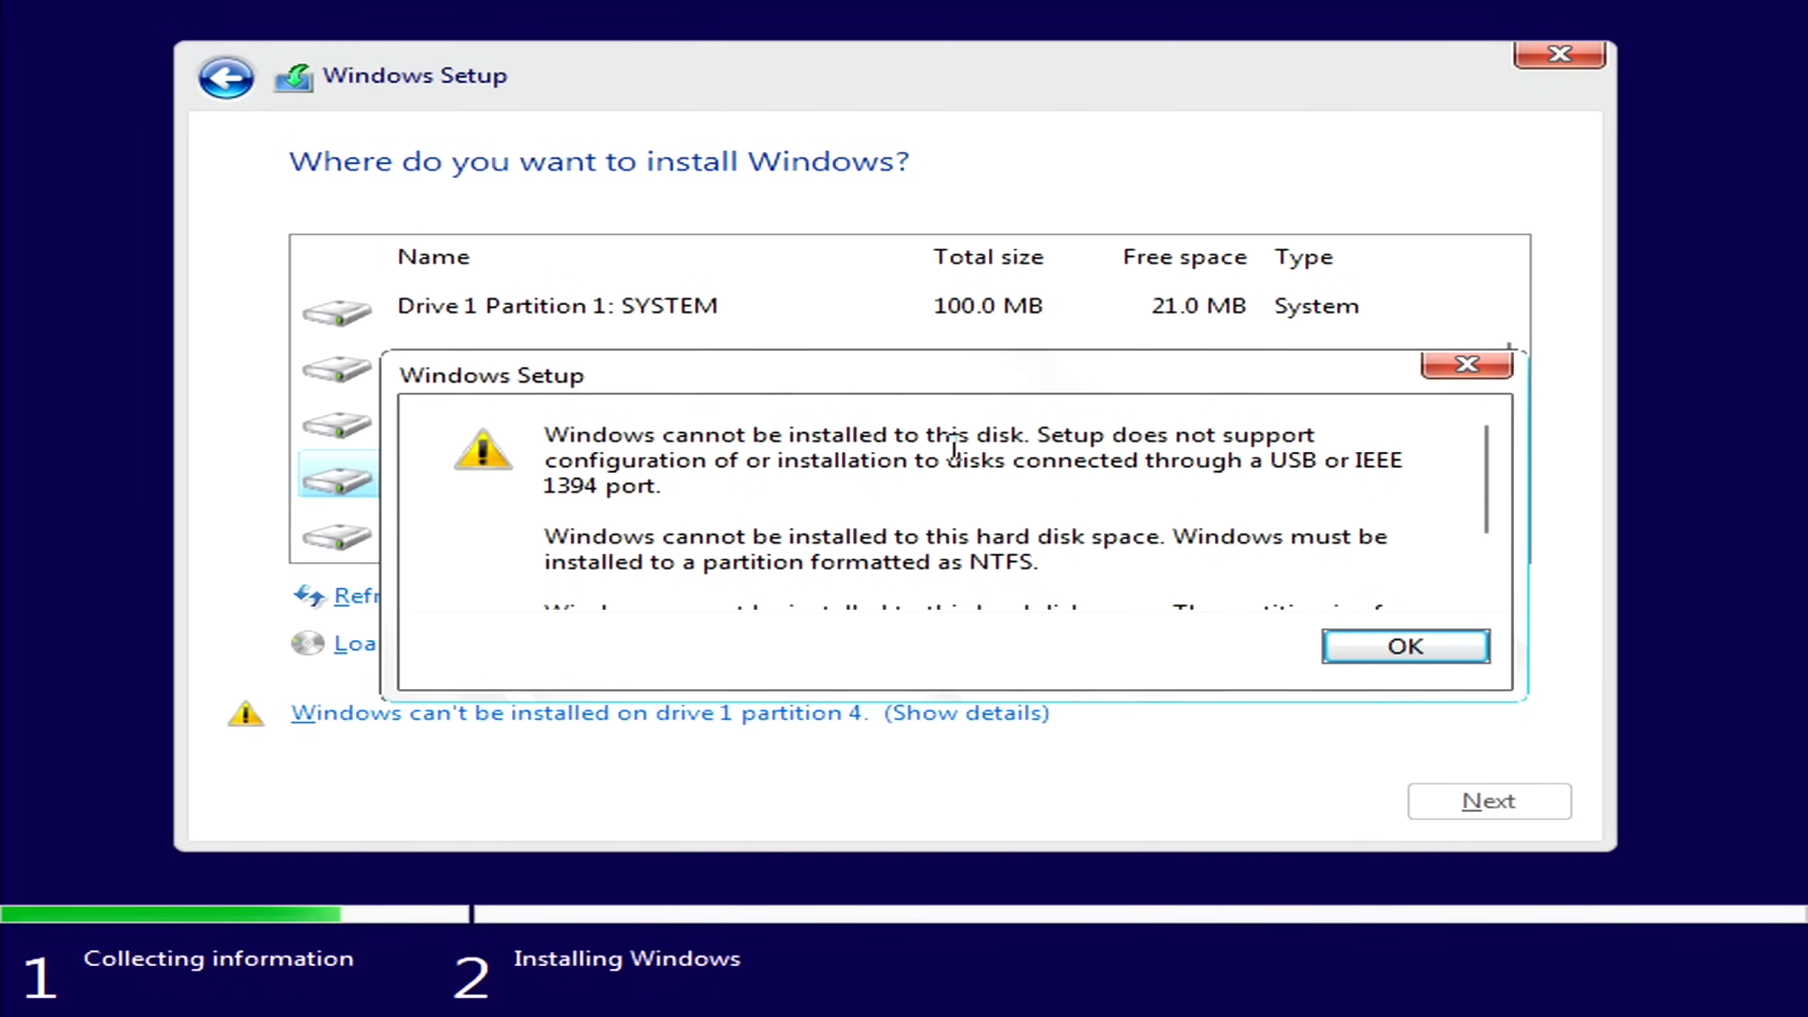
pyautogui.moveTo(753, 494)
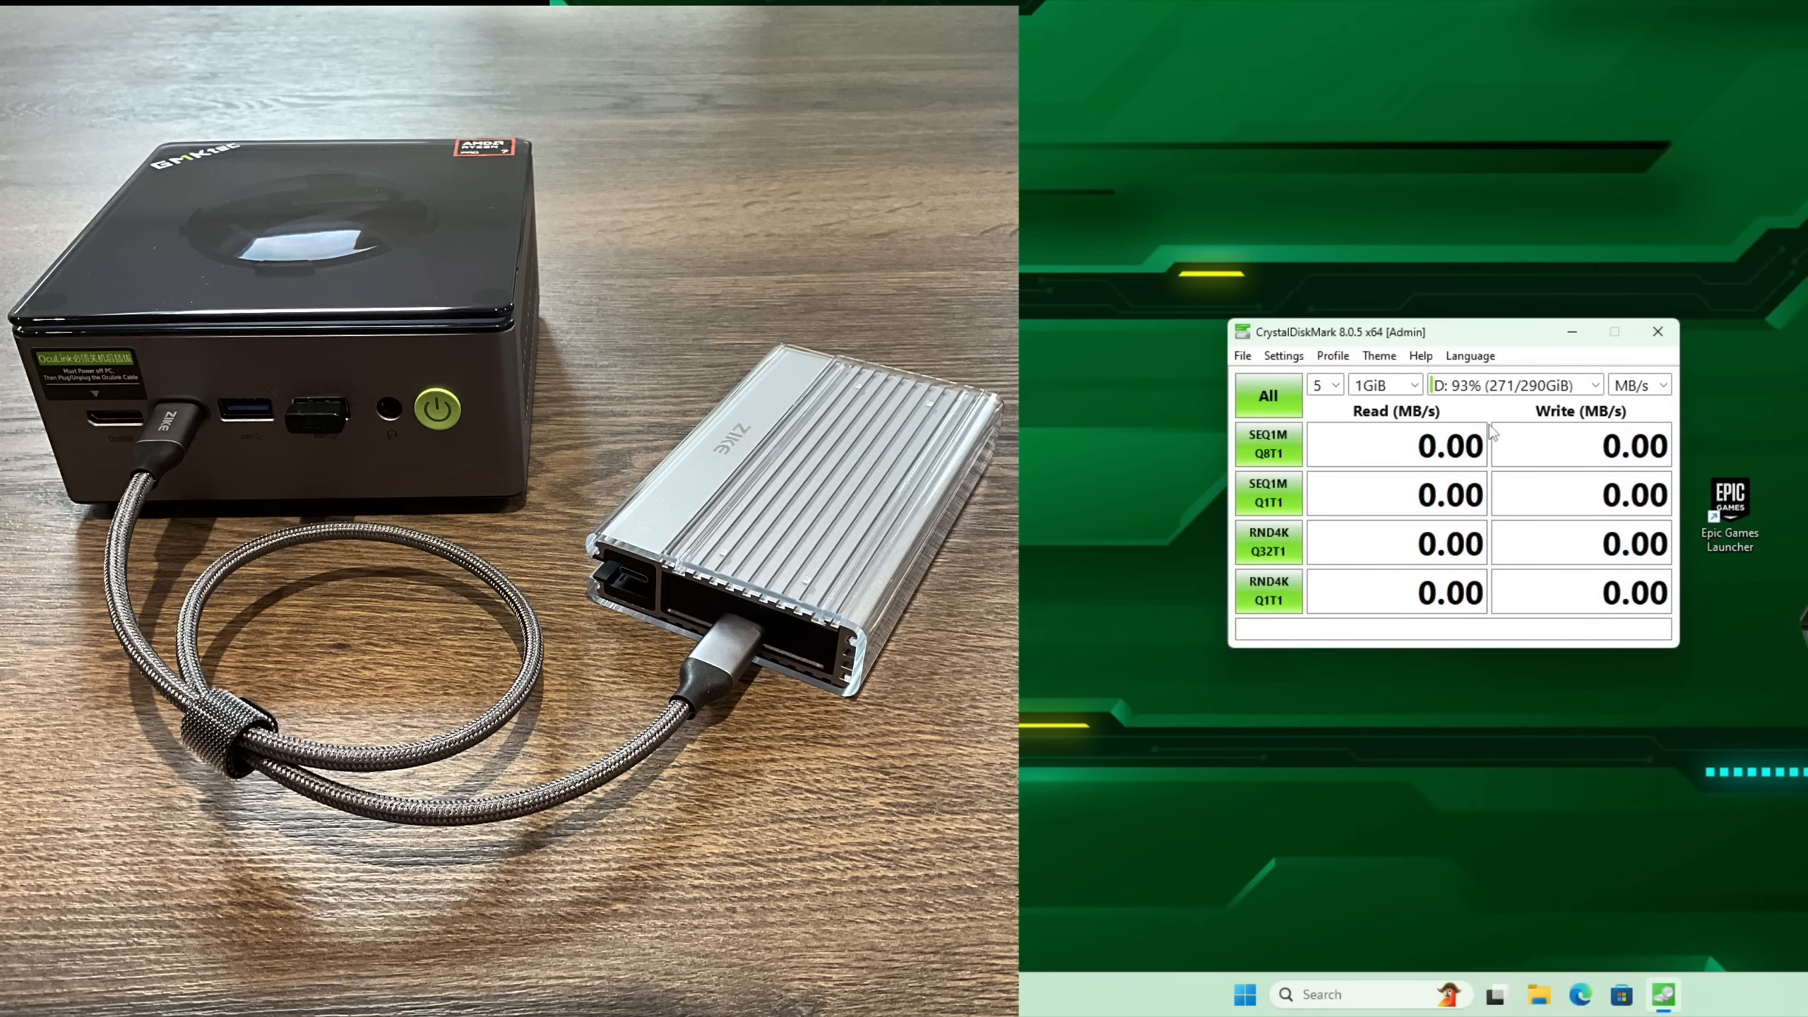
pyautogui.moveTo(1471, 398)
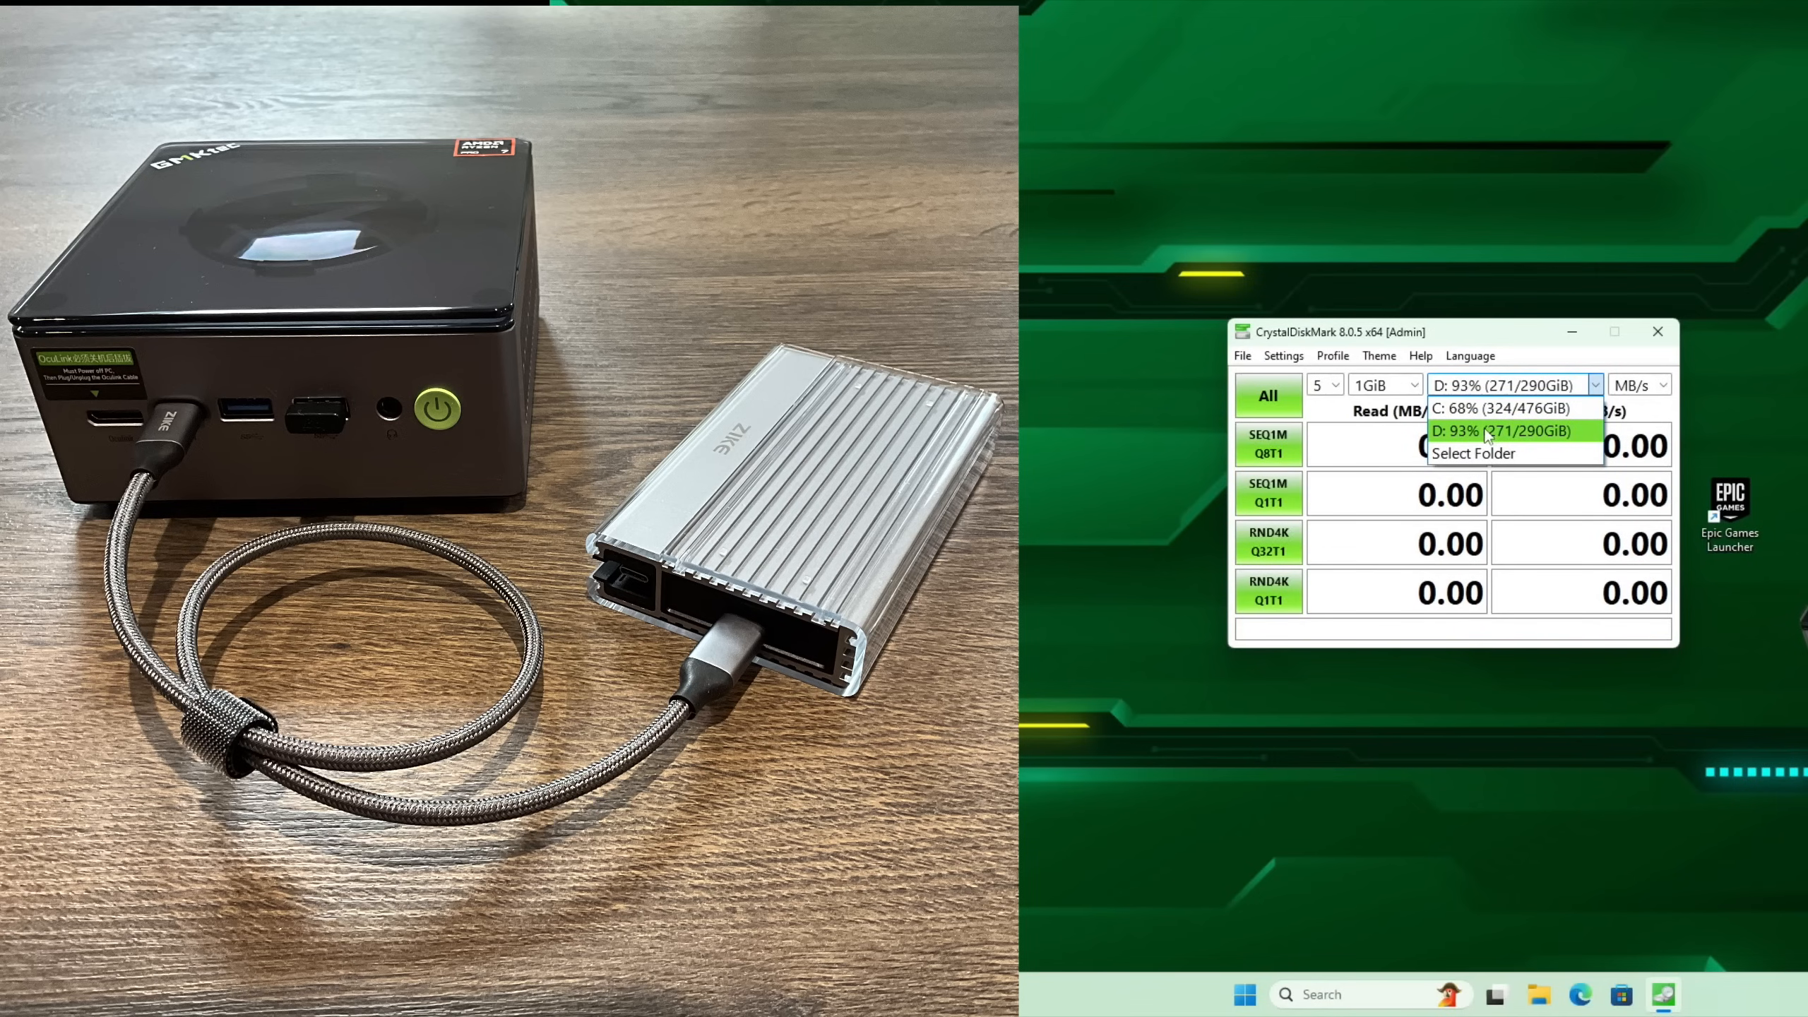
# Select drive D: as the CrystalDiskMark benchmark target
pyautogui.click(1268, 395)
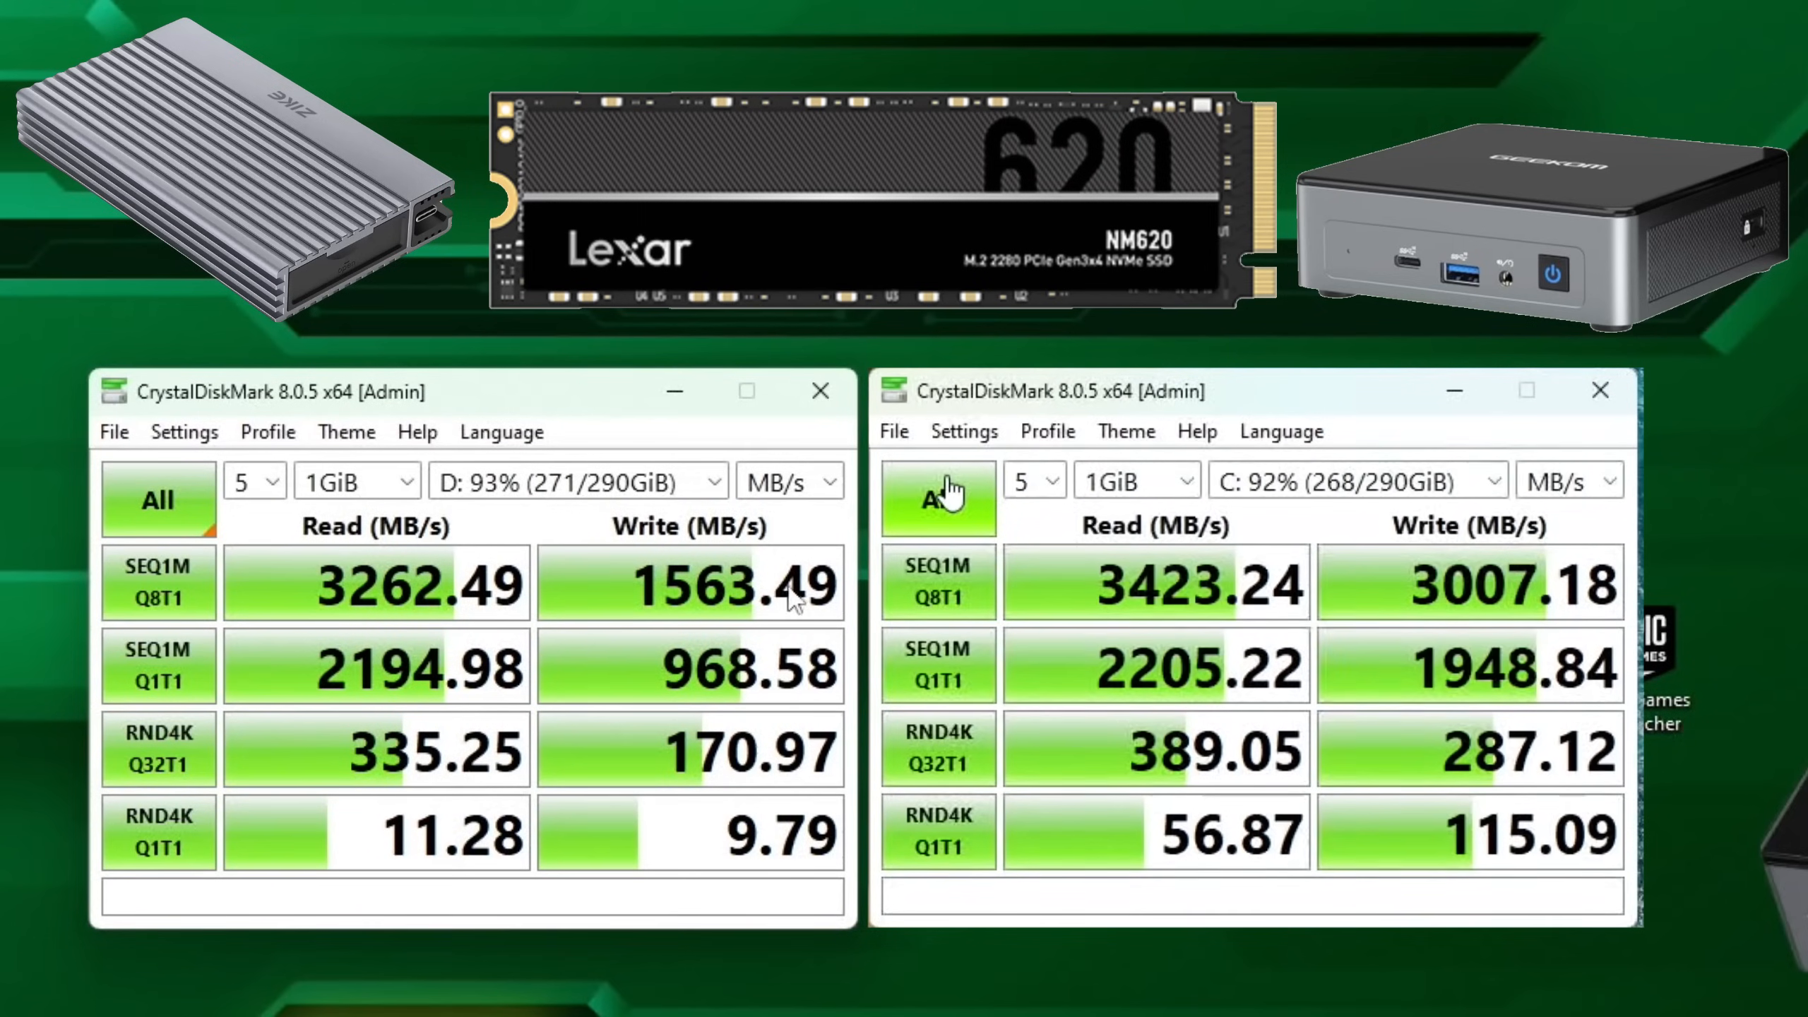
pyautogui.moveTo(297, 425)
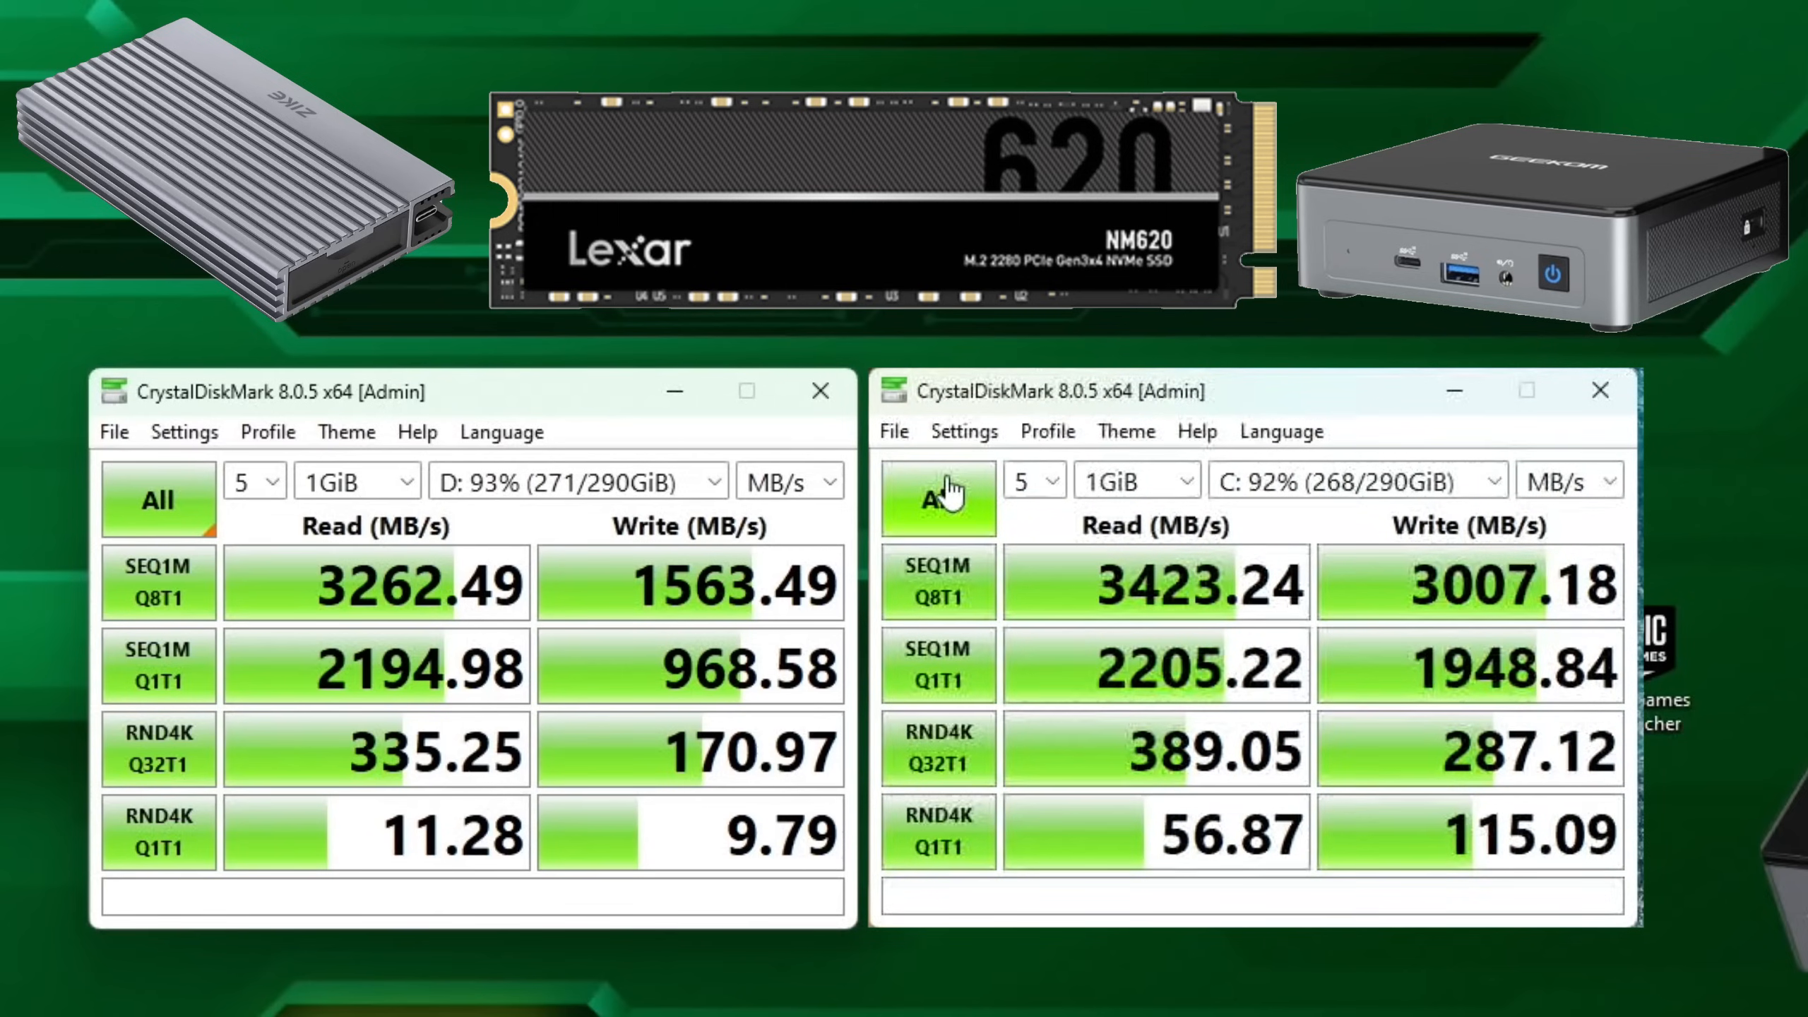
pyautogui.moveTo(674, 629)
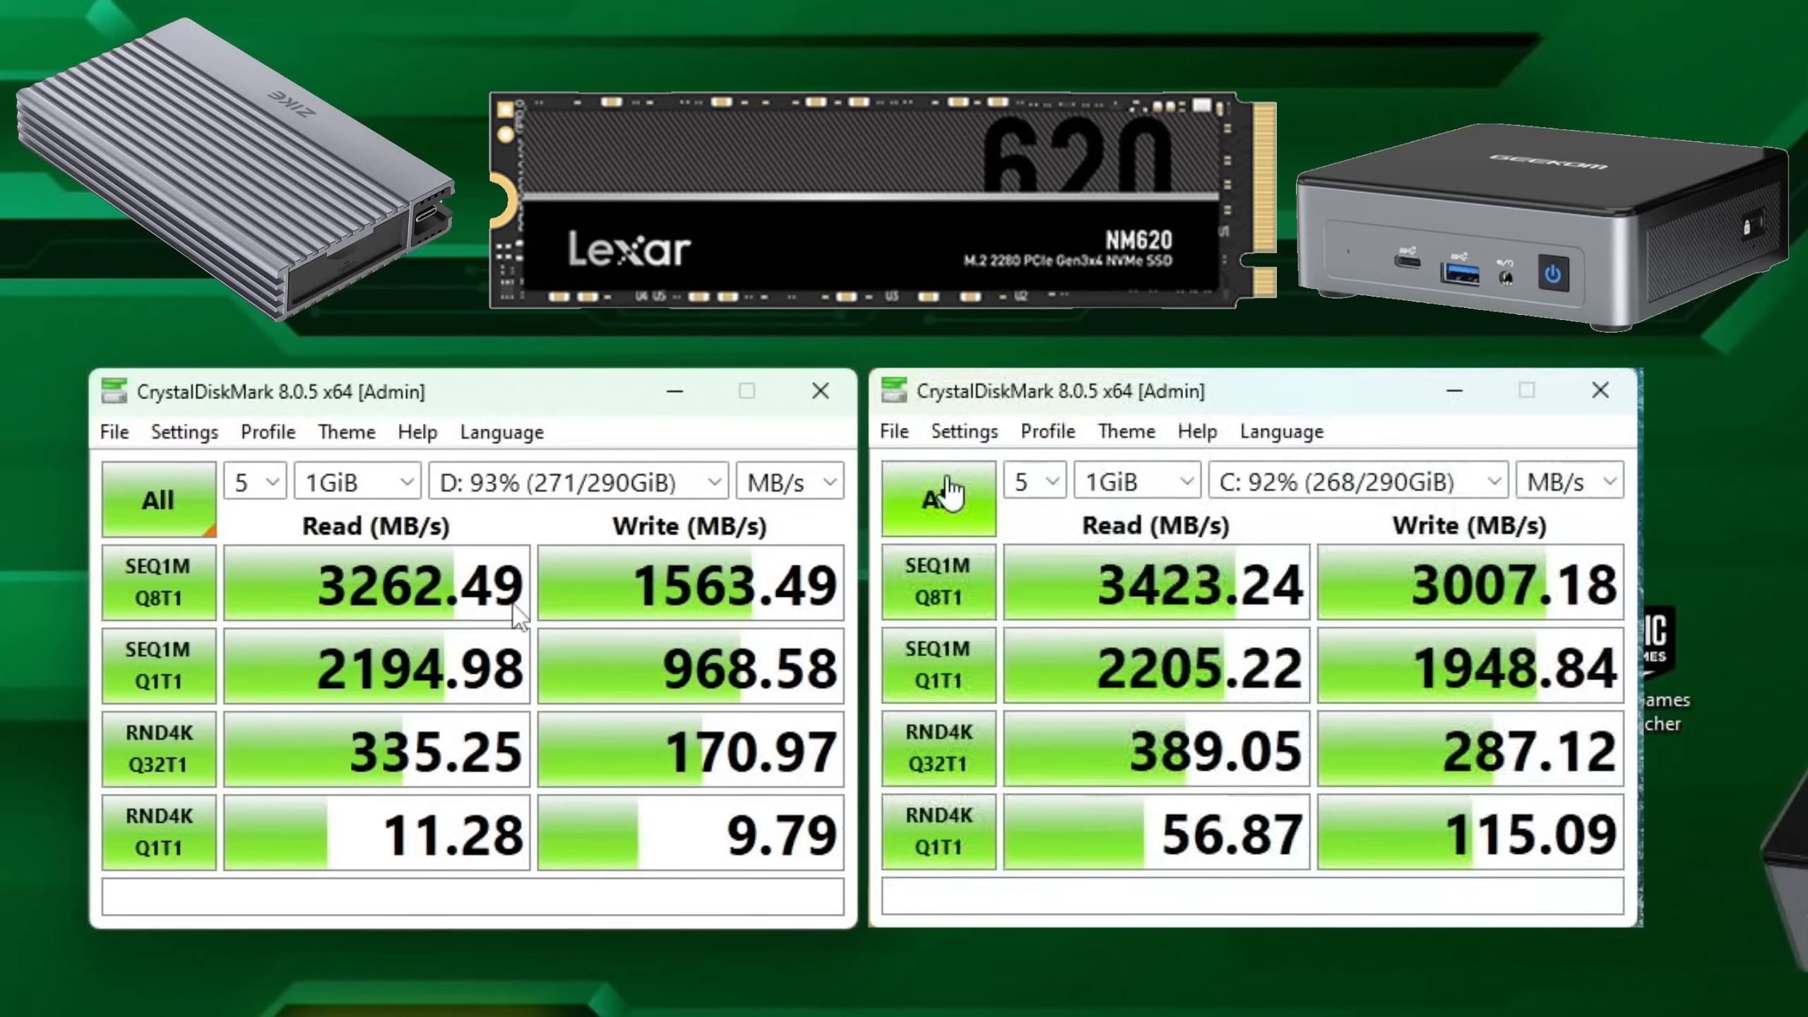
pyautogui.moveTo(480, 686)
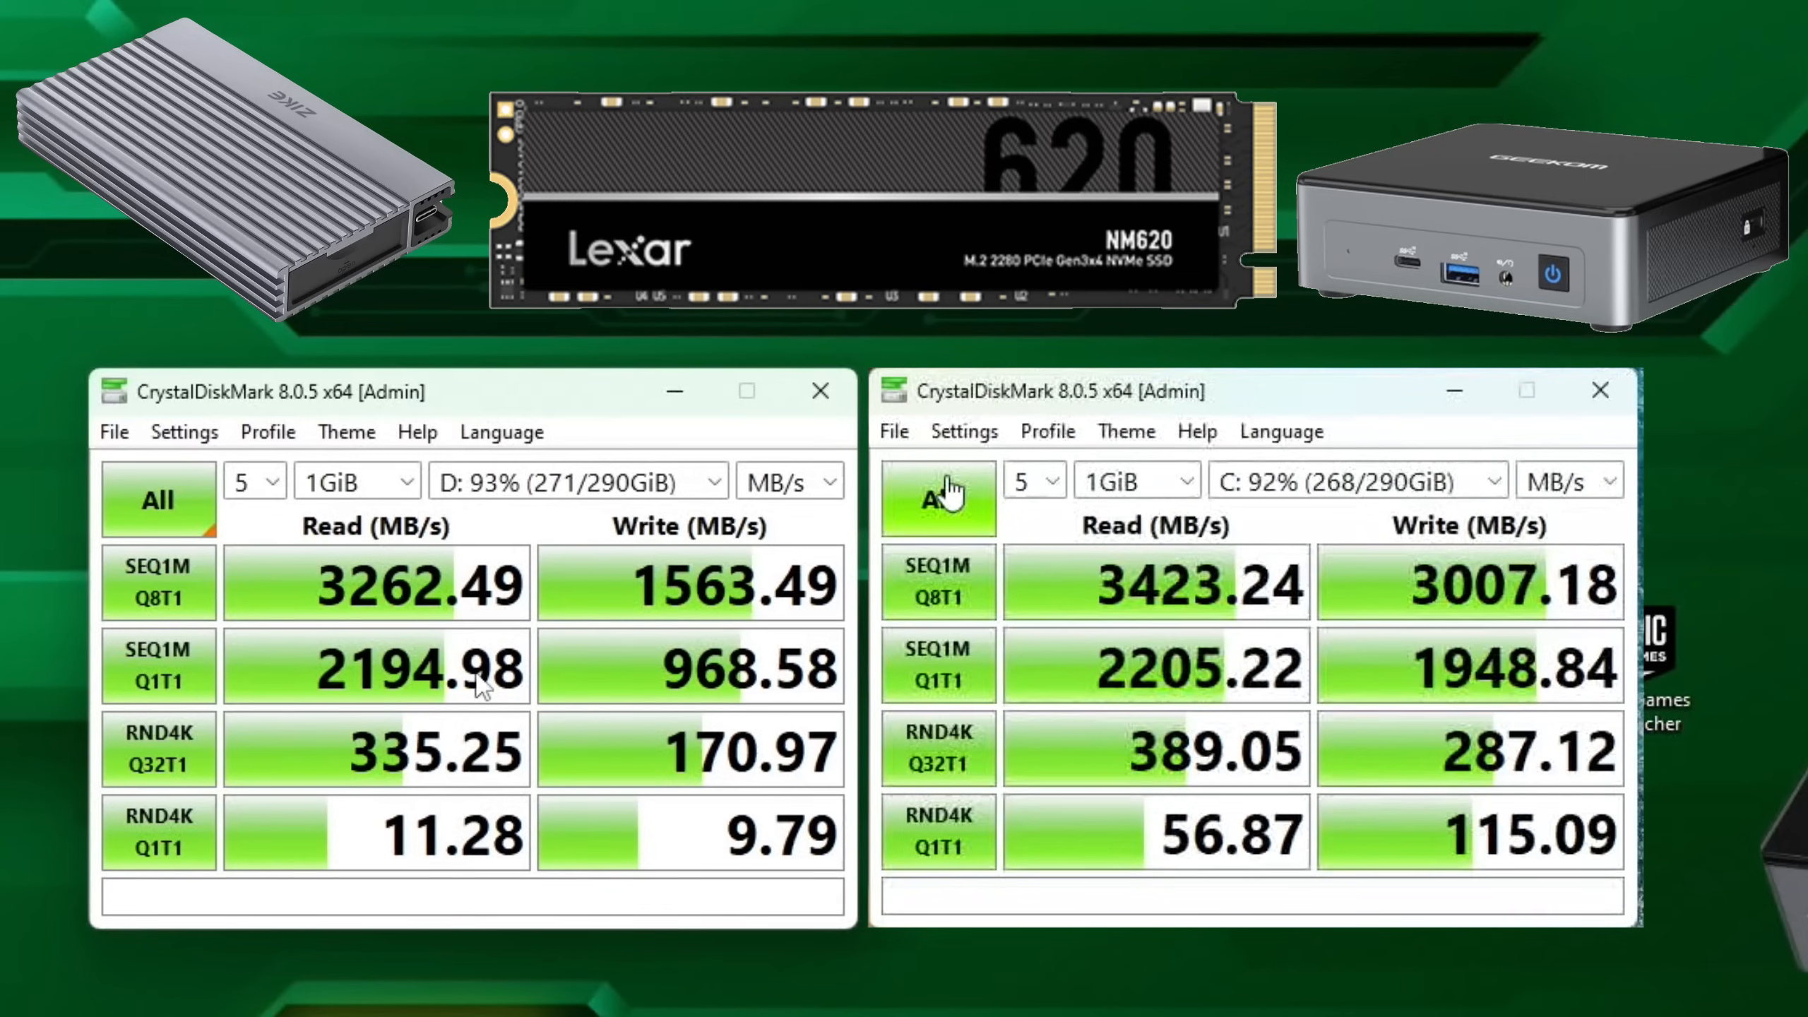
pyautogui.moveTo(469, 762)
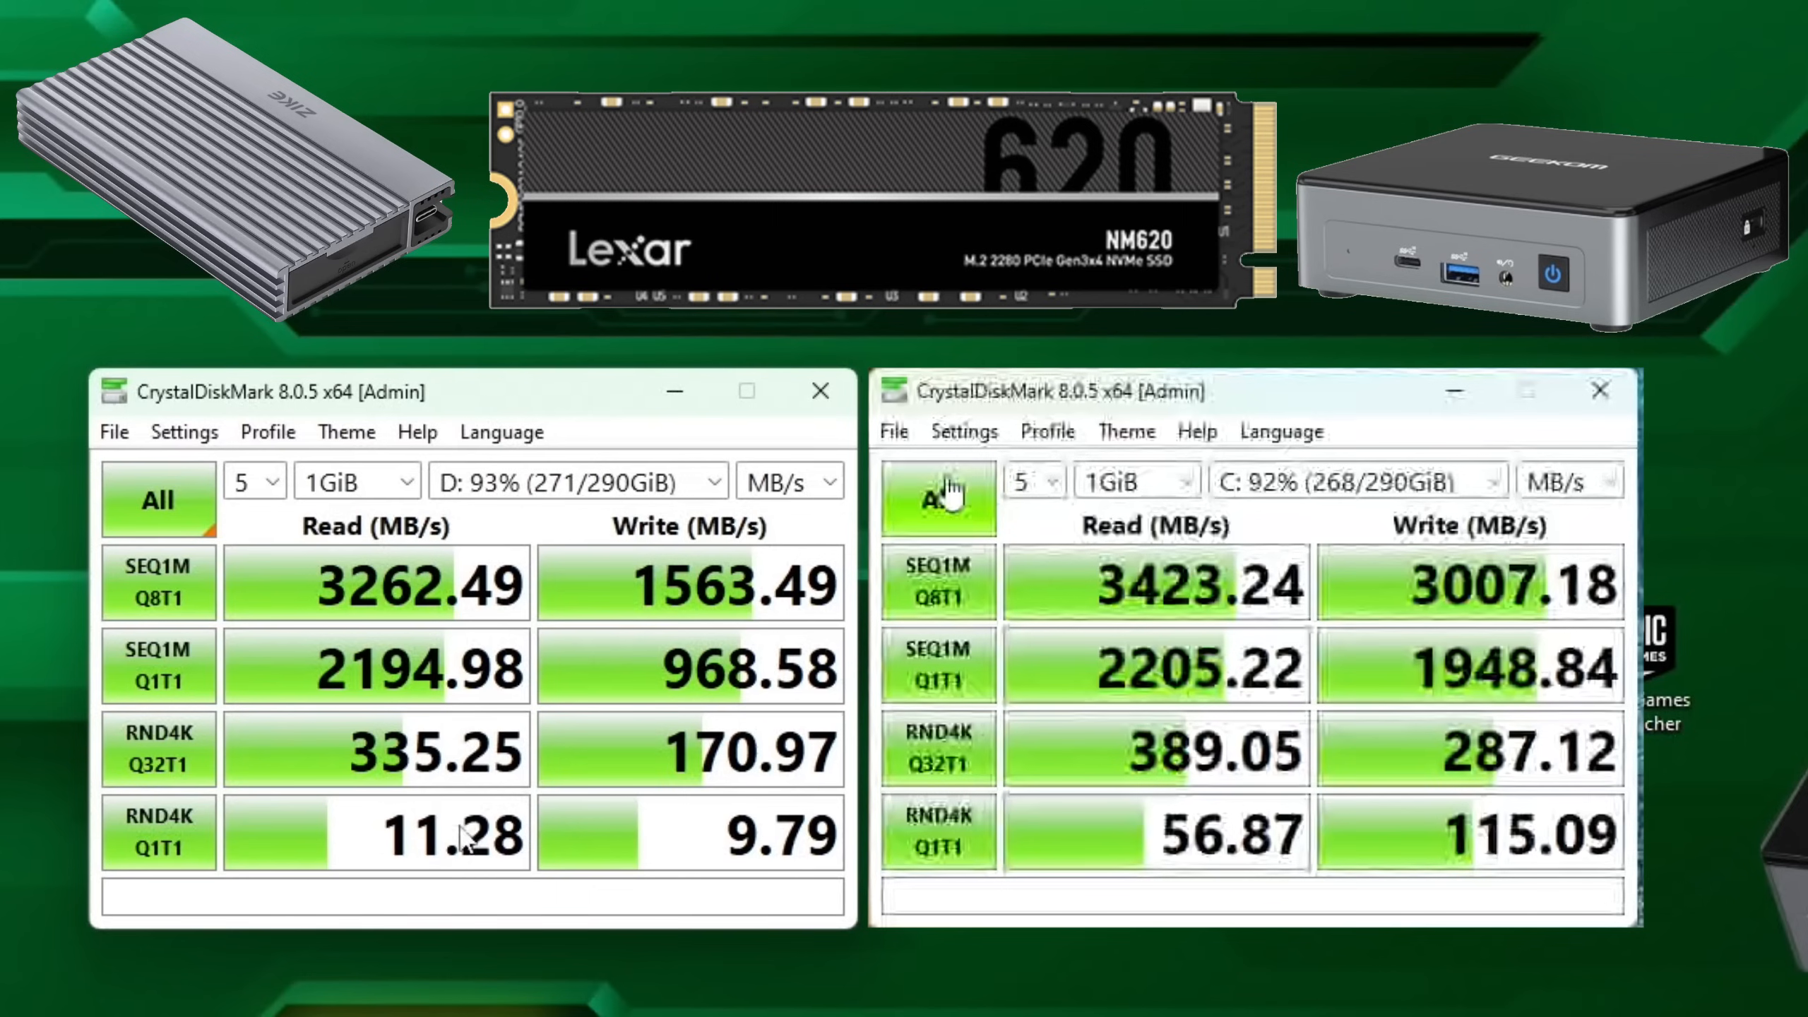
pyautogui.moveTo(463, 862)
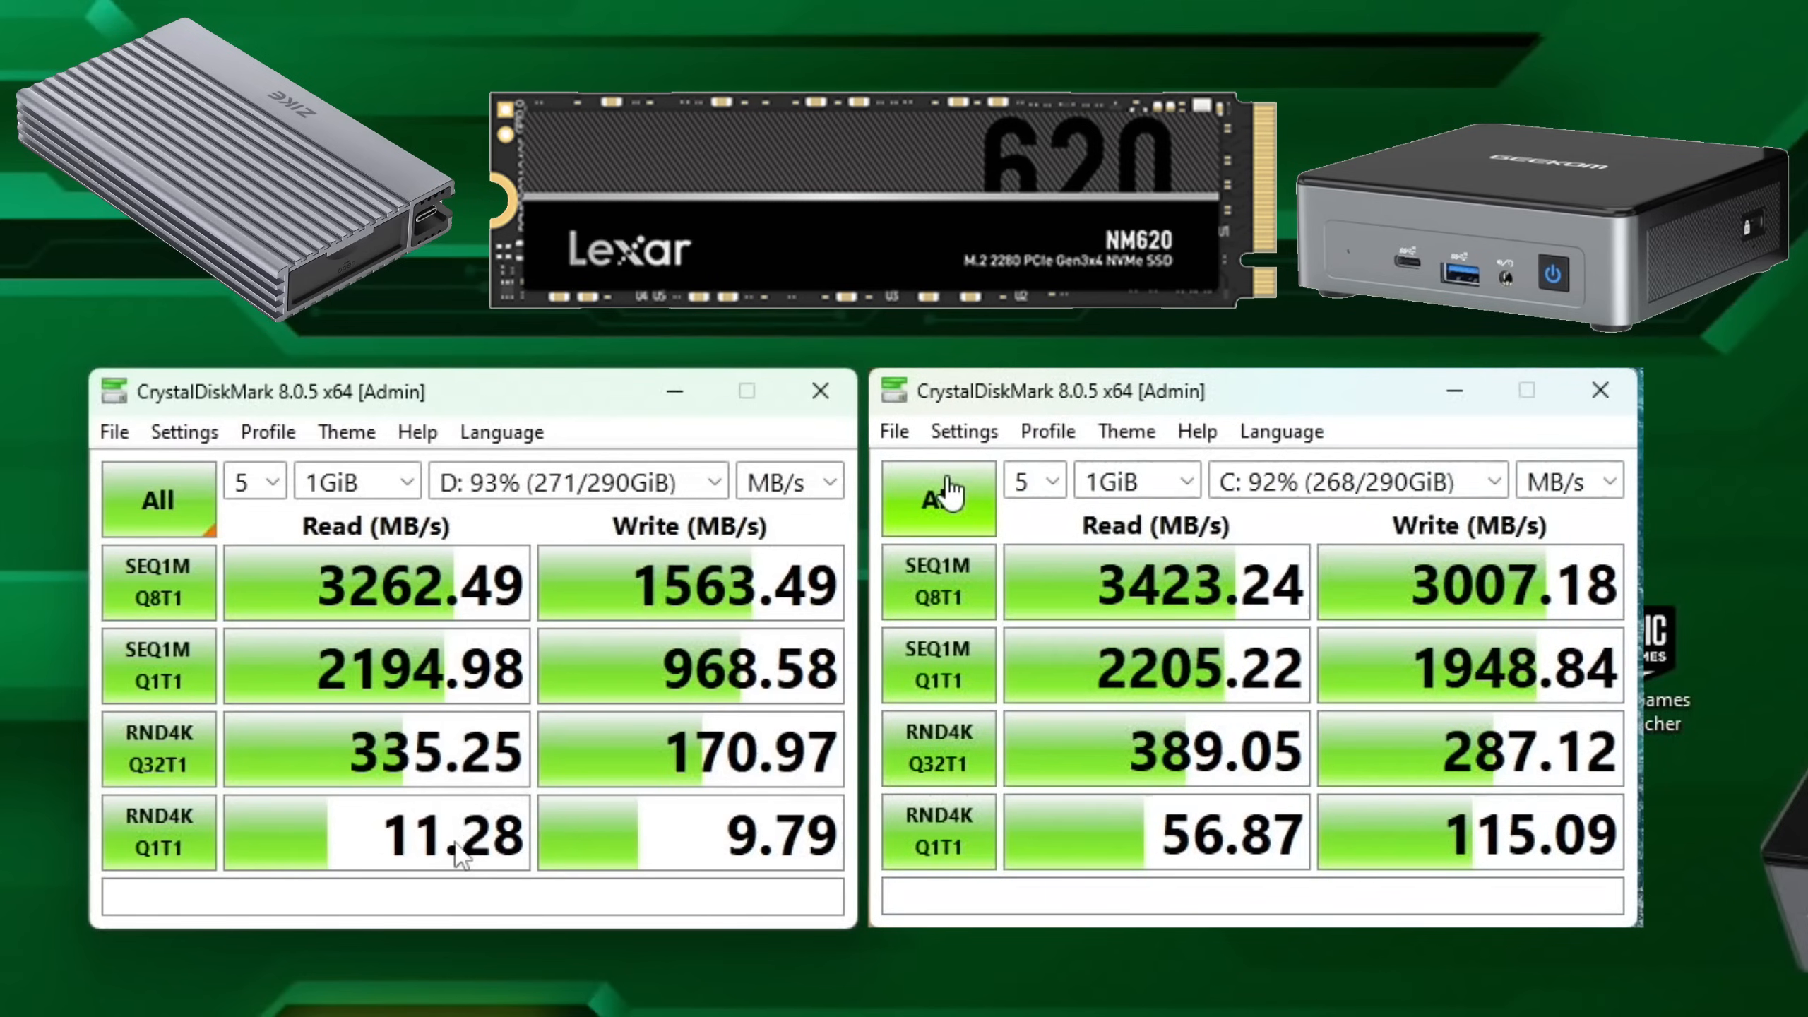
pyautogui.moveTo(710, 613)
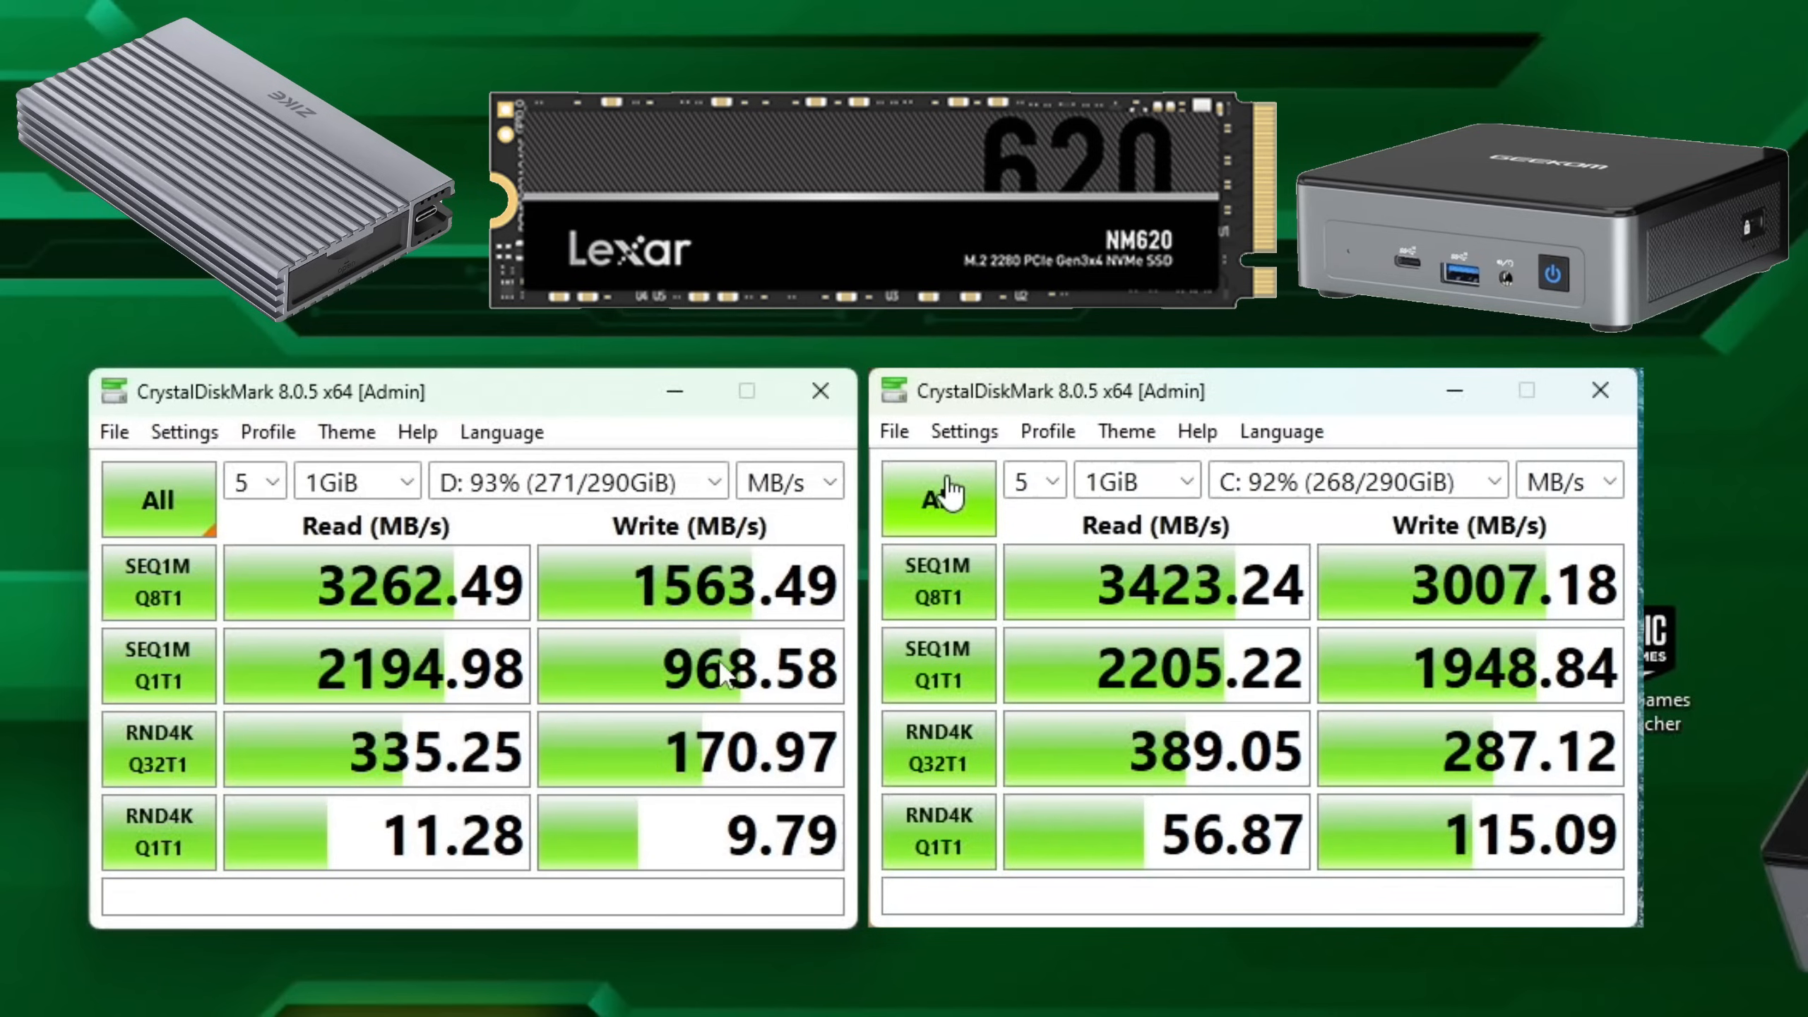
pyautogui.moveTo(744, 773)
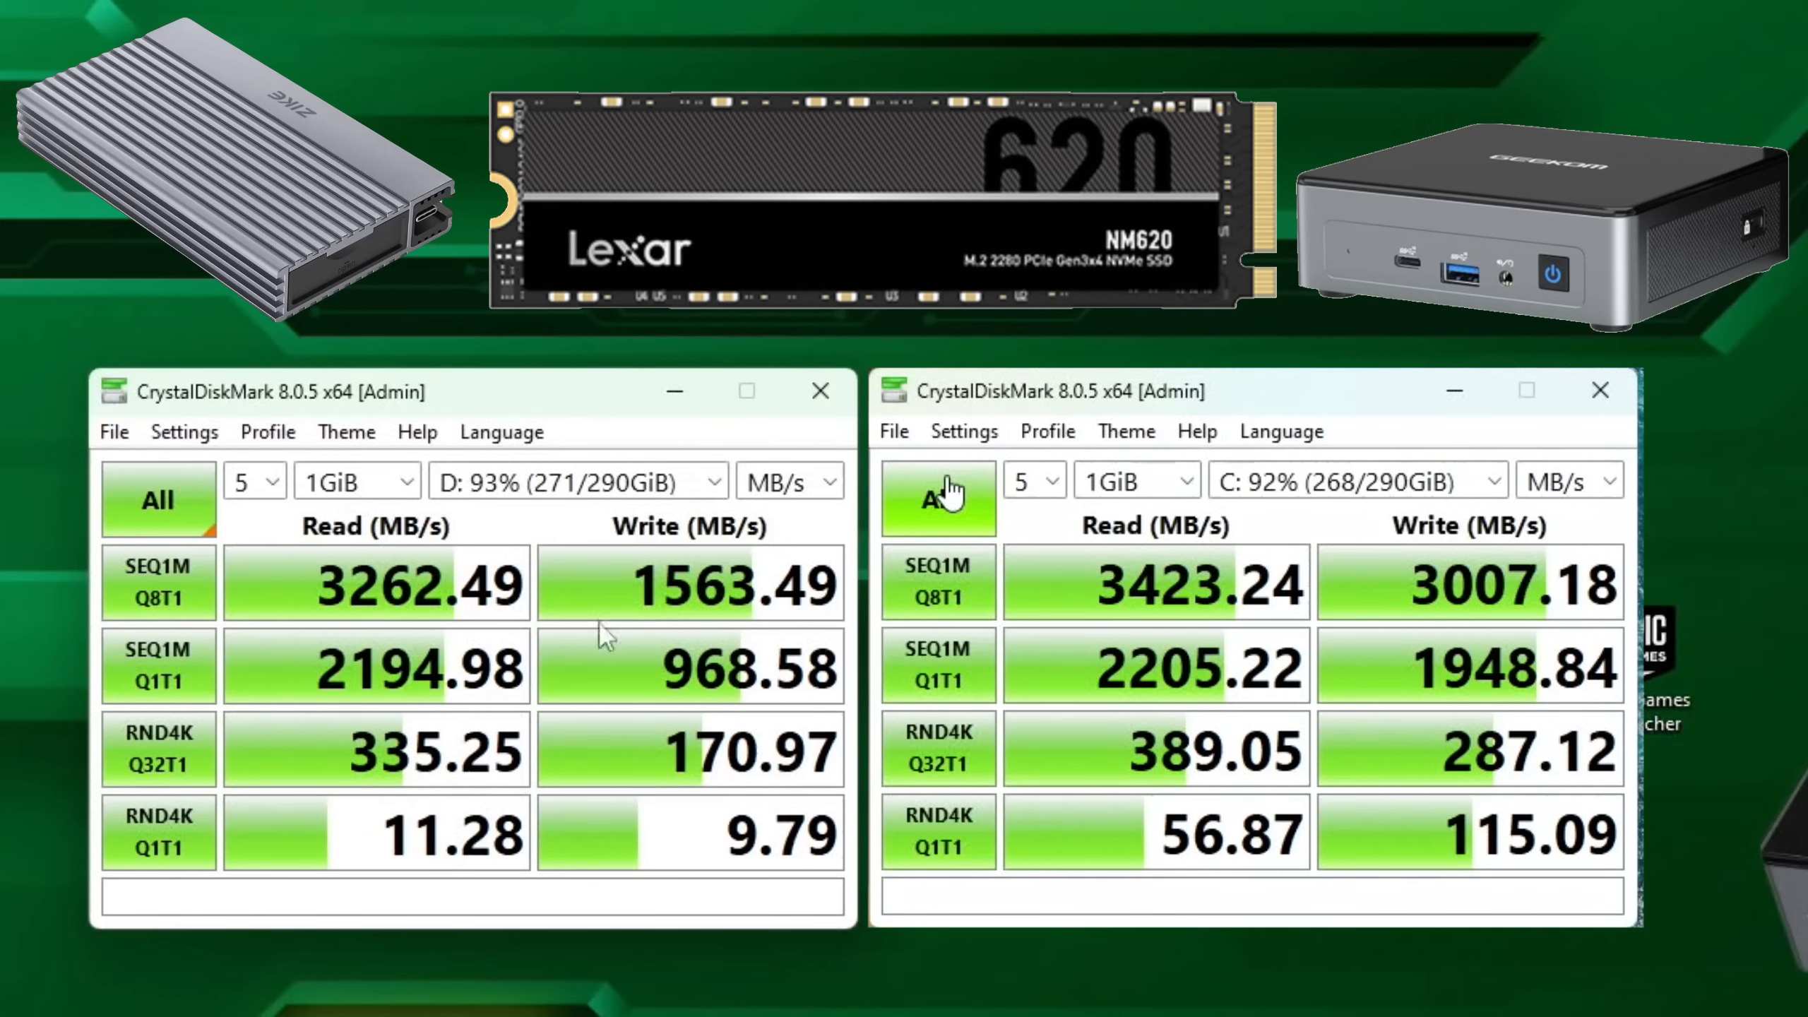
pyautogui.moveTo(358, 704)
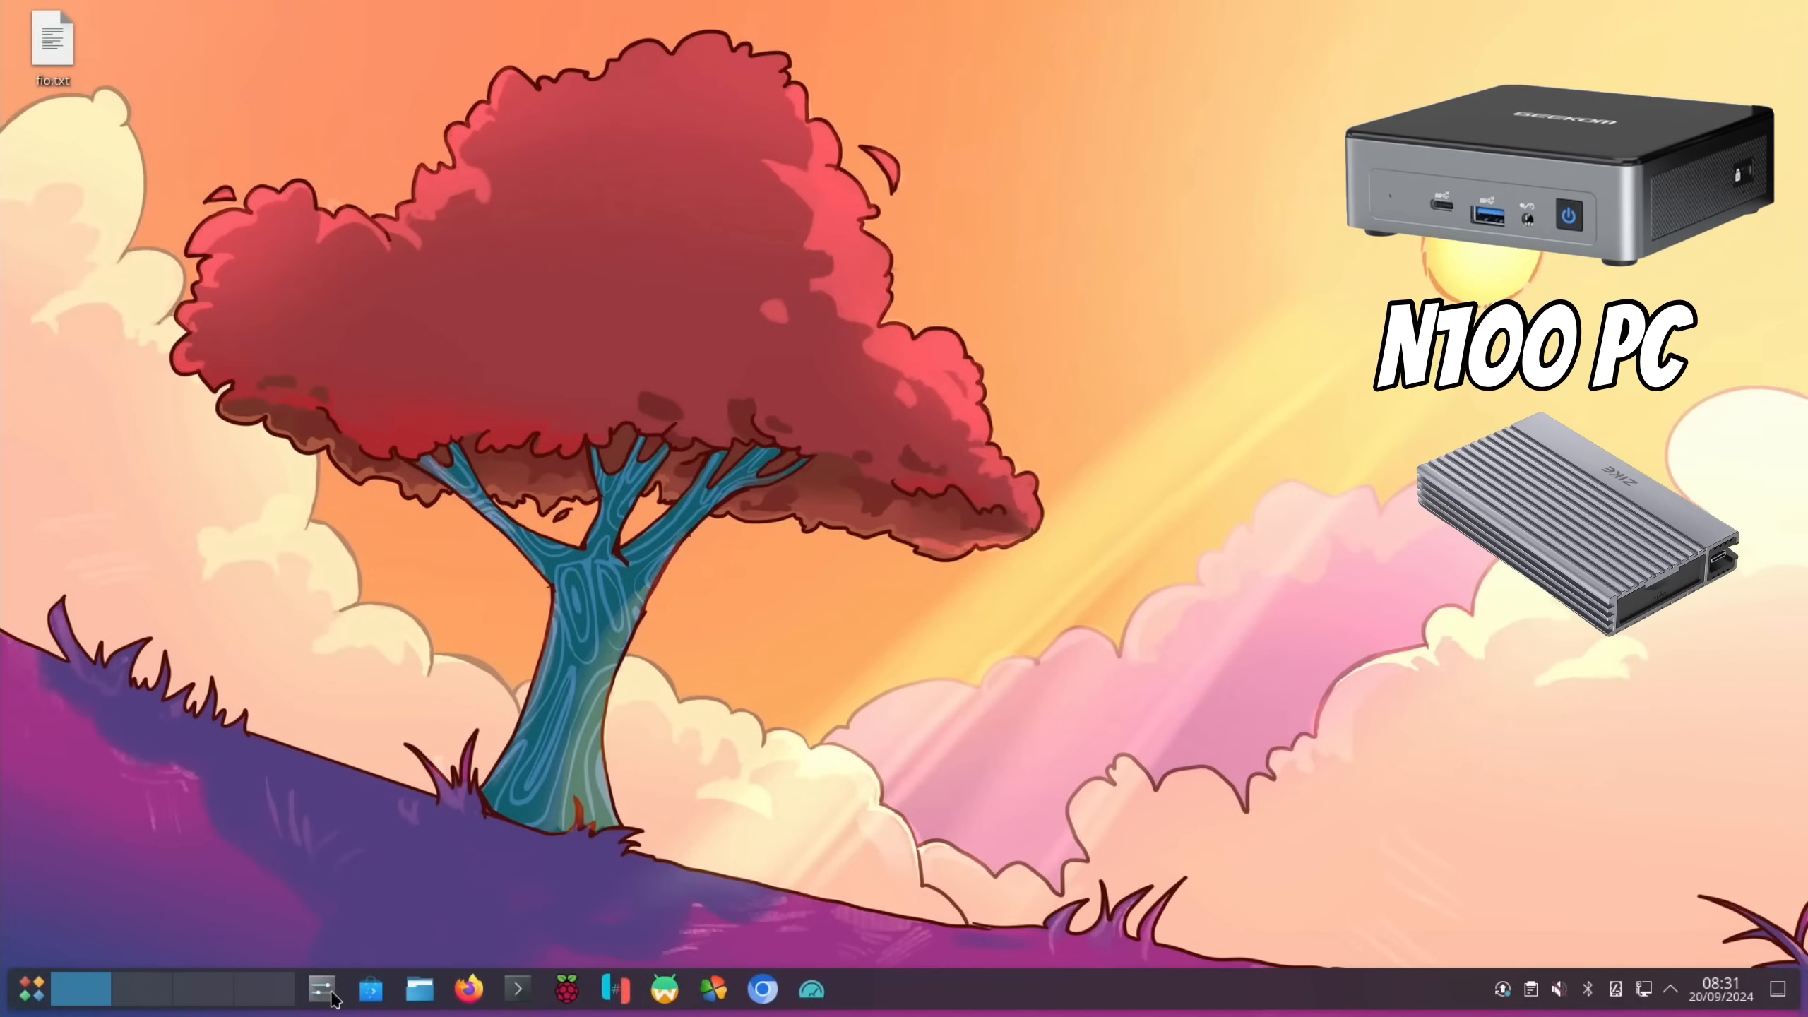
# Launch System Settings, KDiskMark, Chromium, Dolphin and Waydroid from the taskbar
pyautogui.click(324, 990)
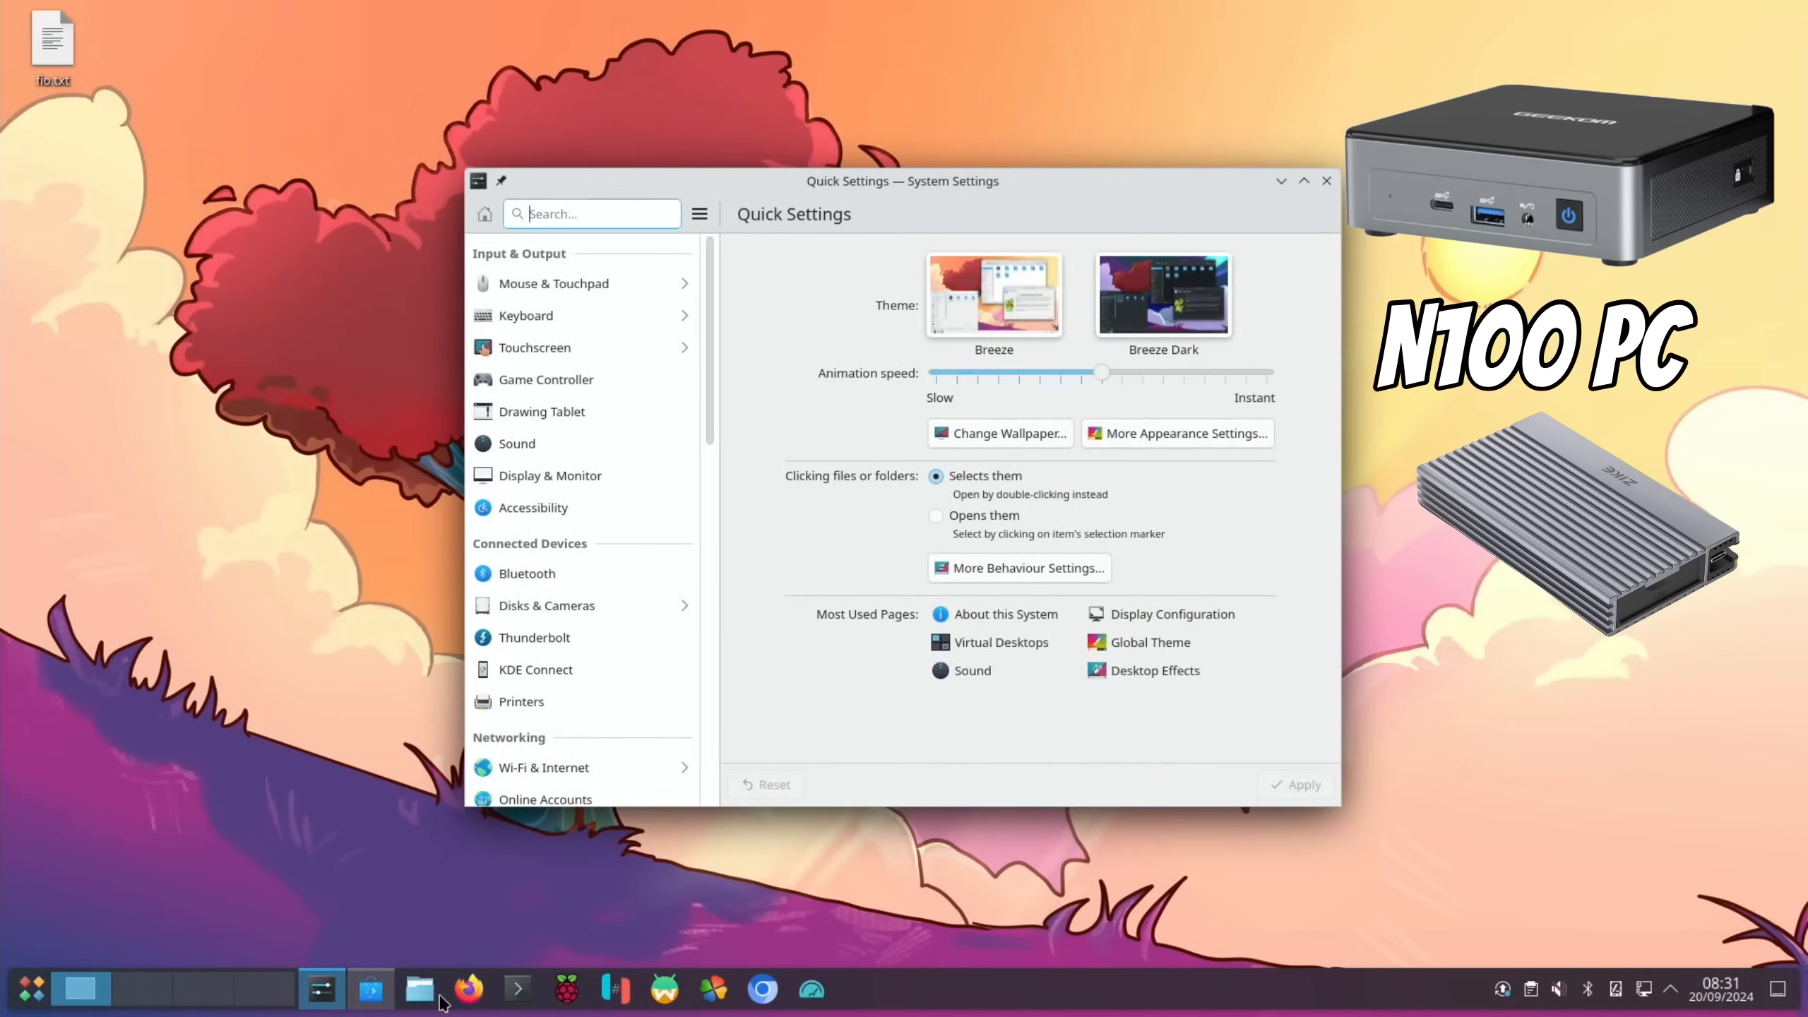
pyautogui.click(419, 989)
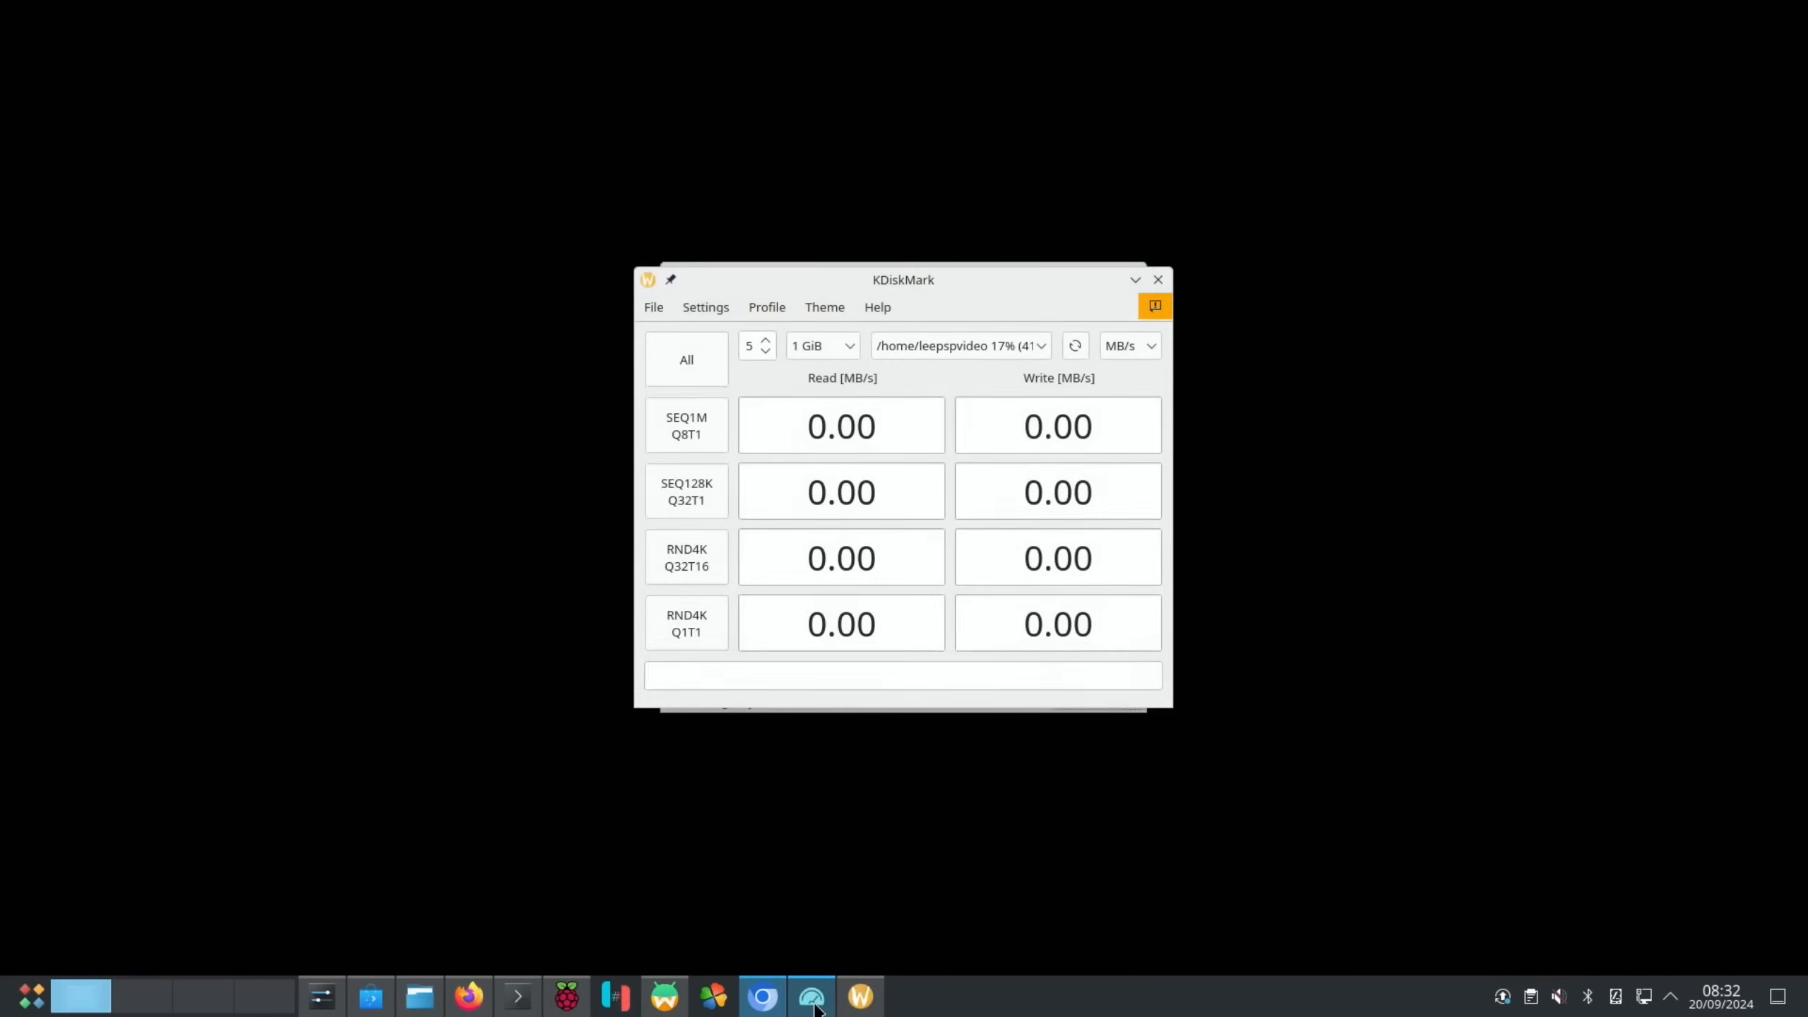
pyautogui.click(762, 997)
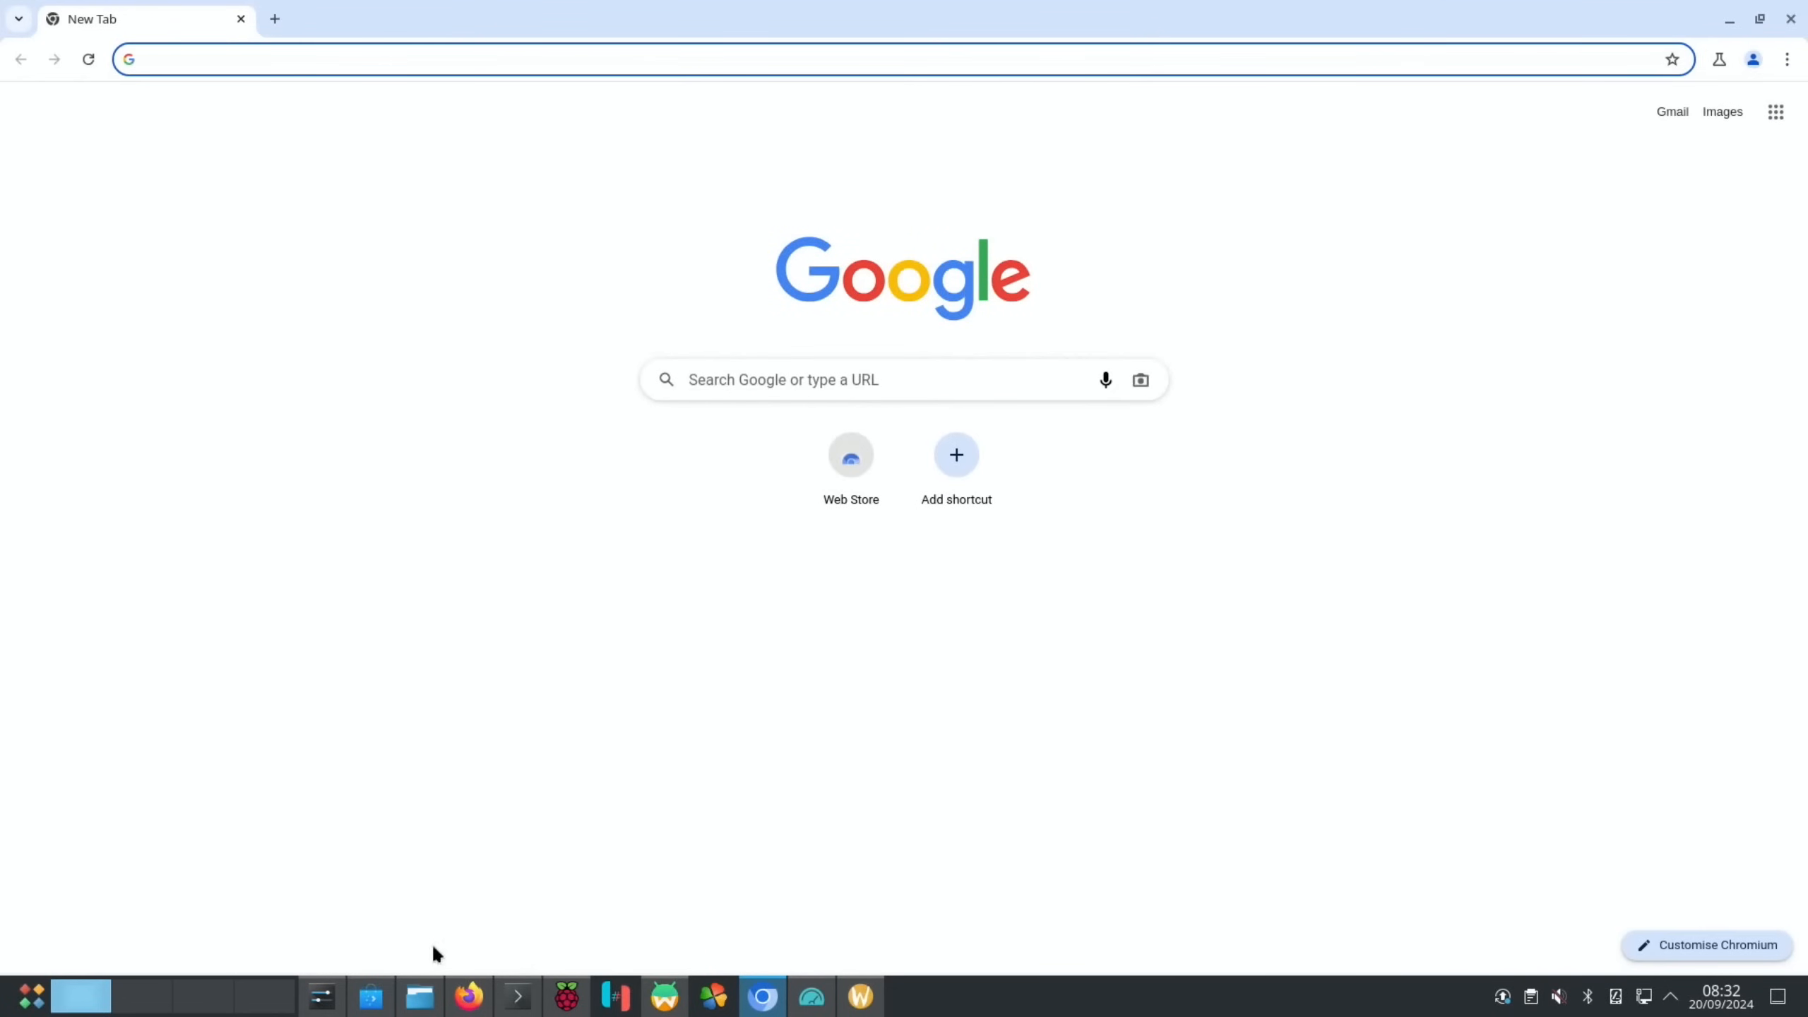
pyautogui.click(419, 1016)
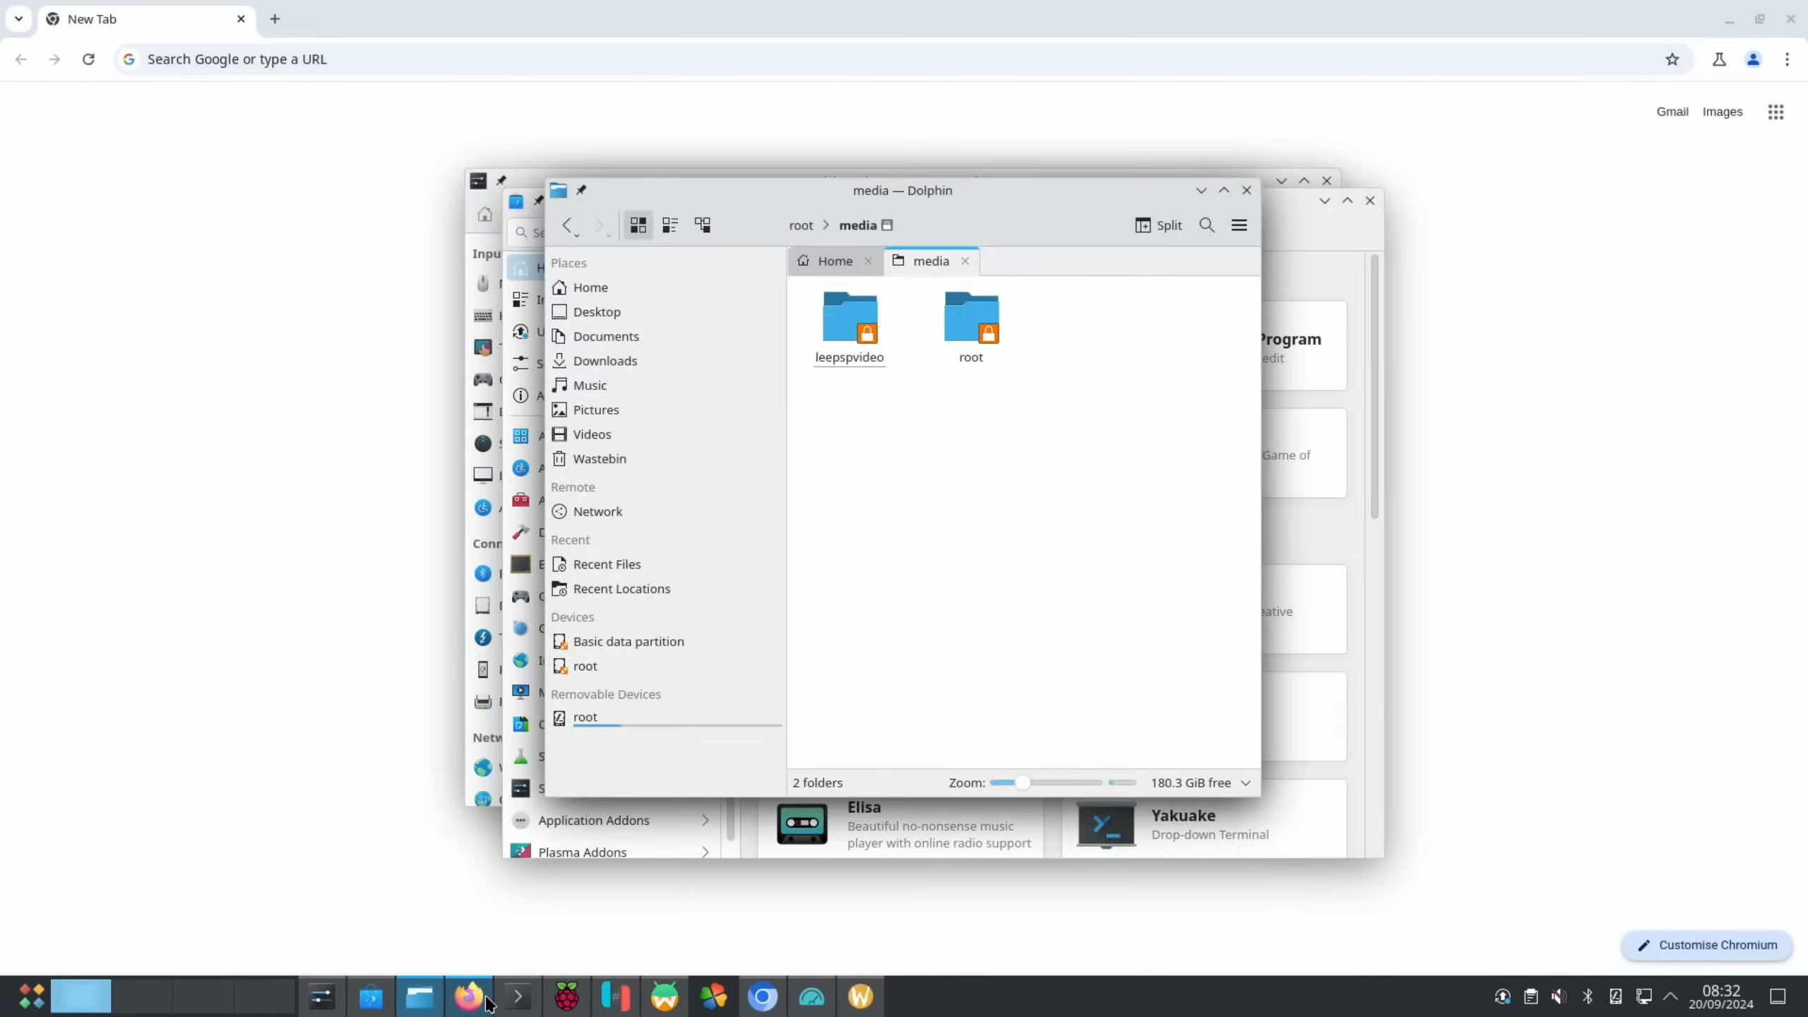
pyautogui.click(567, 997)
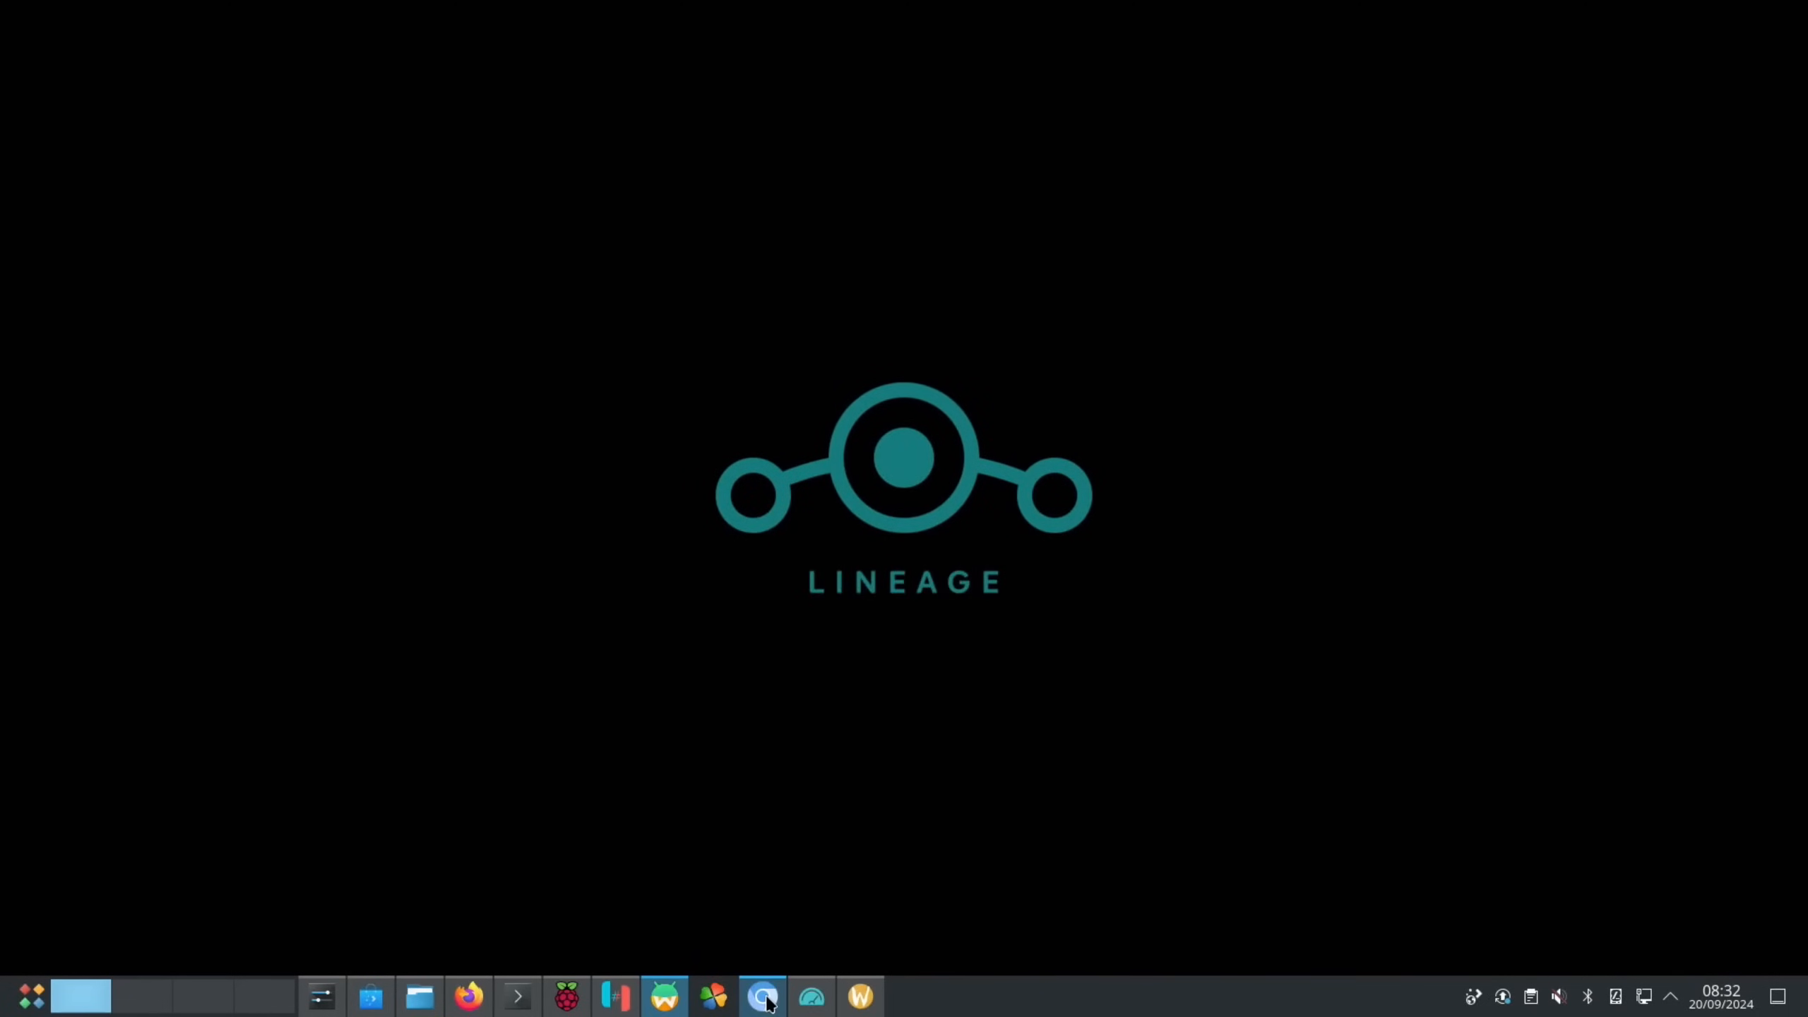
# Launch Cut the Rope, skip the wallet and restore prompts, and play Season 1 level 2
pyautogui.click(860, 996)
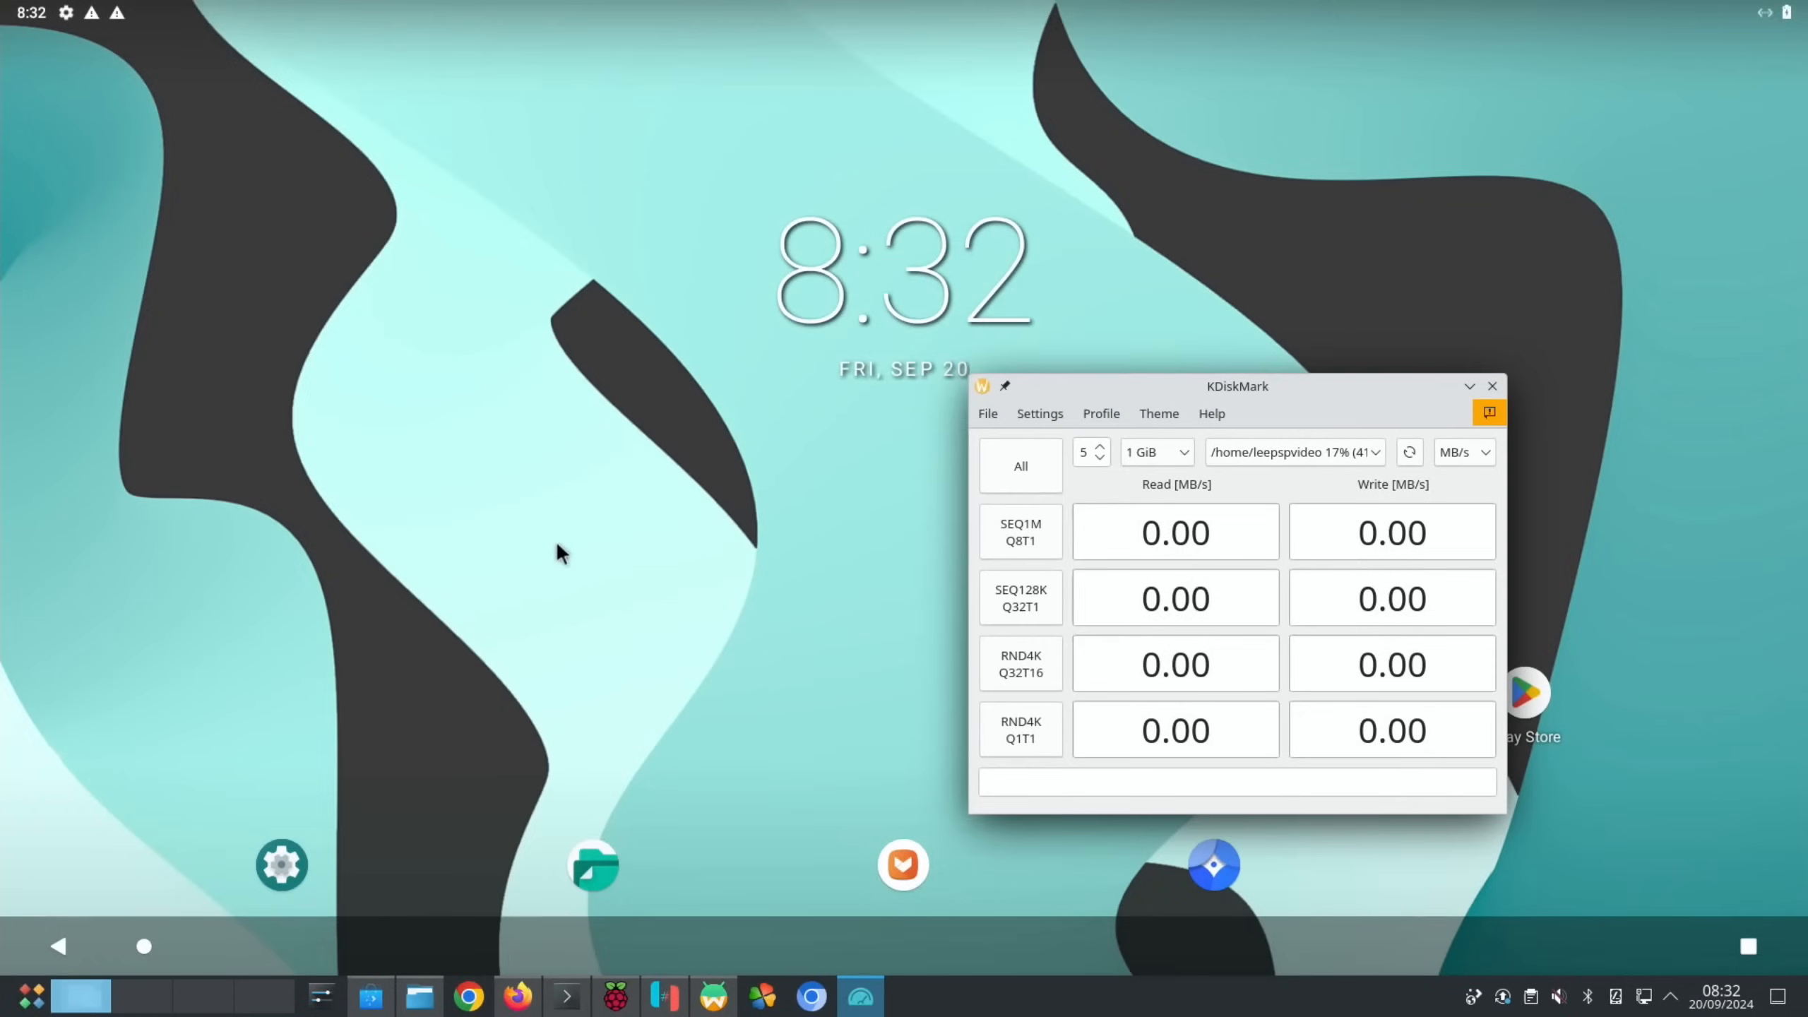
pyautogui.click(1492, 386)
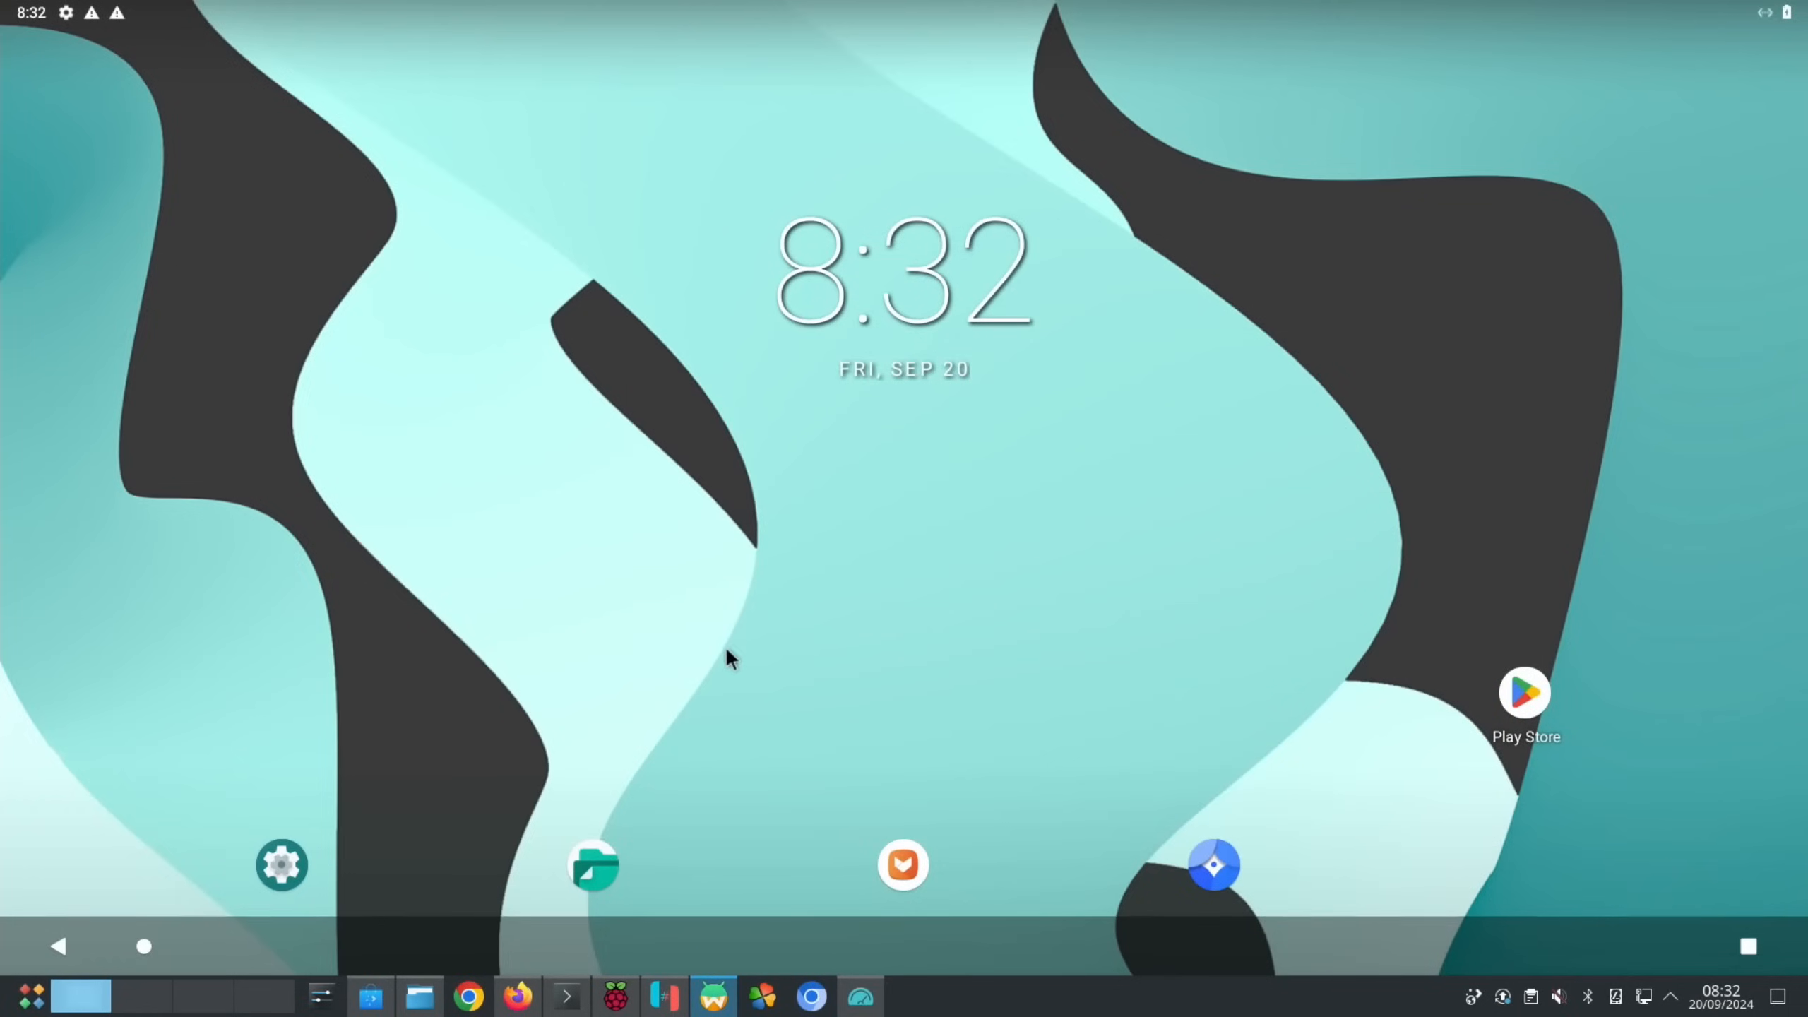
pyautogui.moveTo(1176, 554)
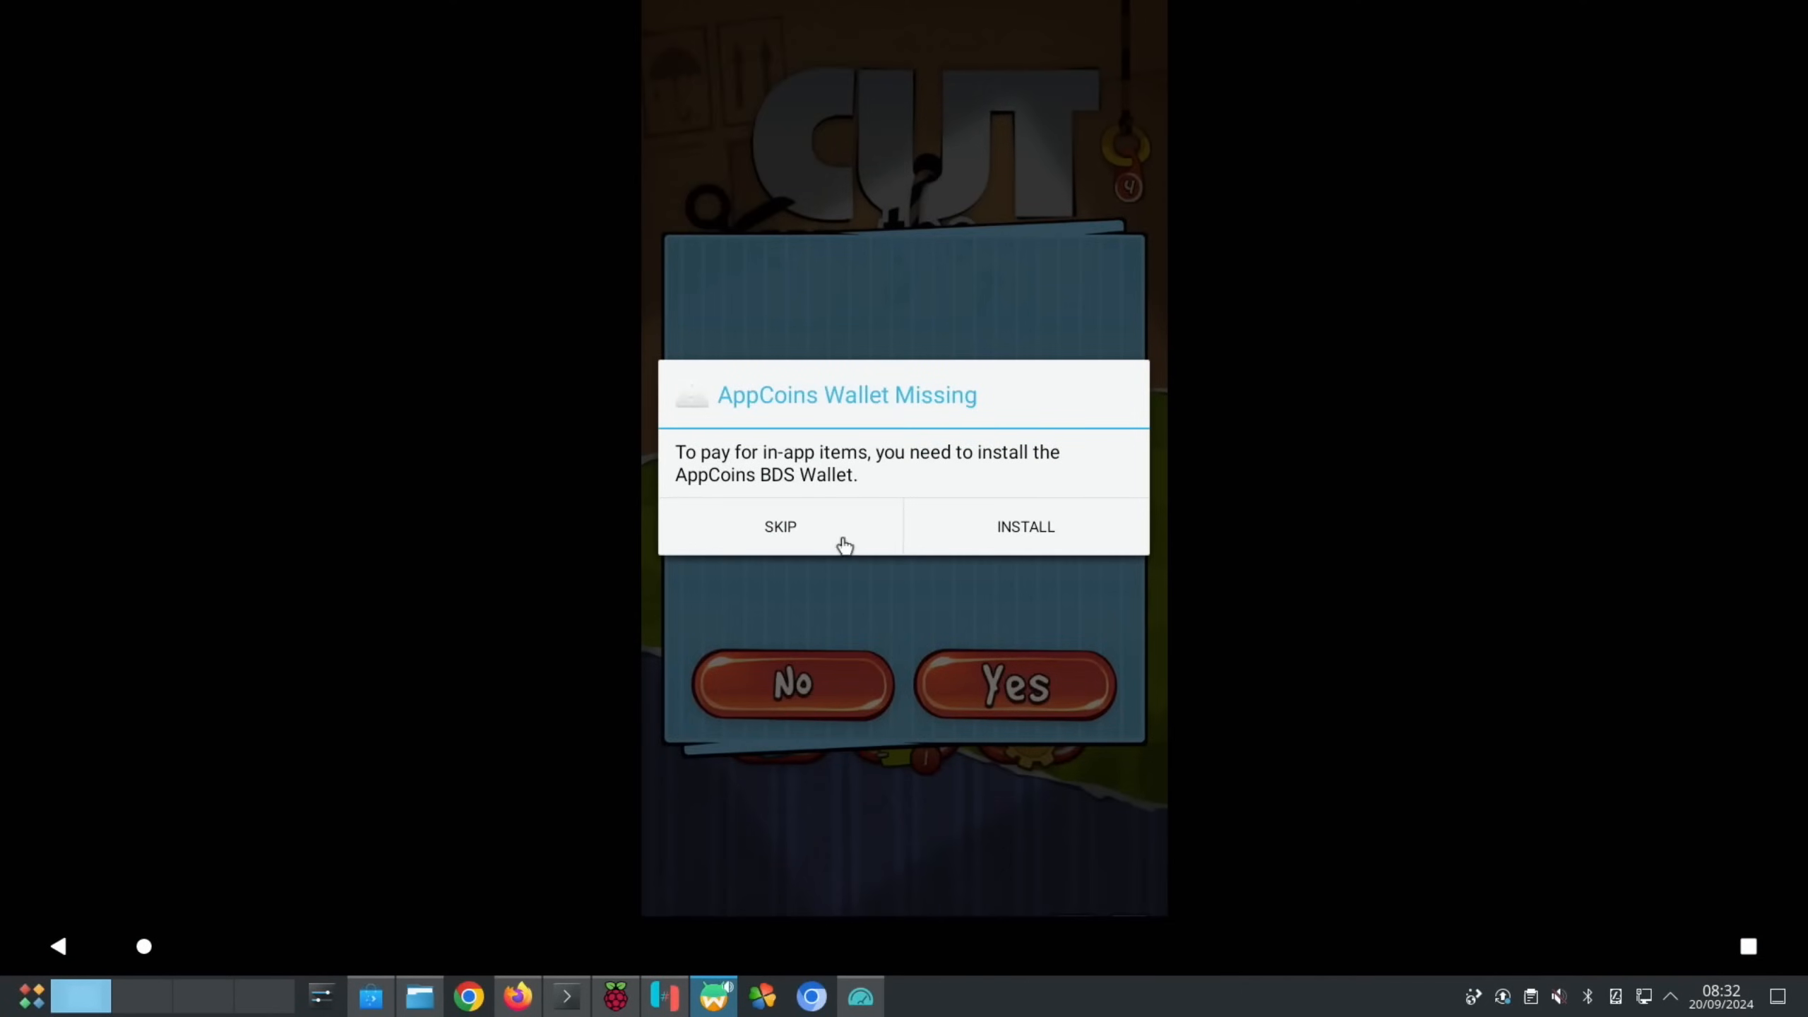
pyautogui.click(780, 526)
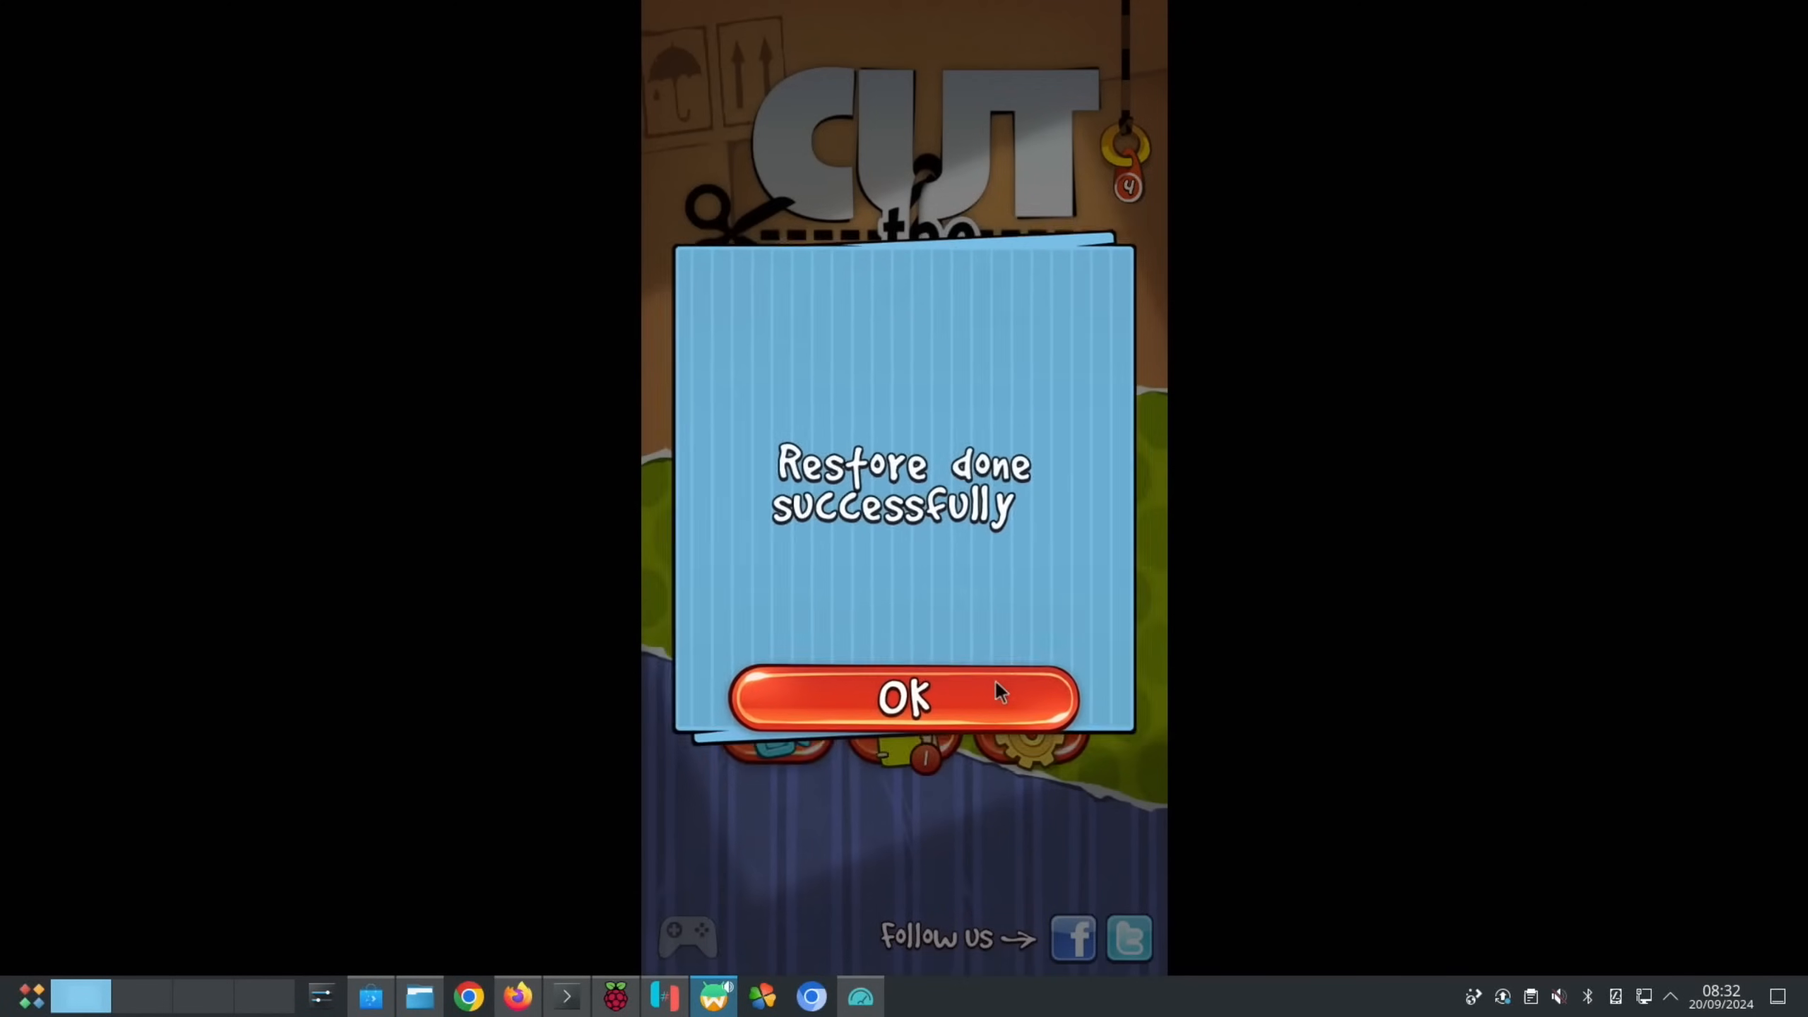
pyautogui.click(908, 700)
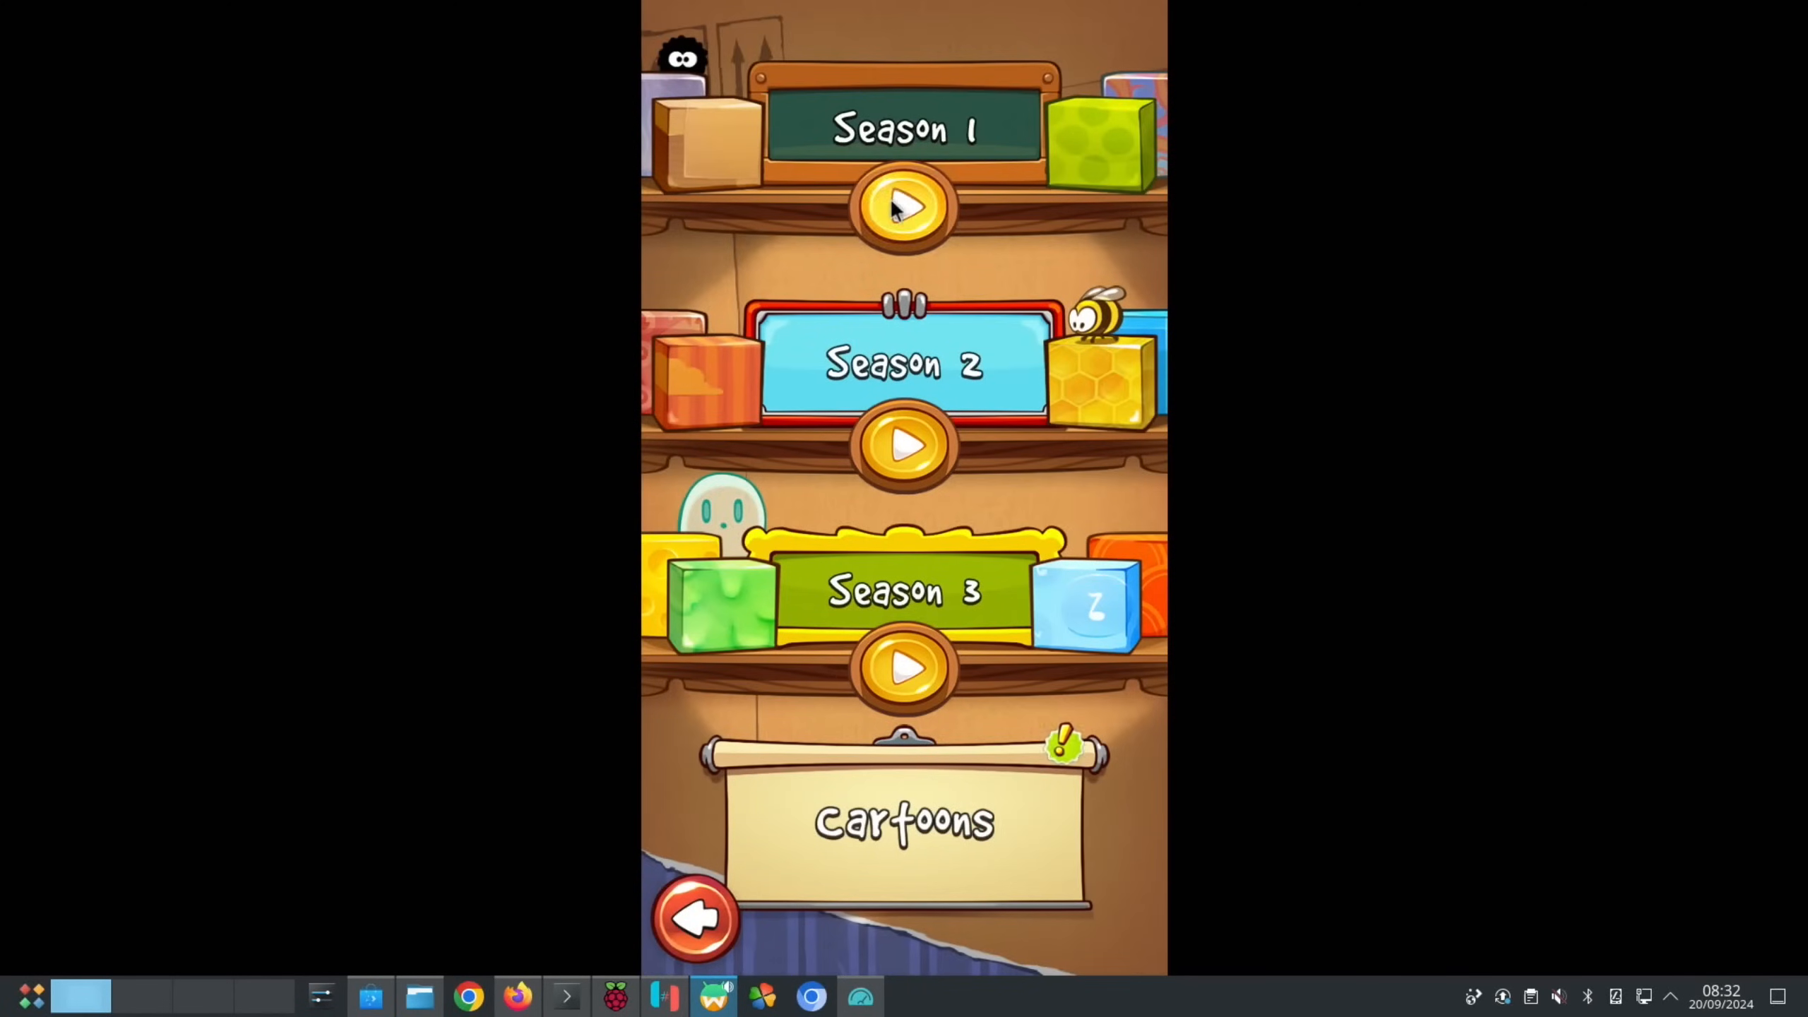
pyautogui.click(906, 207)
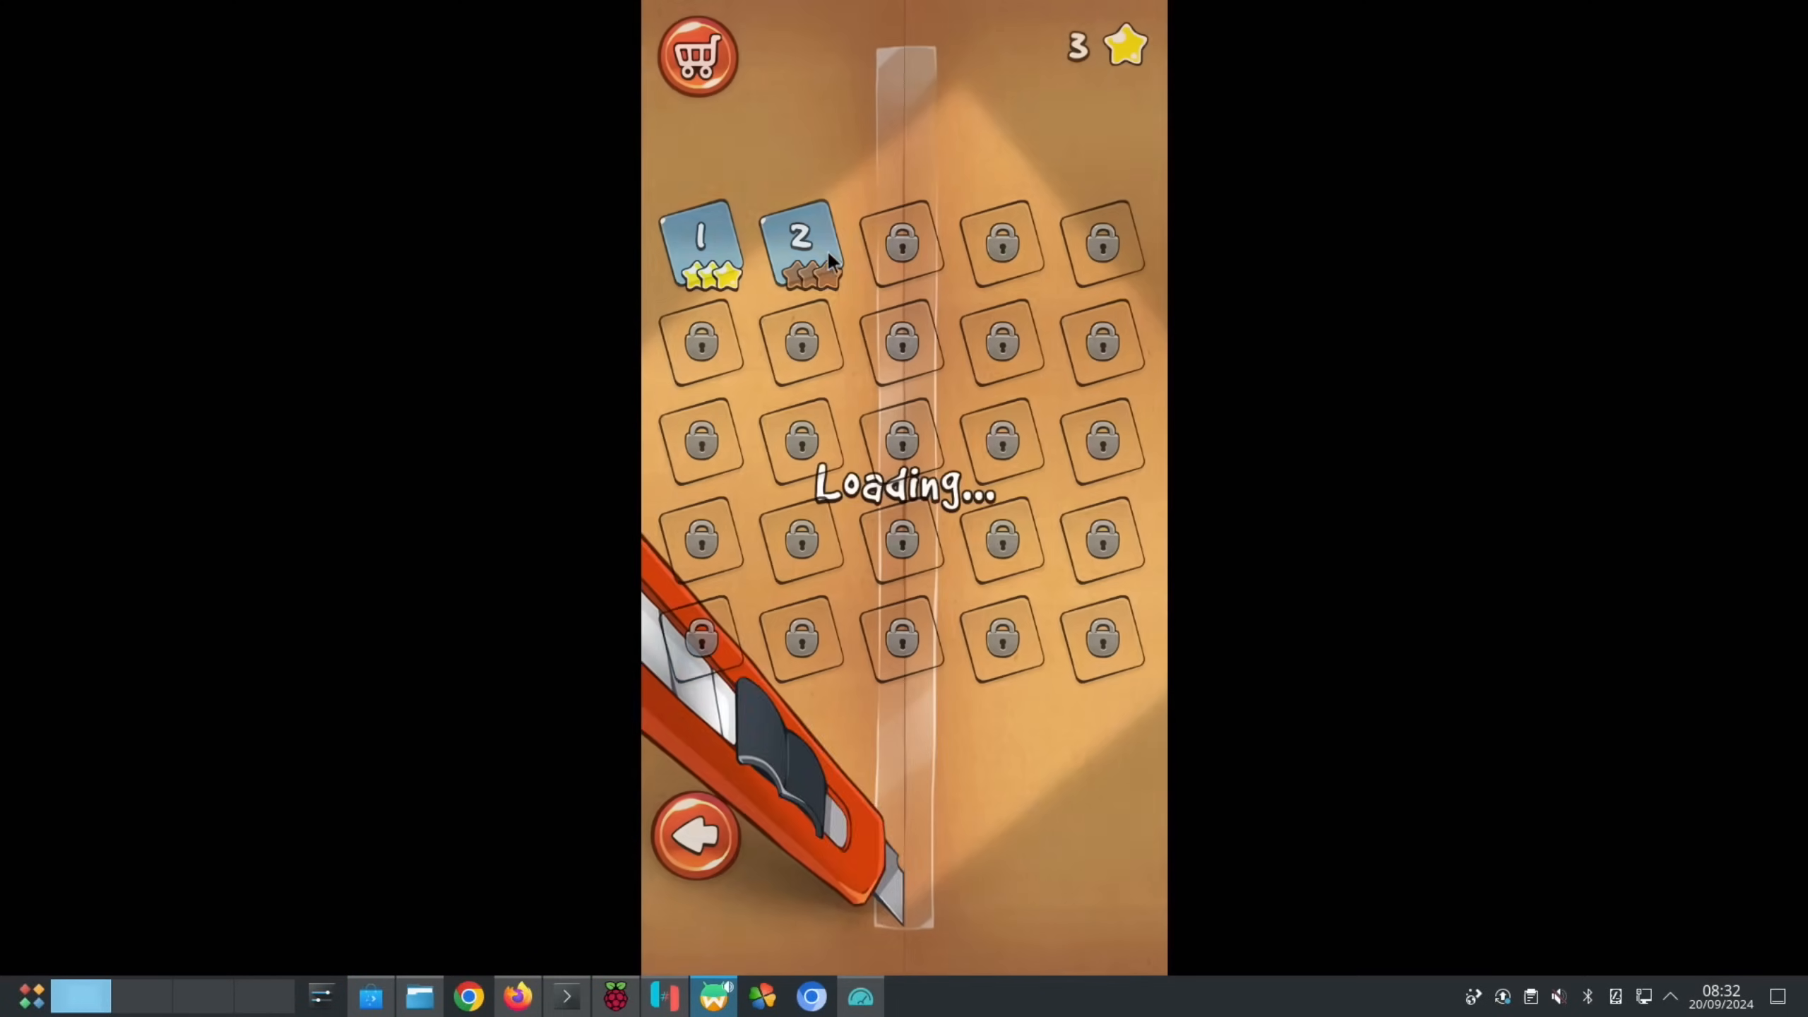
pyautogui.click(806, 255)
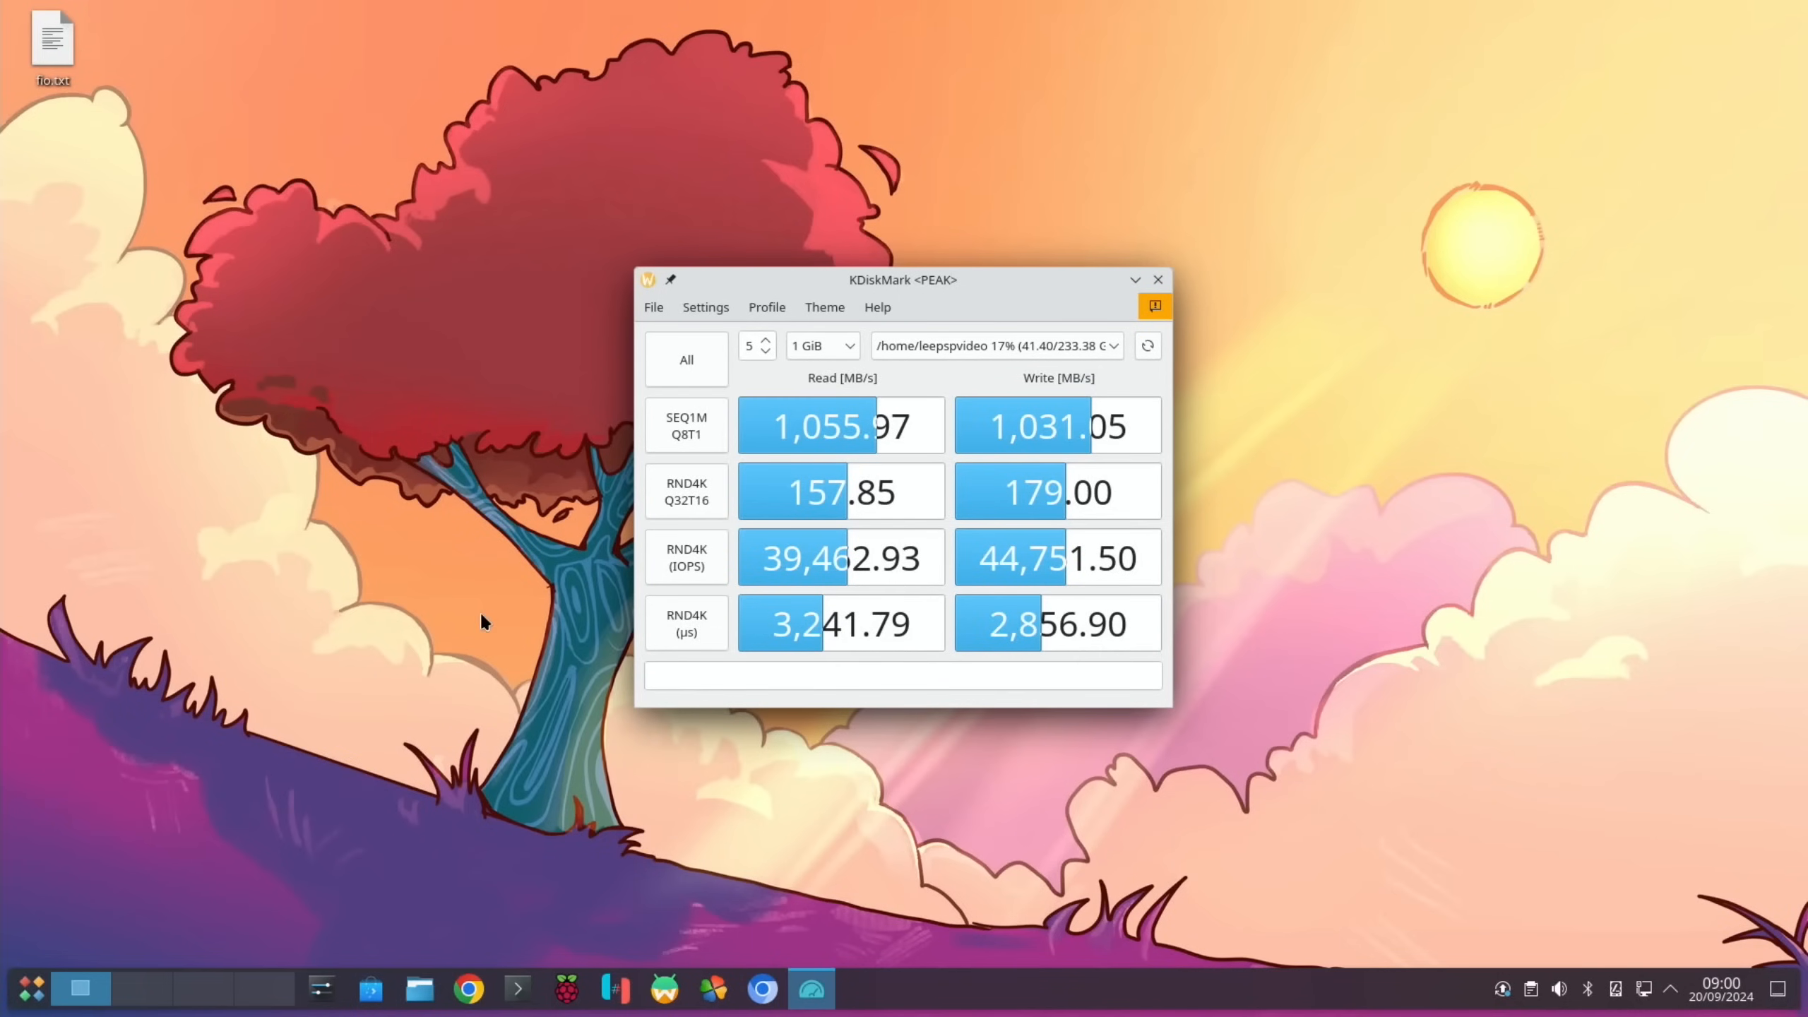
pyautogui.moveTo(540, 691)
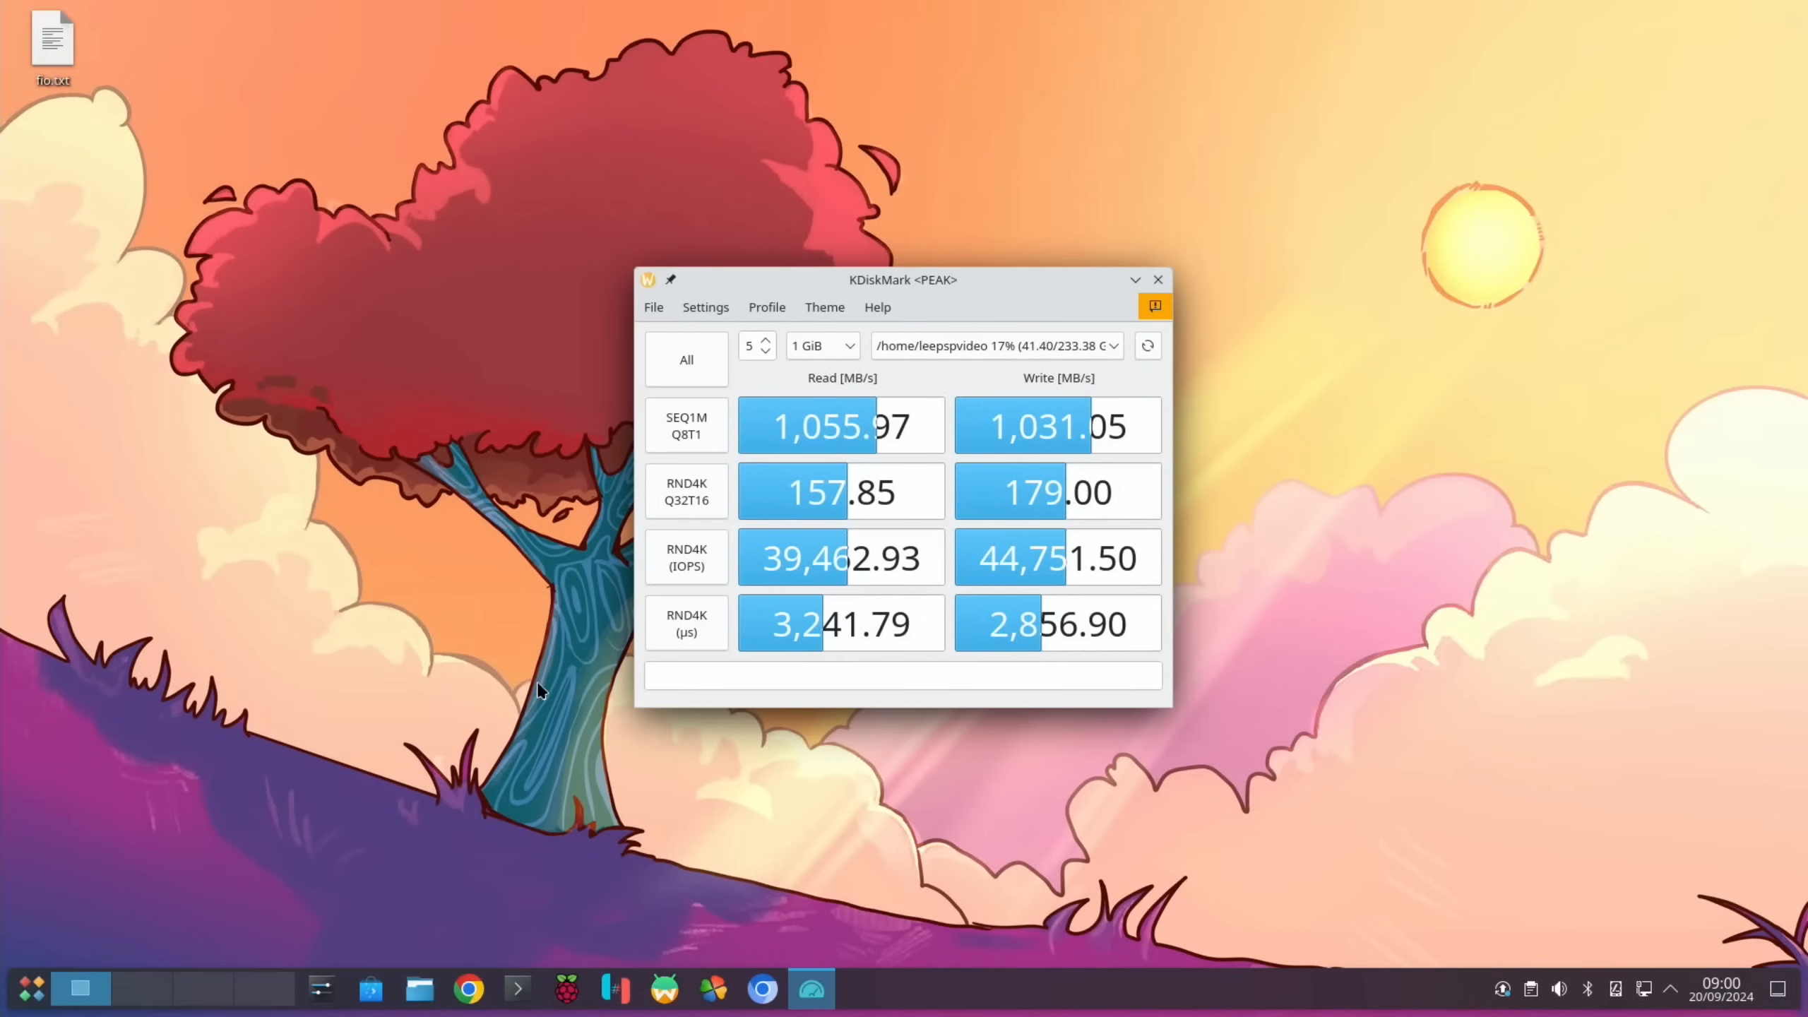
pyautogui.moveTo(945, 657)
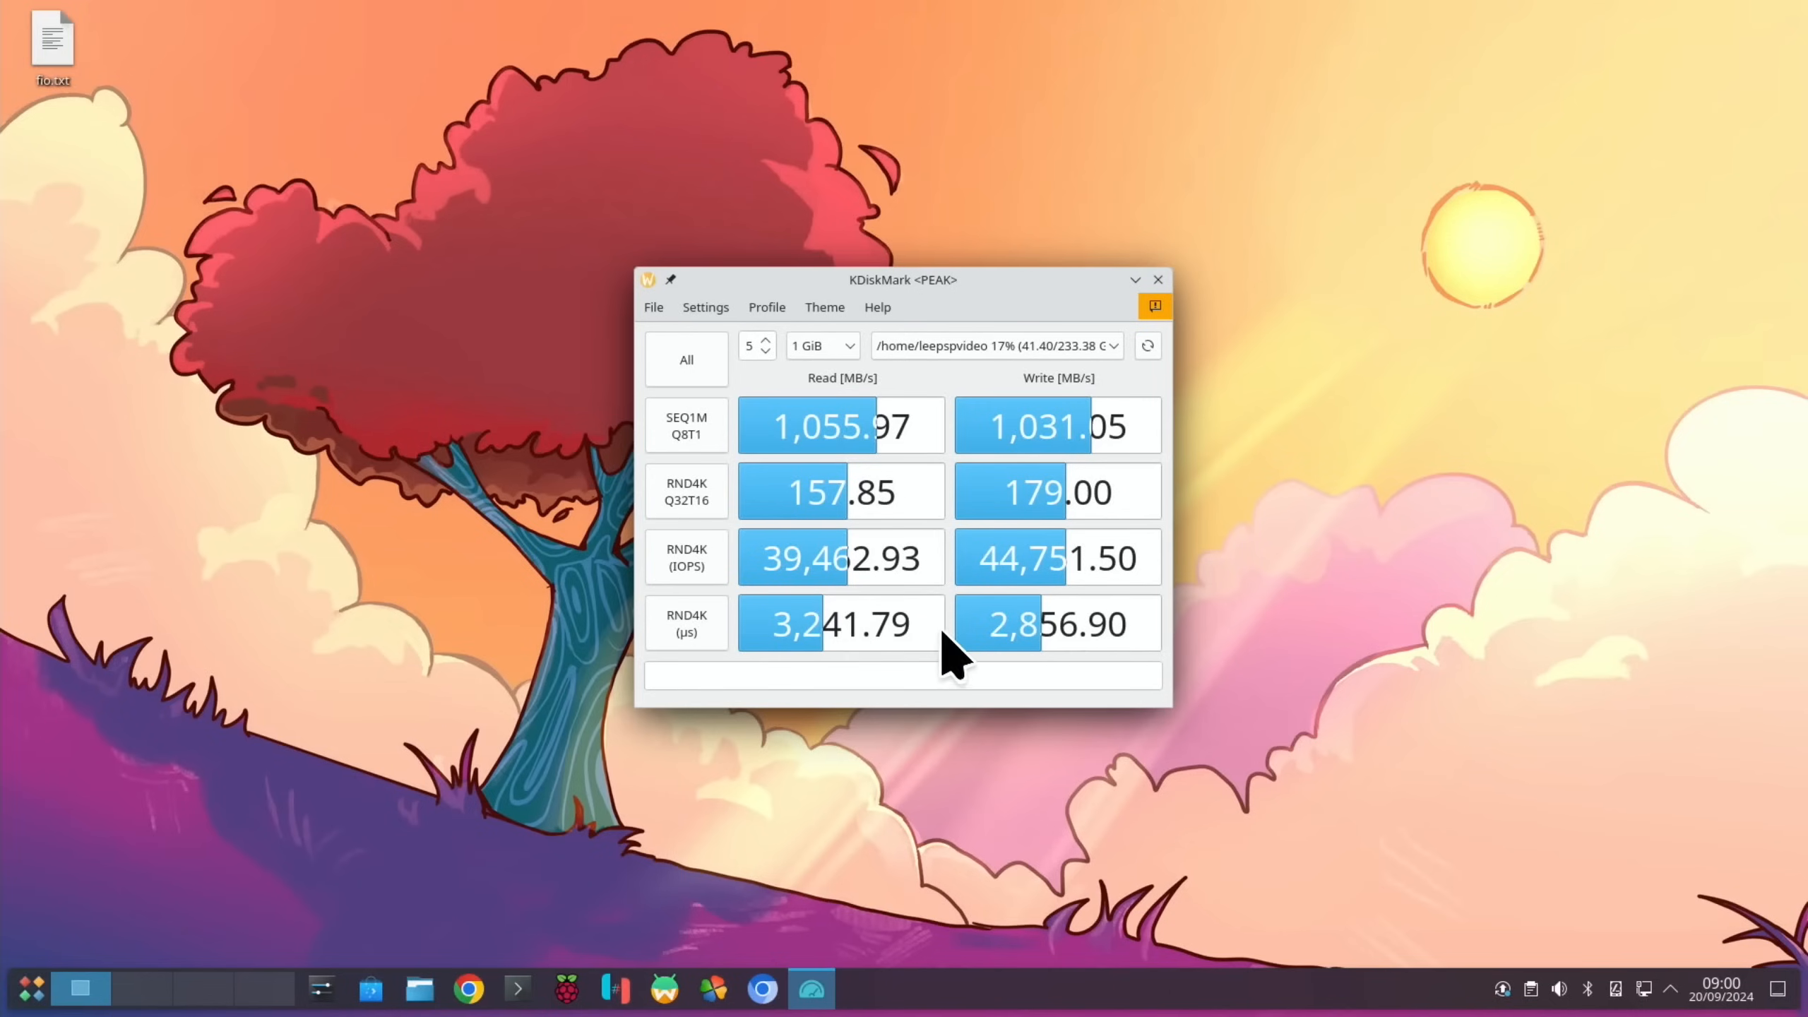